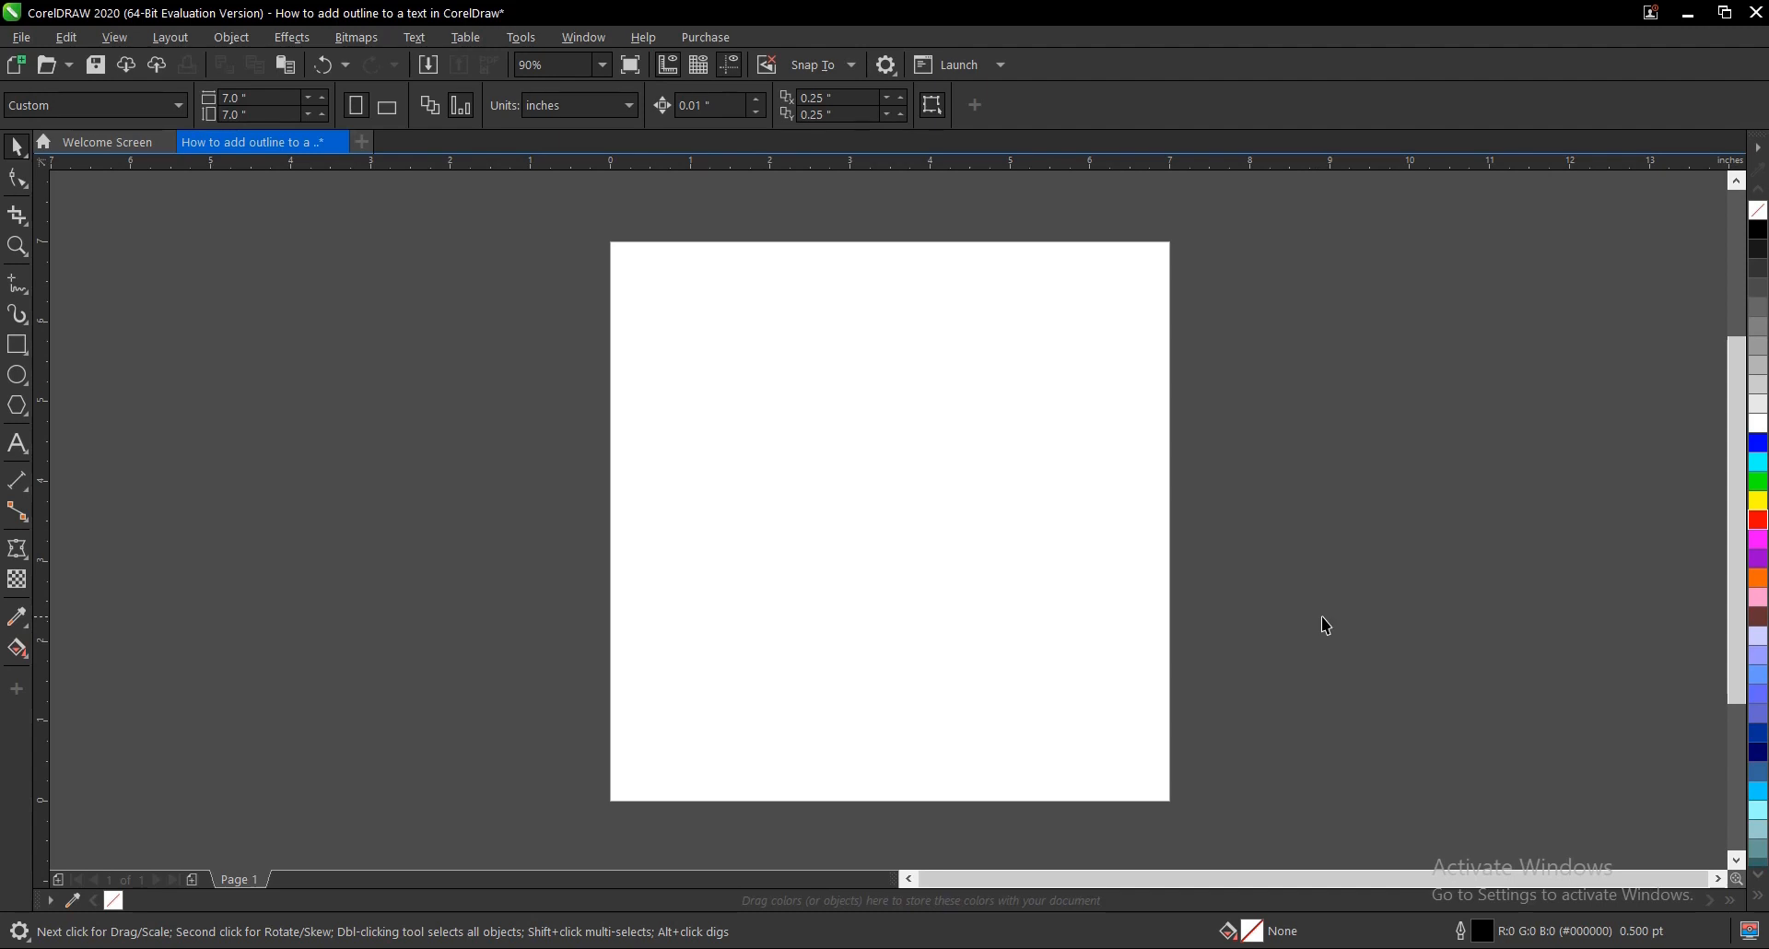
- Type the word 'Text' on the page as Arial 24 pt artistic text
left_click(16, 443)
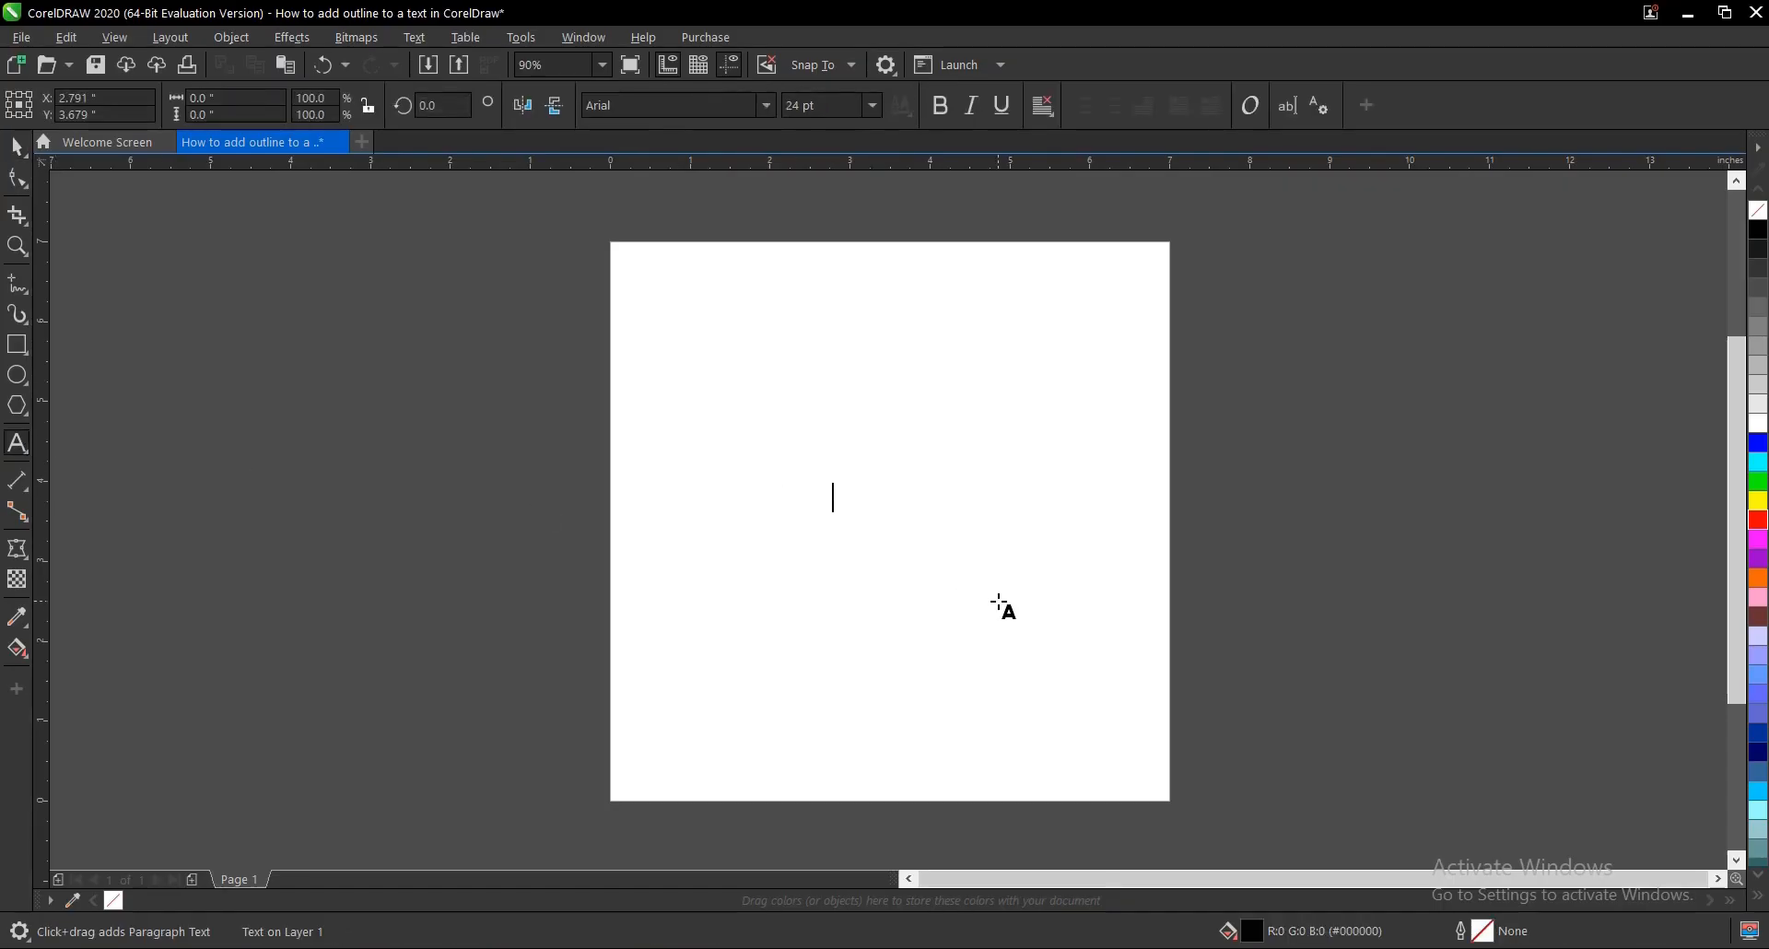
type("Text")
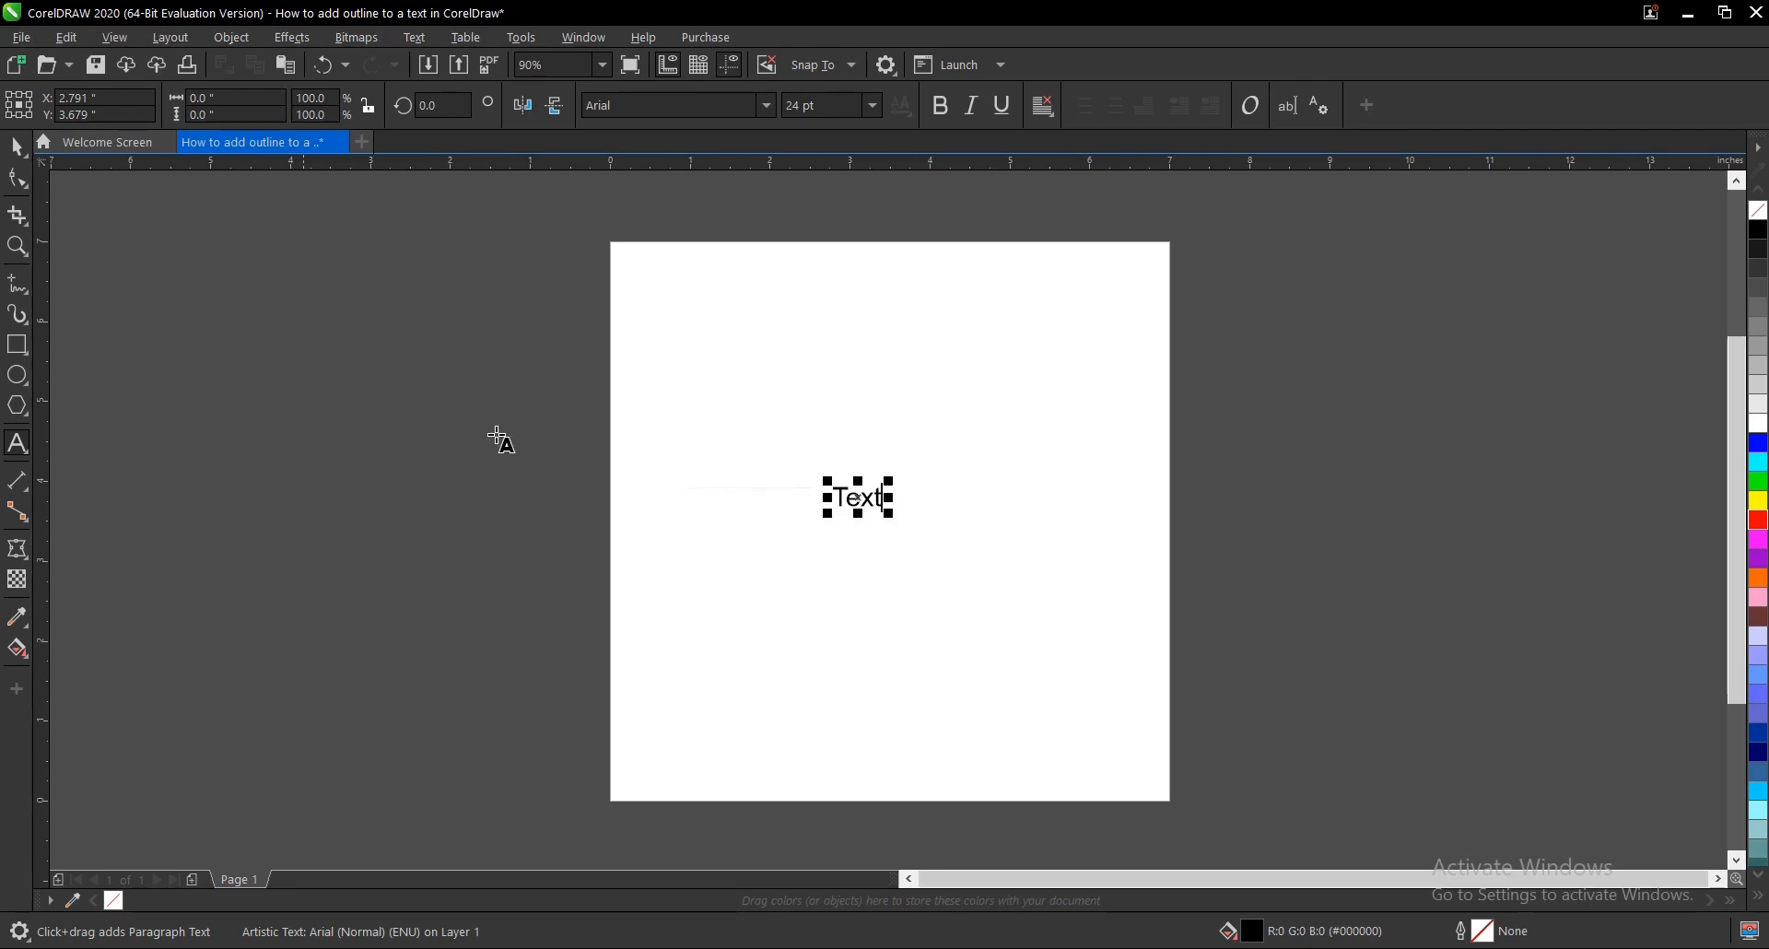
- Enlarge the word 'Text' to about 172 pt, spanning the page width
left_click(17, 146)
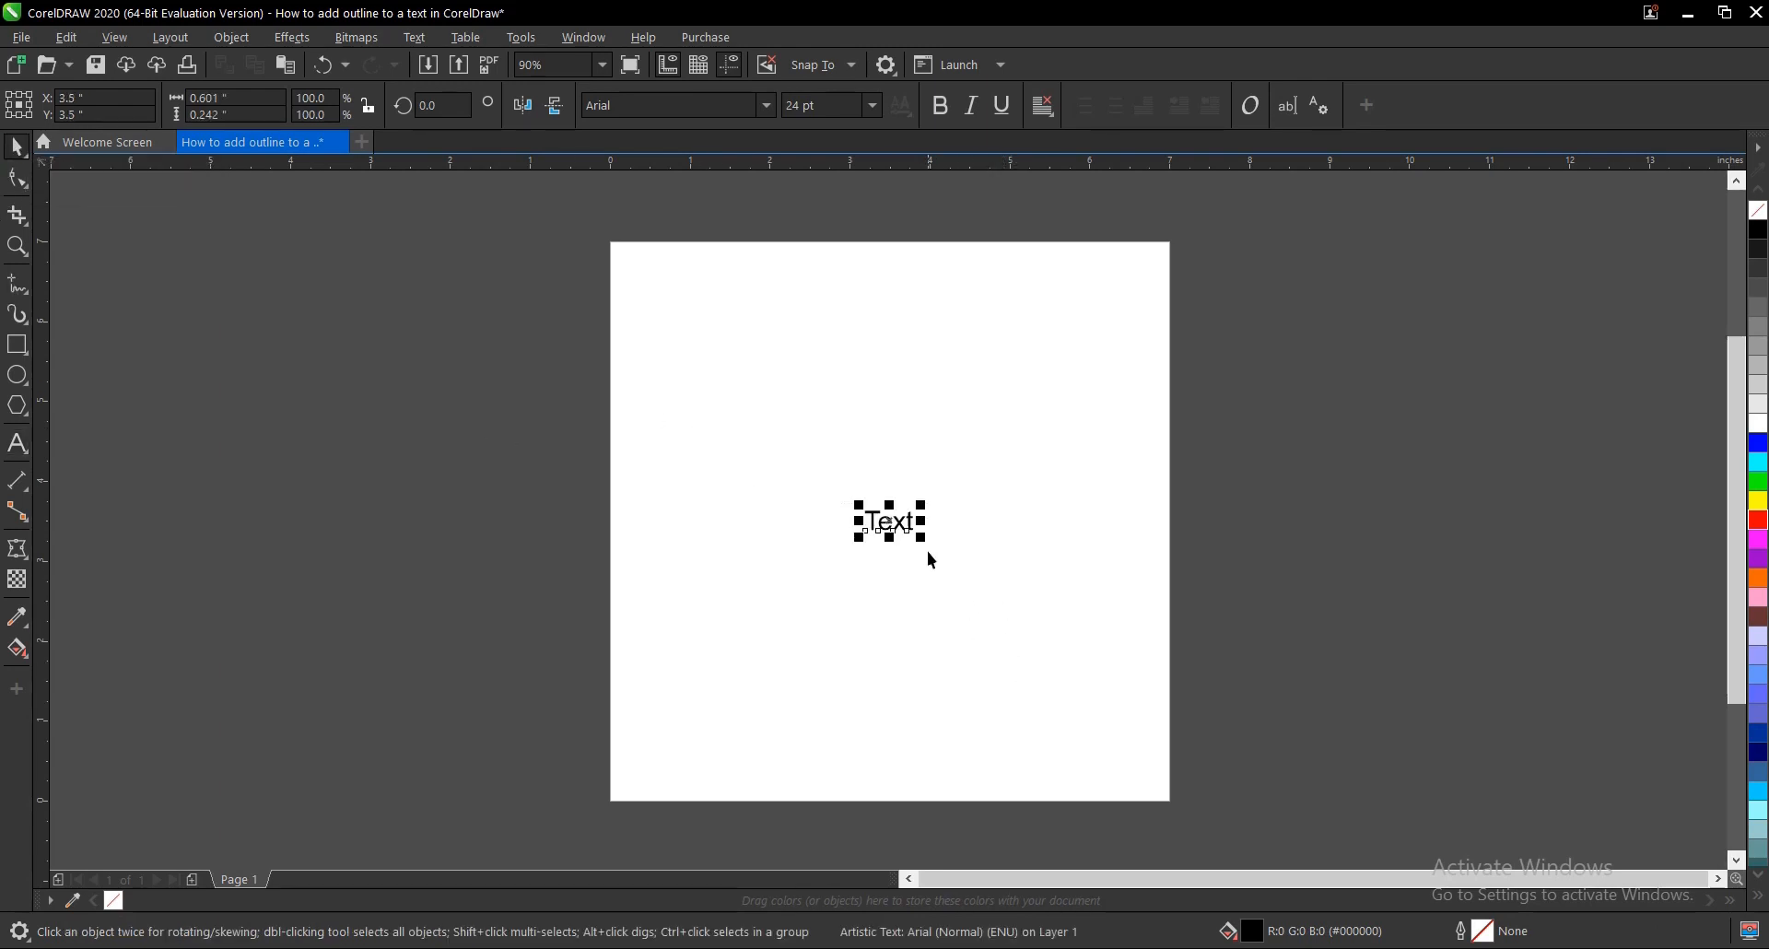
left_click_drag(921, 539, 1049, 689)
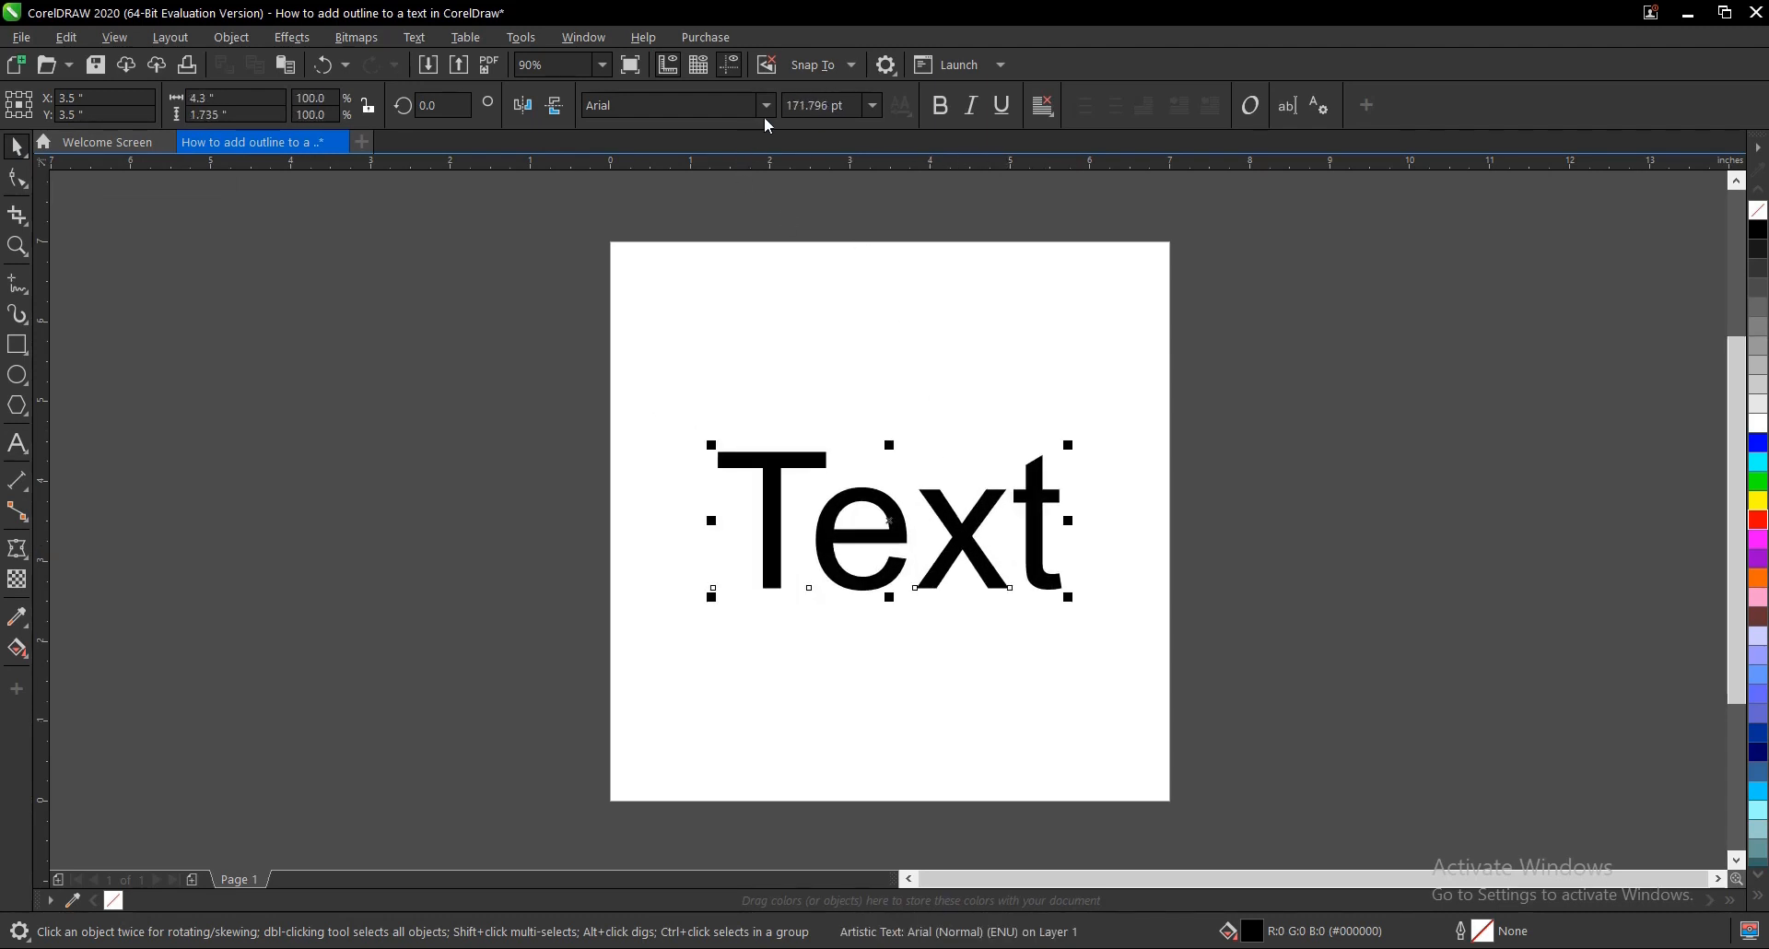
- Set the word in Magiona Display and re-centre it on the page
left_click(765, 105)
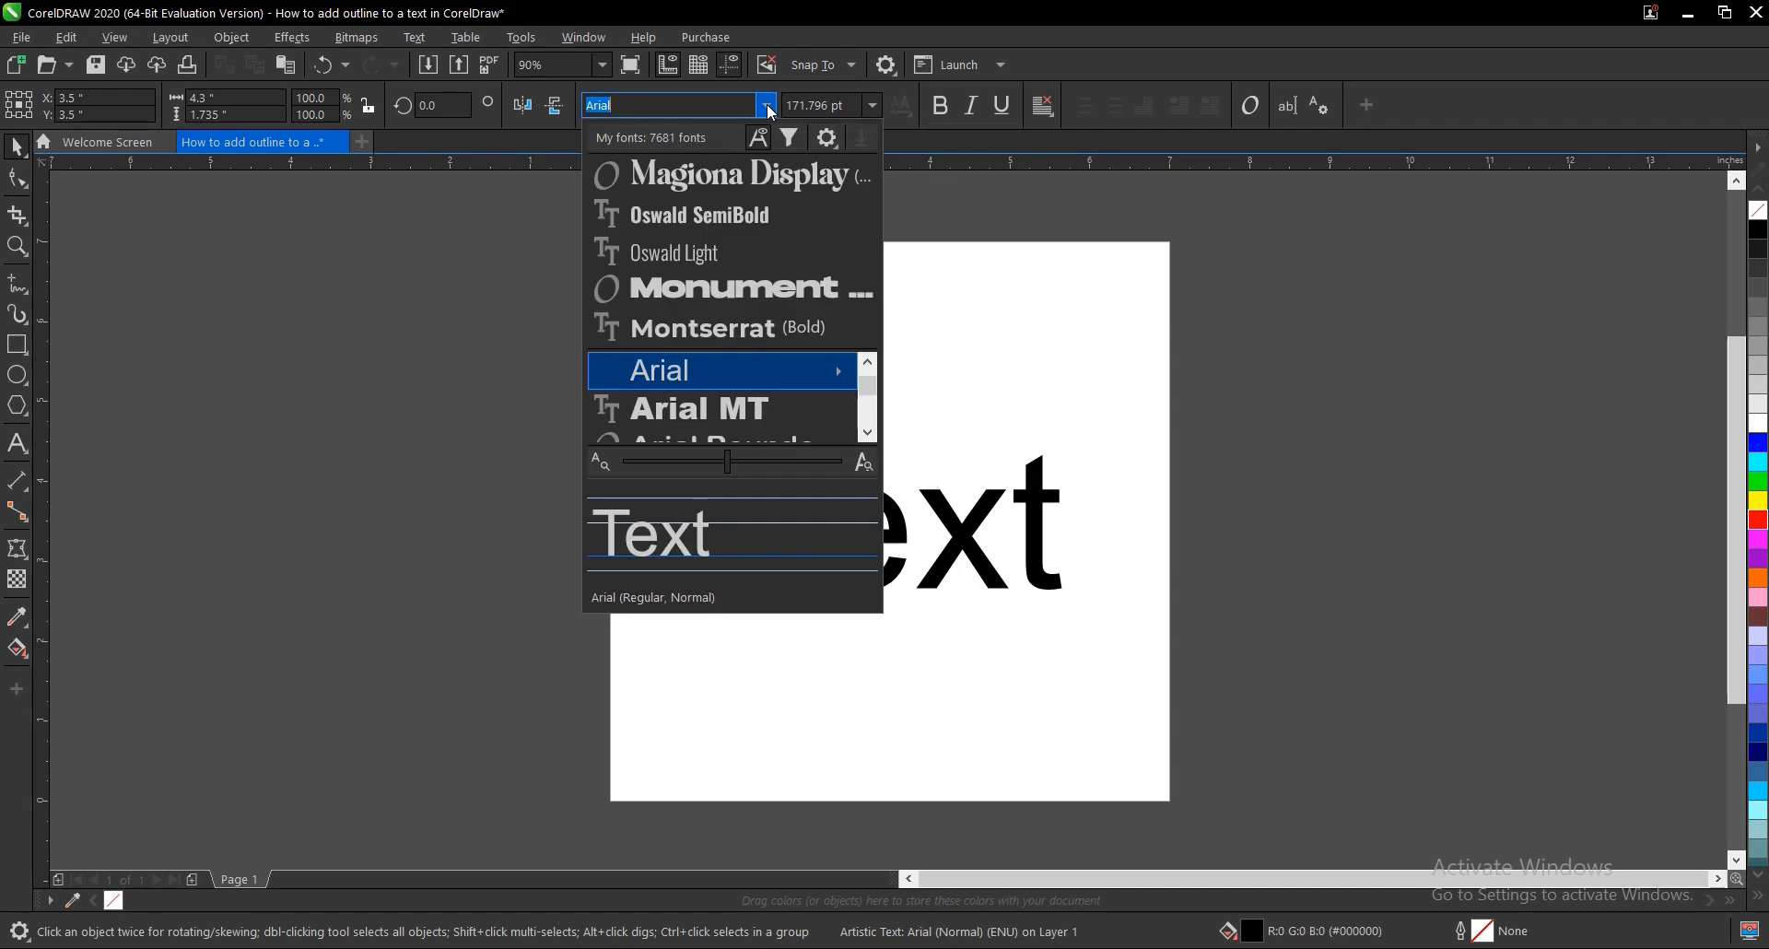
mouse_move(734, 174)
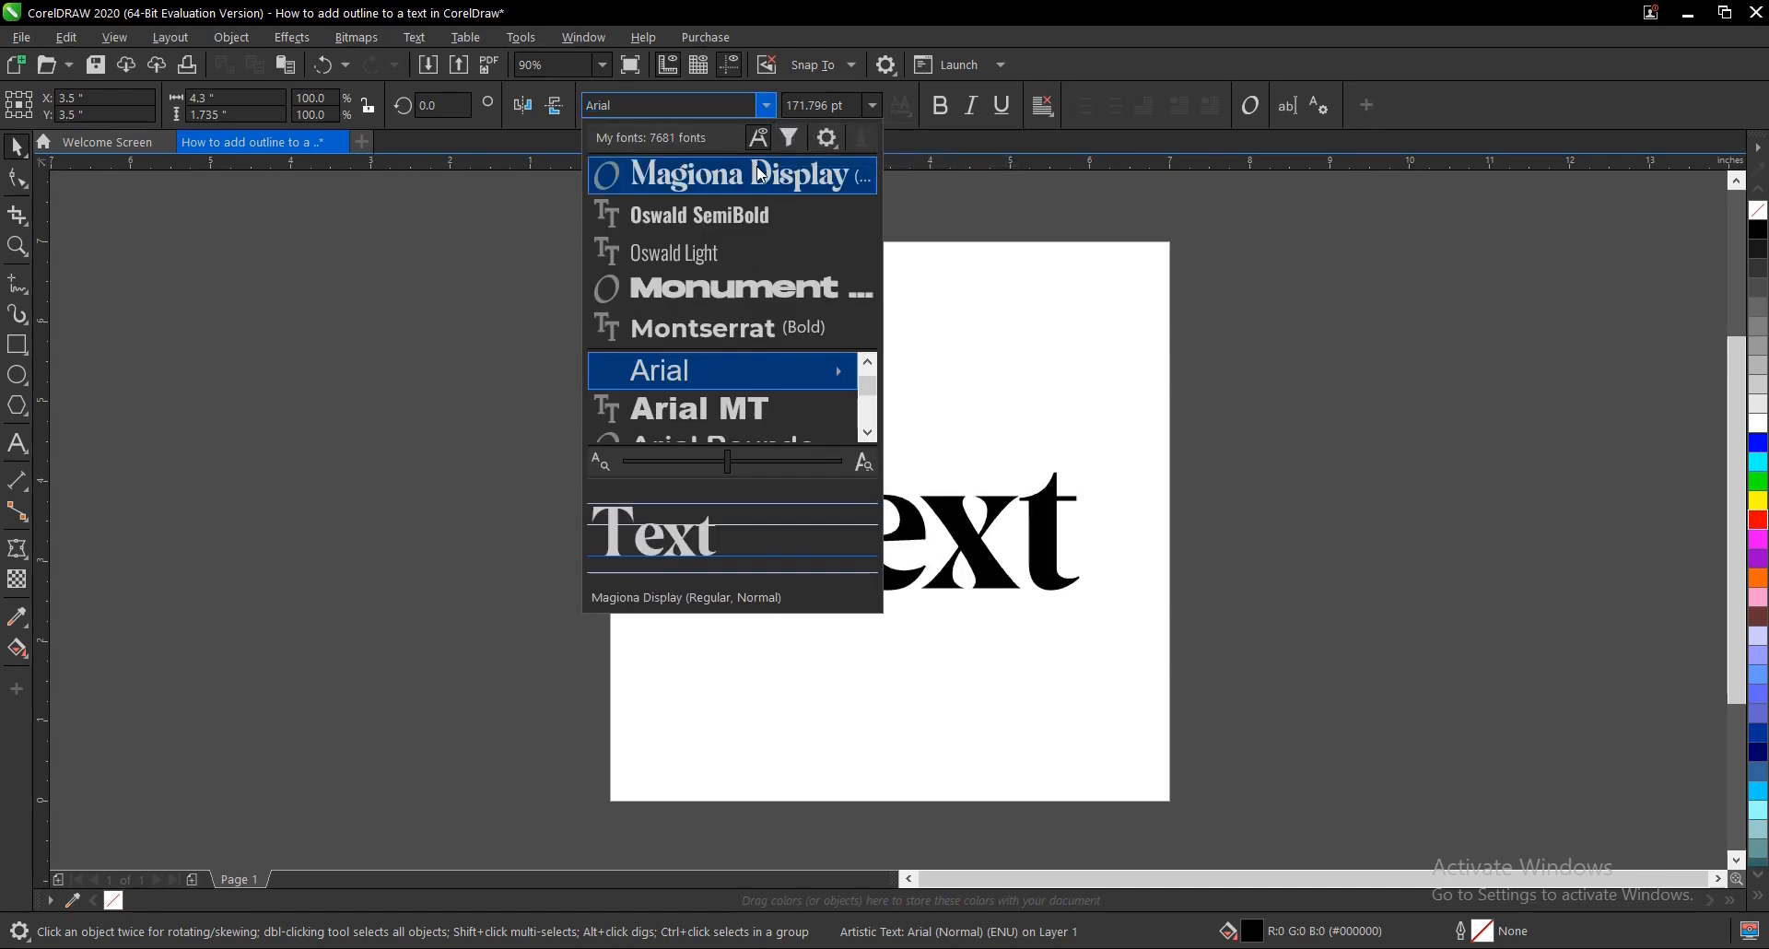
left_click(735, 175)
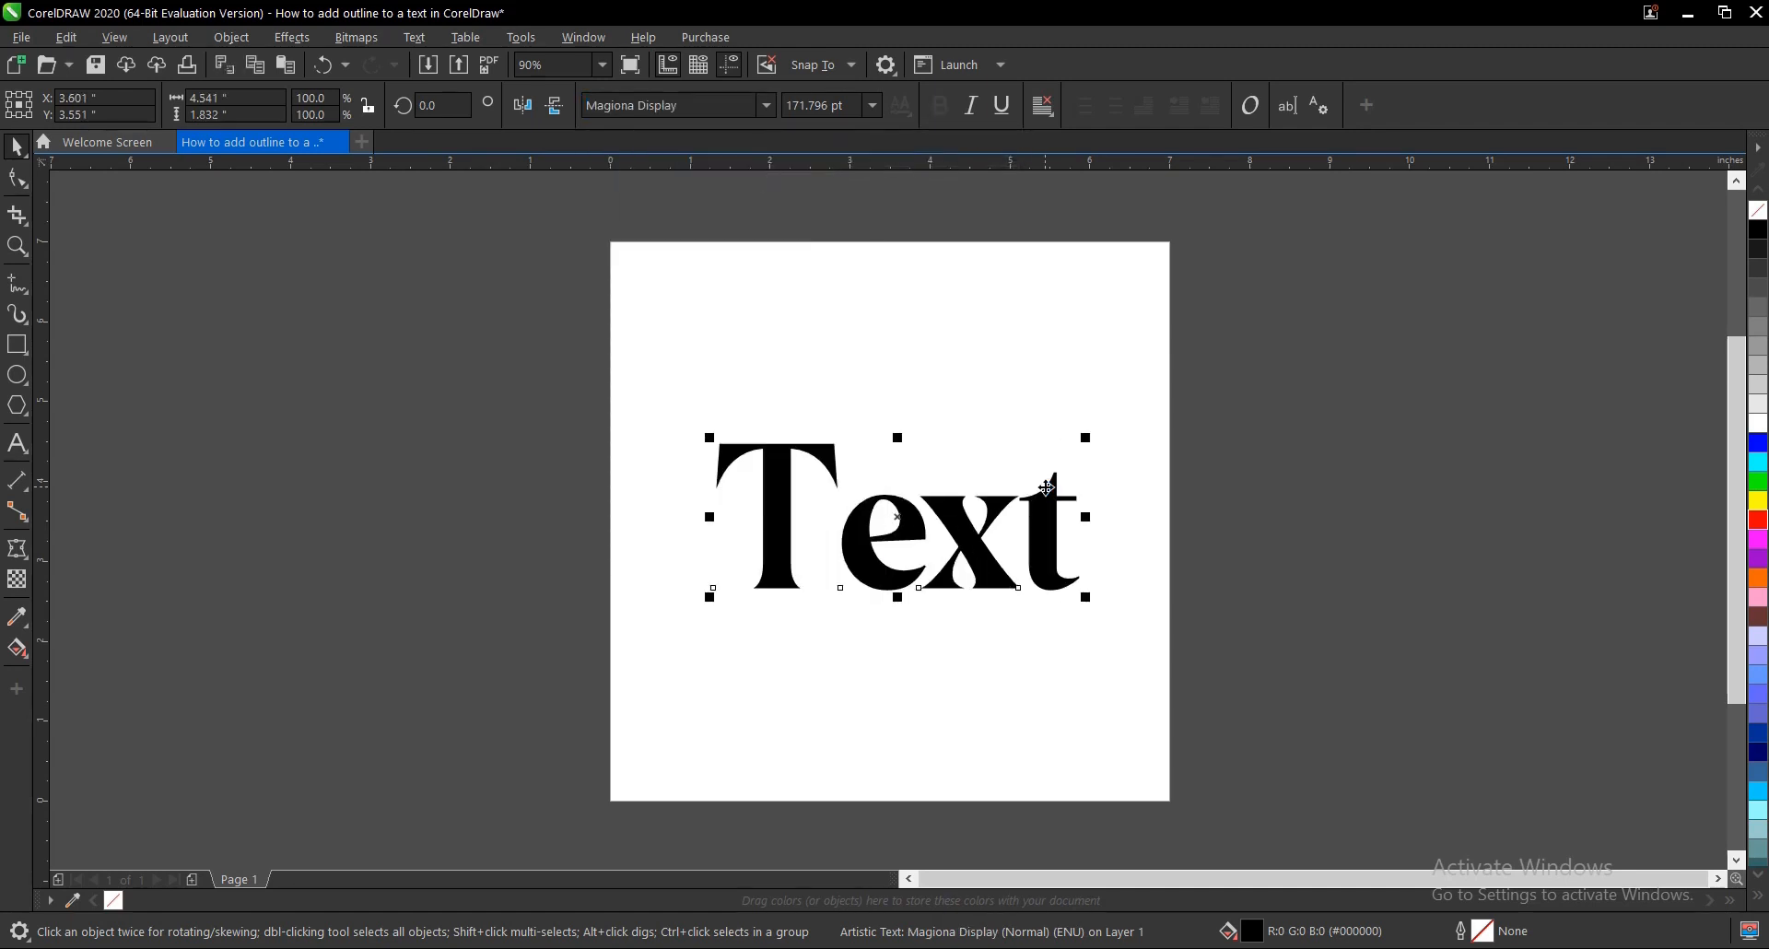
left_click_drag(1044, 487, 1136, 562)
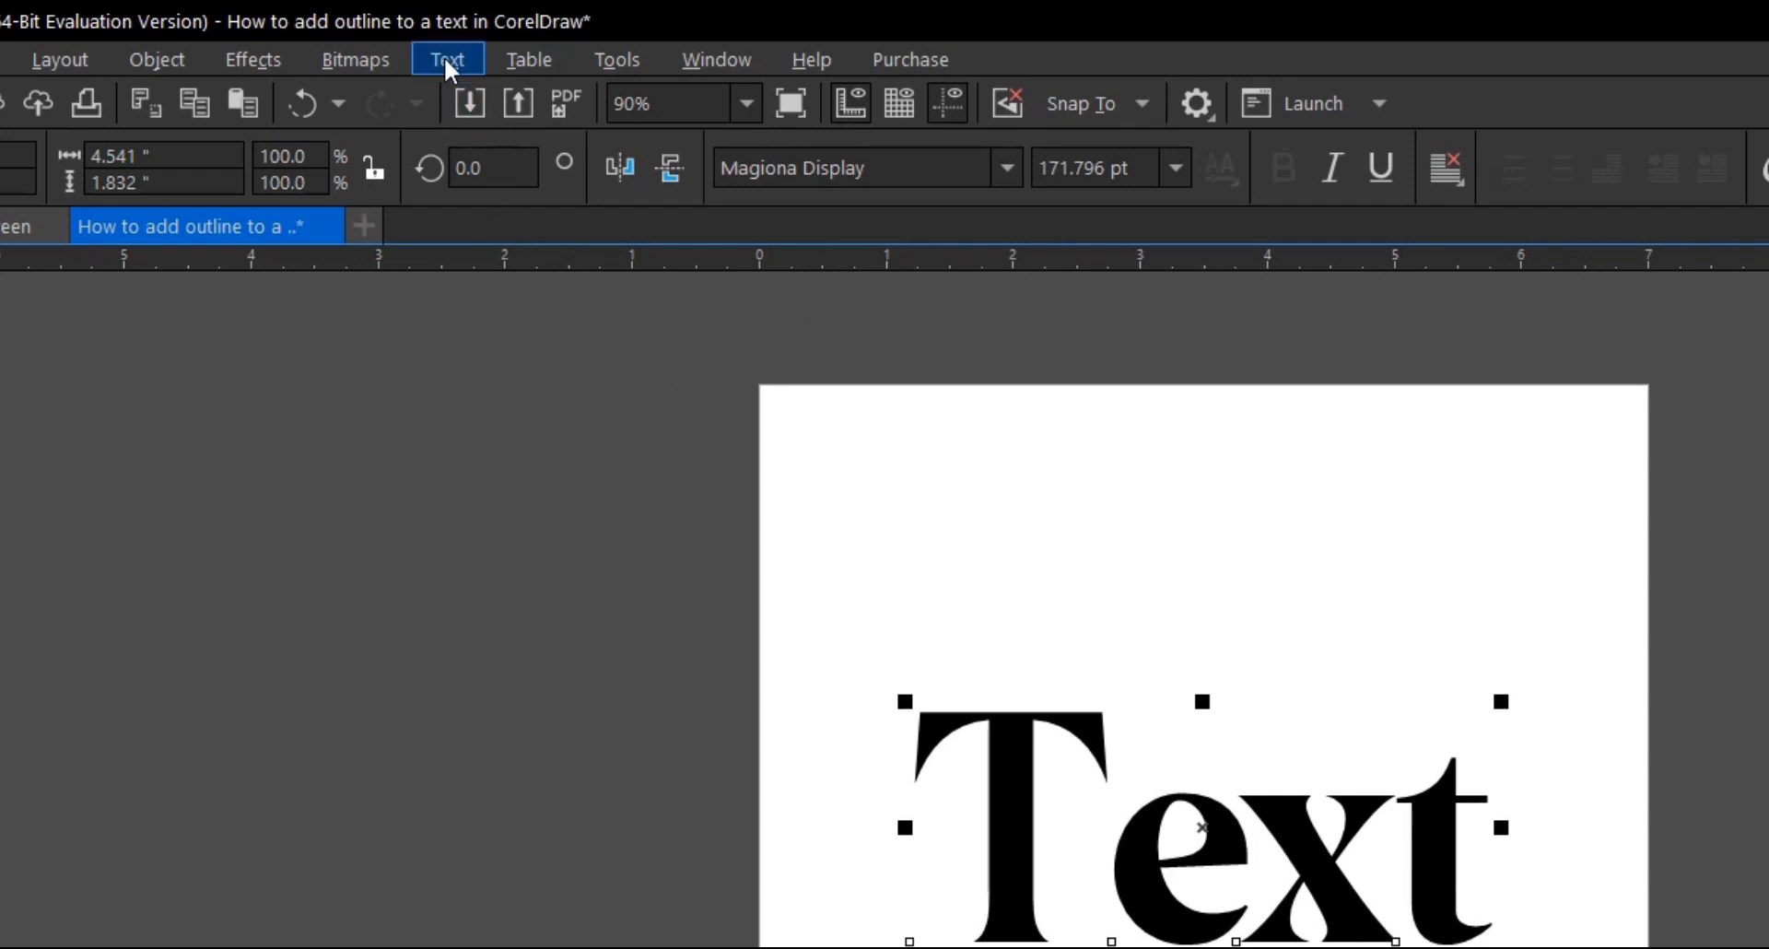
- Show Text properties and bring up the Outline Pen settings for the word
left_click(447, 58)
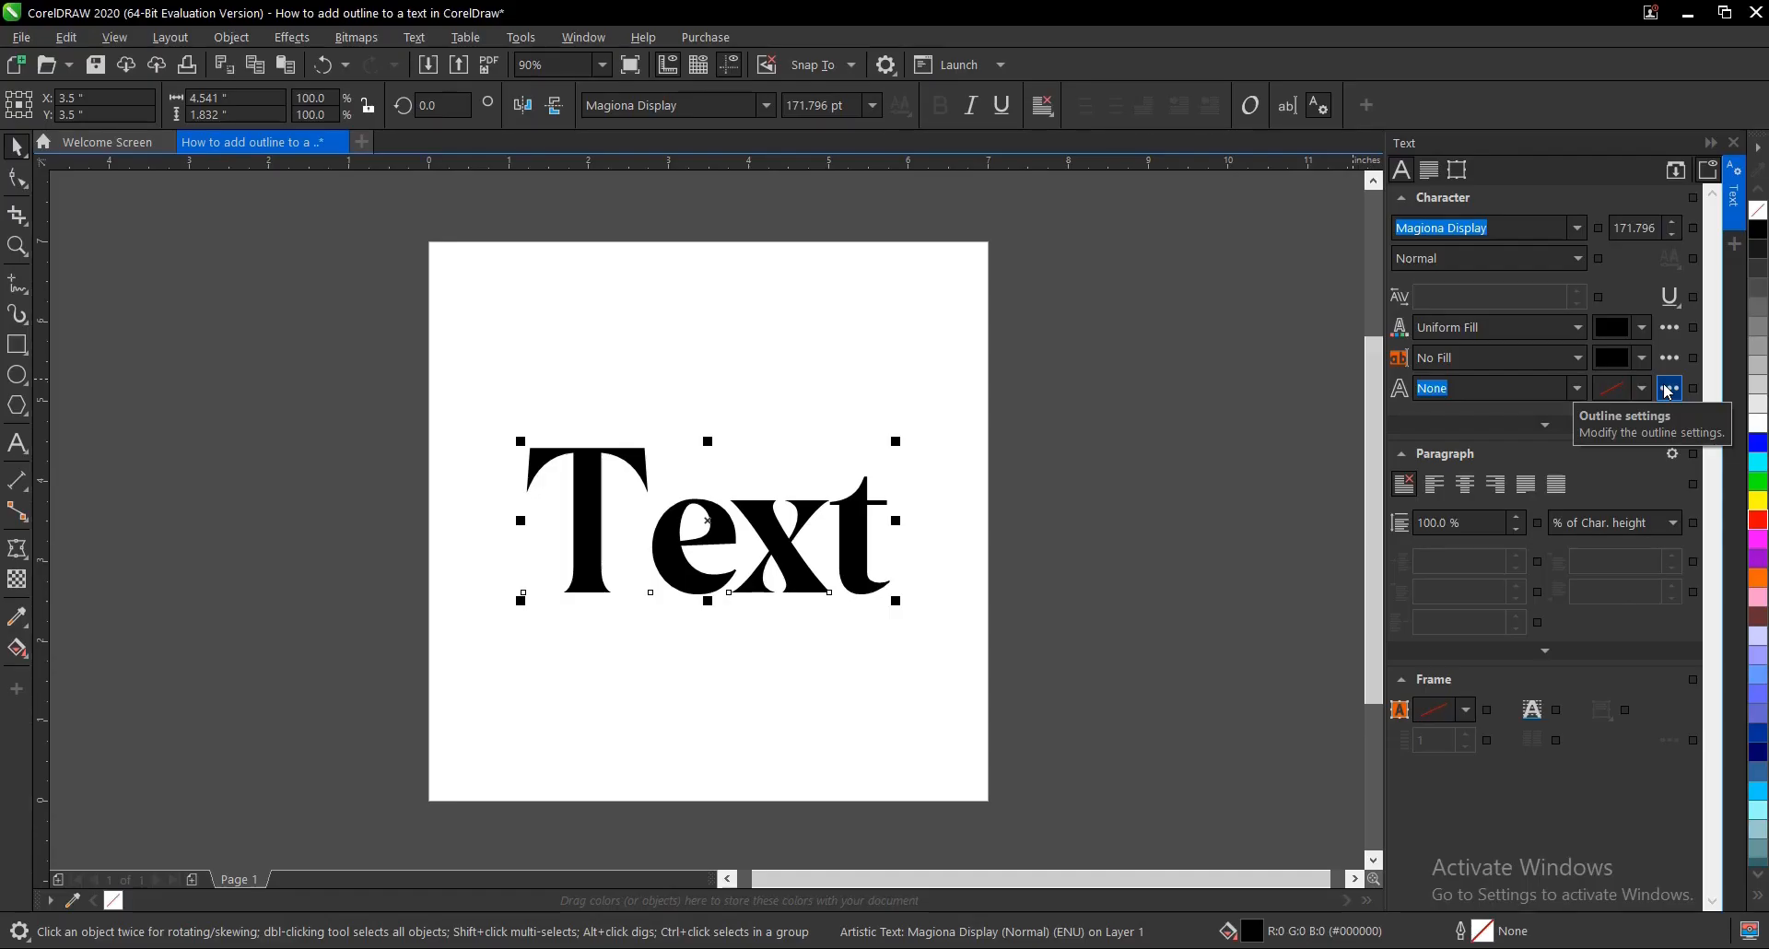
left_click(1668, 388)
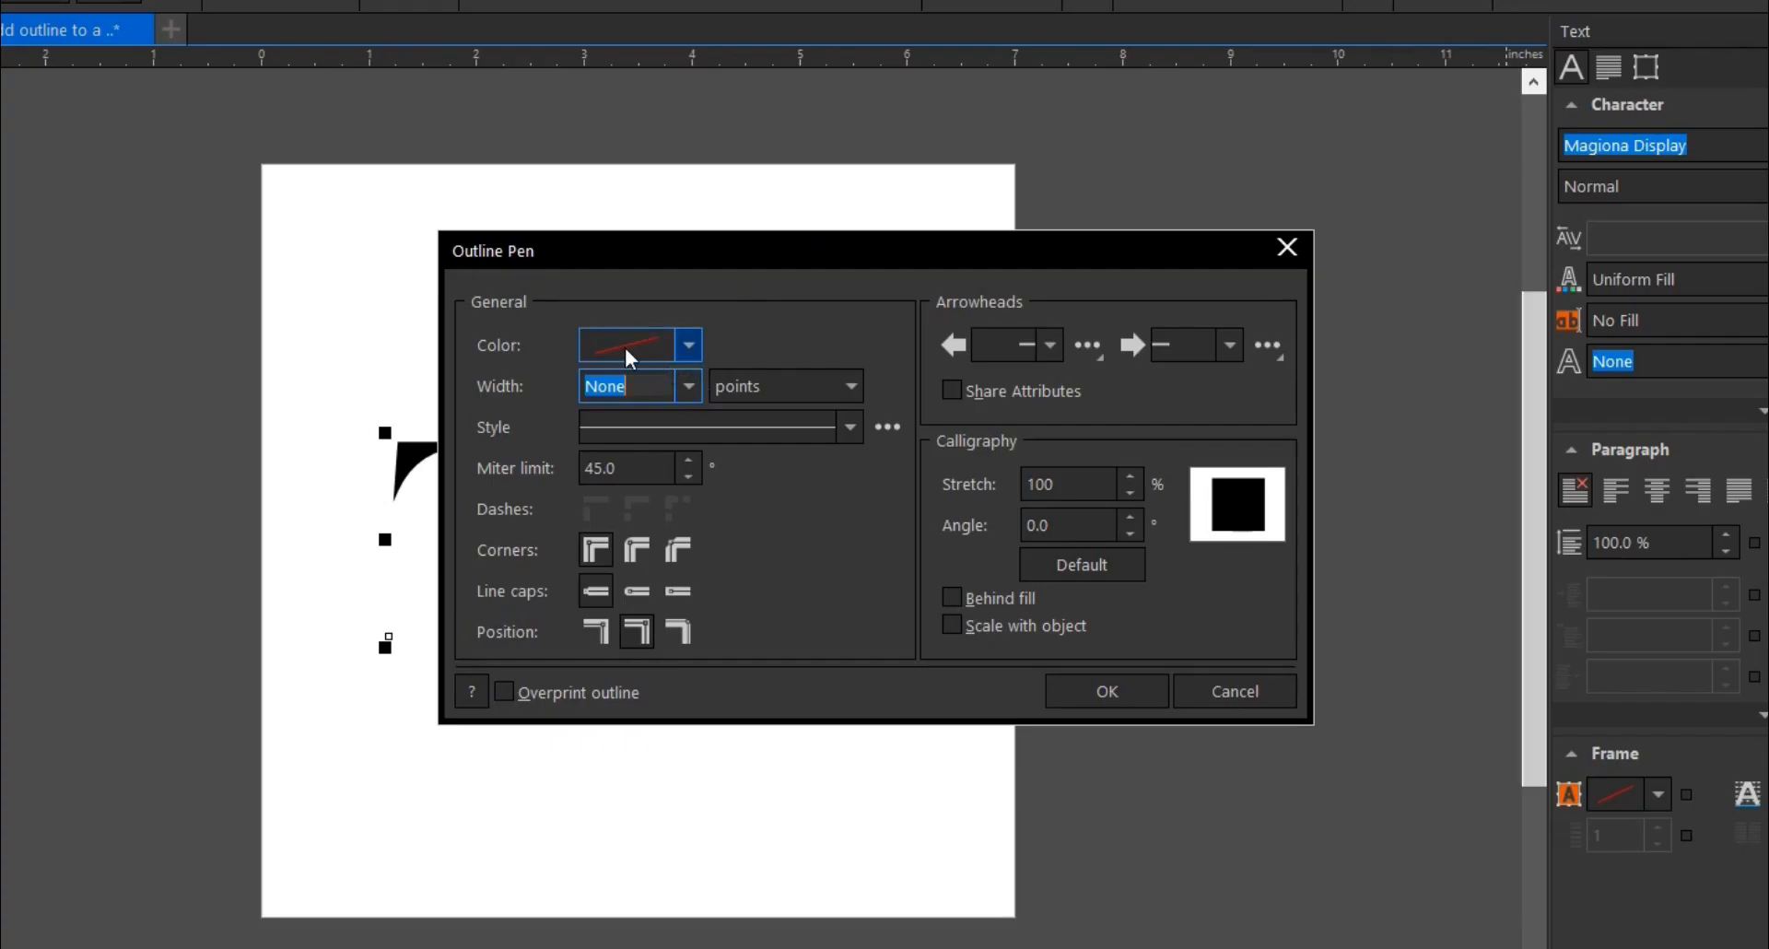
- Pick a bright green outline colour from the Outline Pen colour picker
left_click(688, 344)
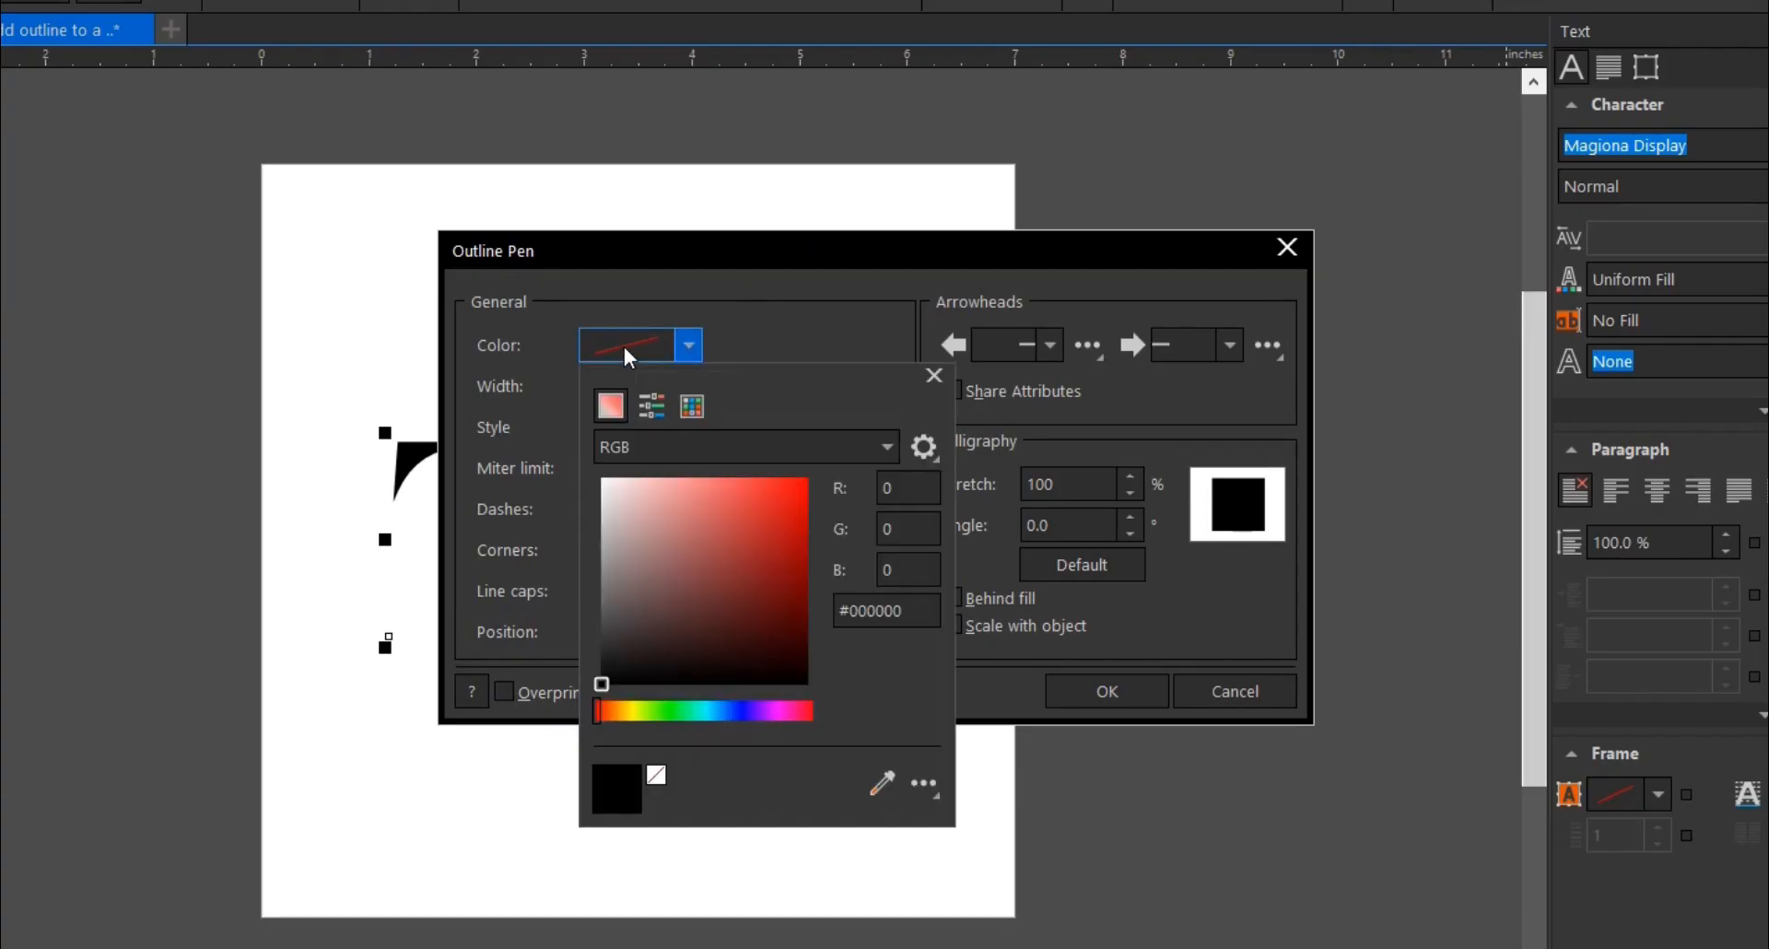
left_click(650, 405)
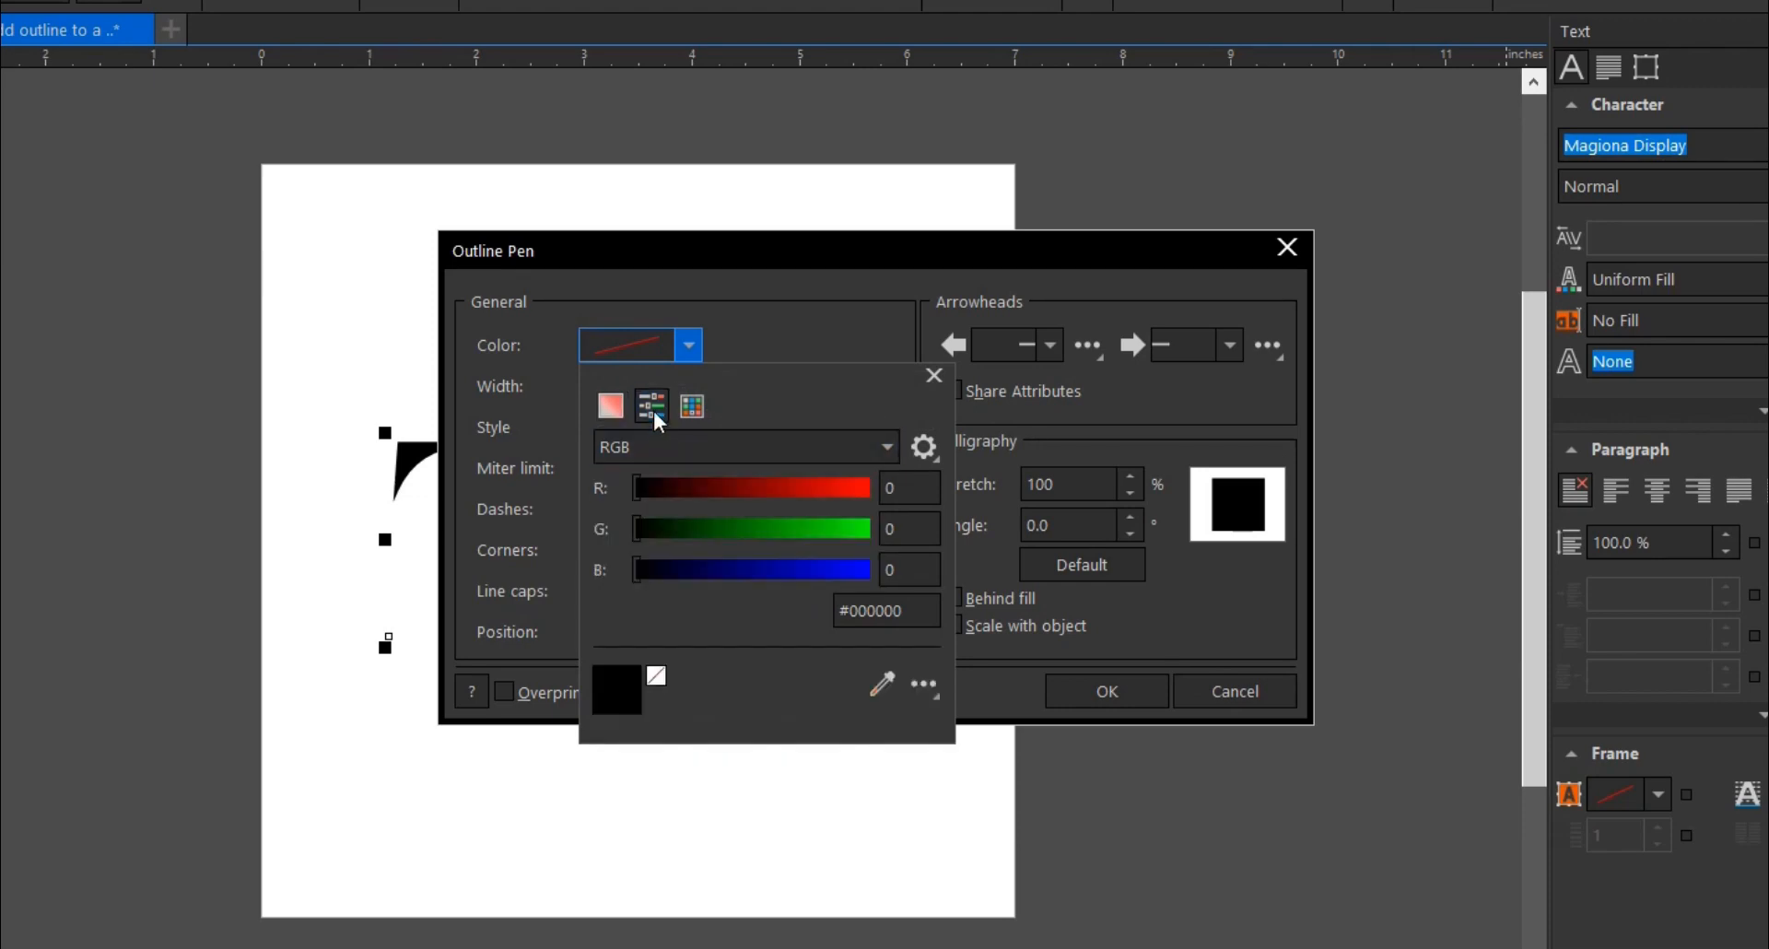
left_click(609, 405)
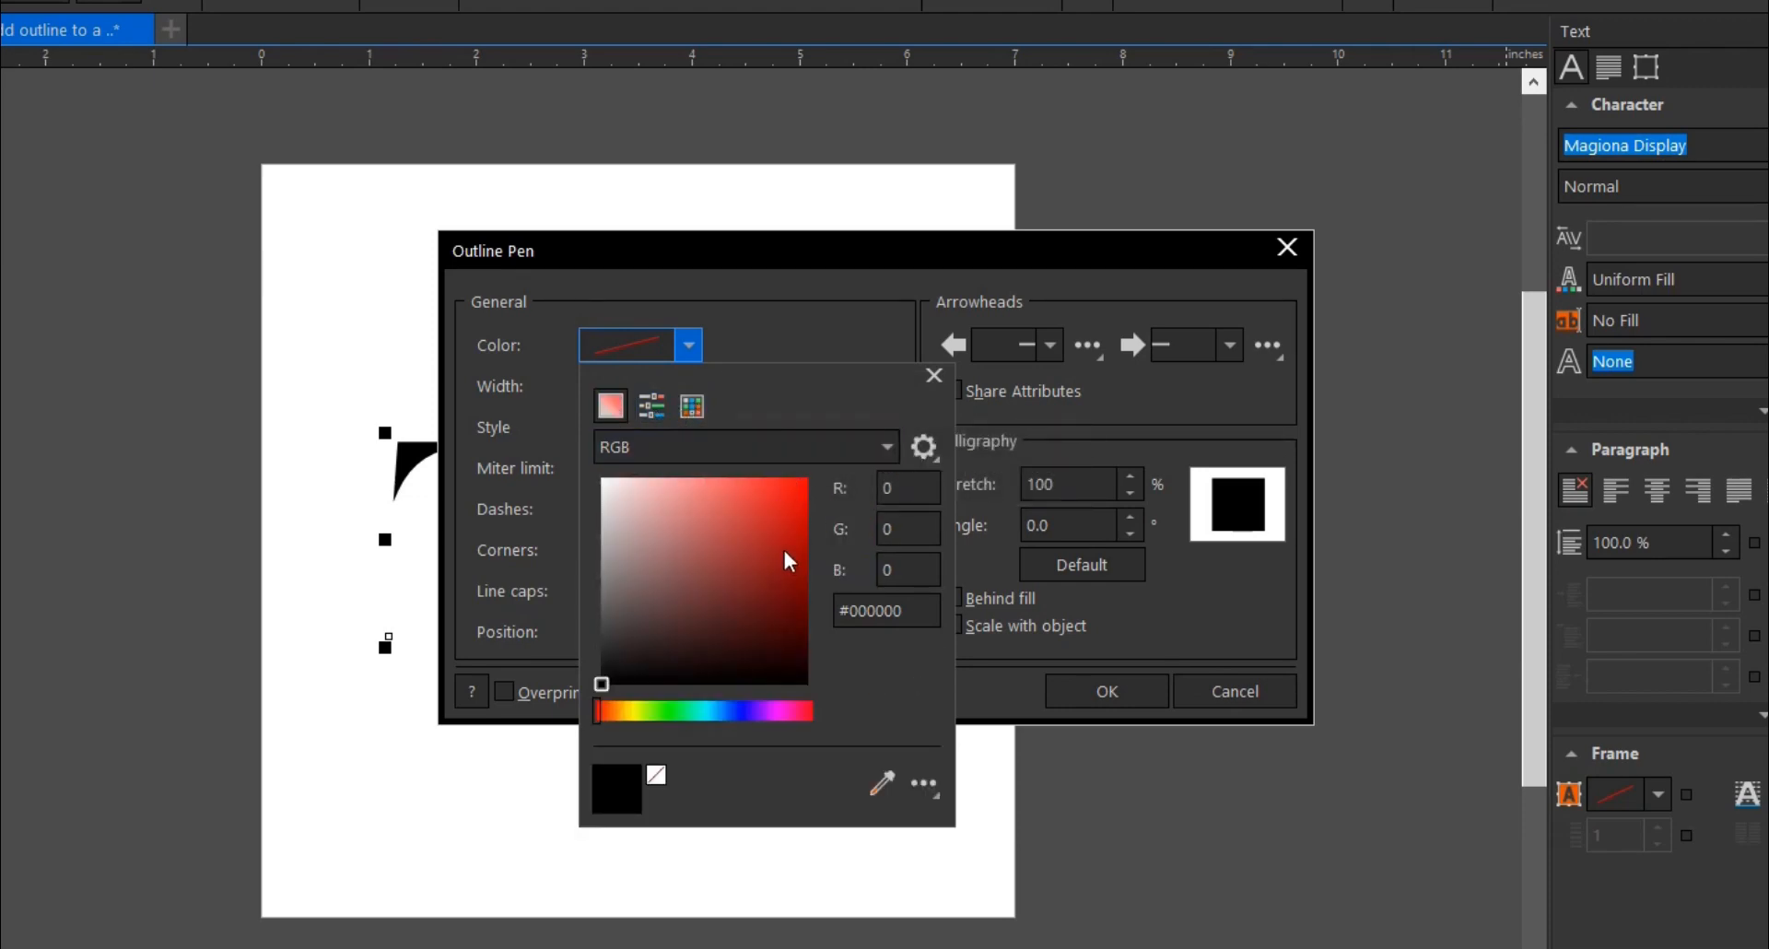
left_click(643, 711)
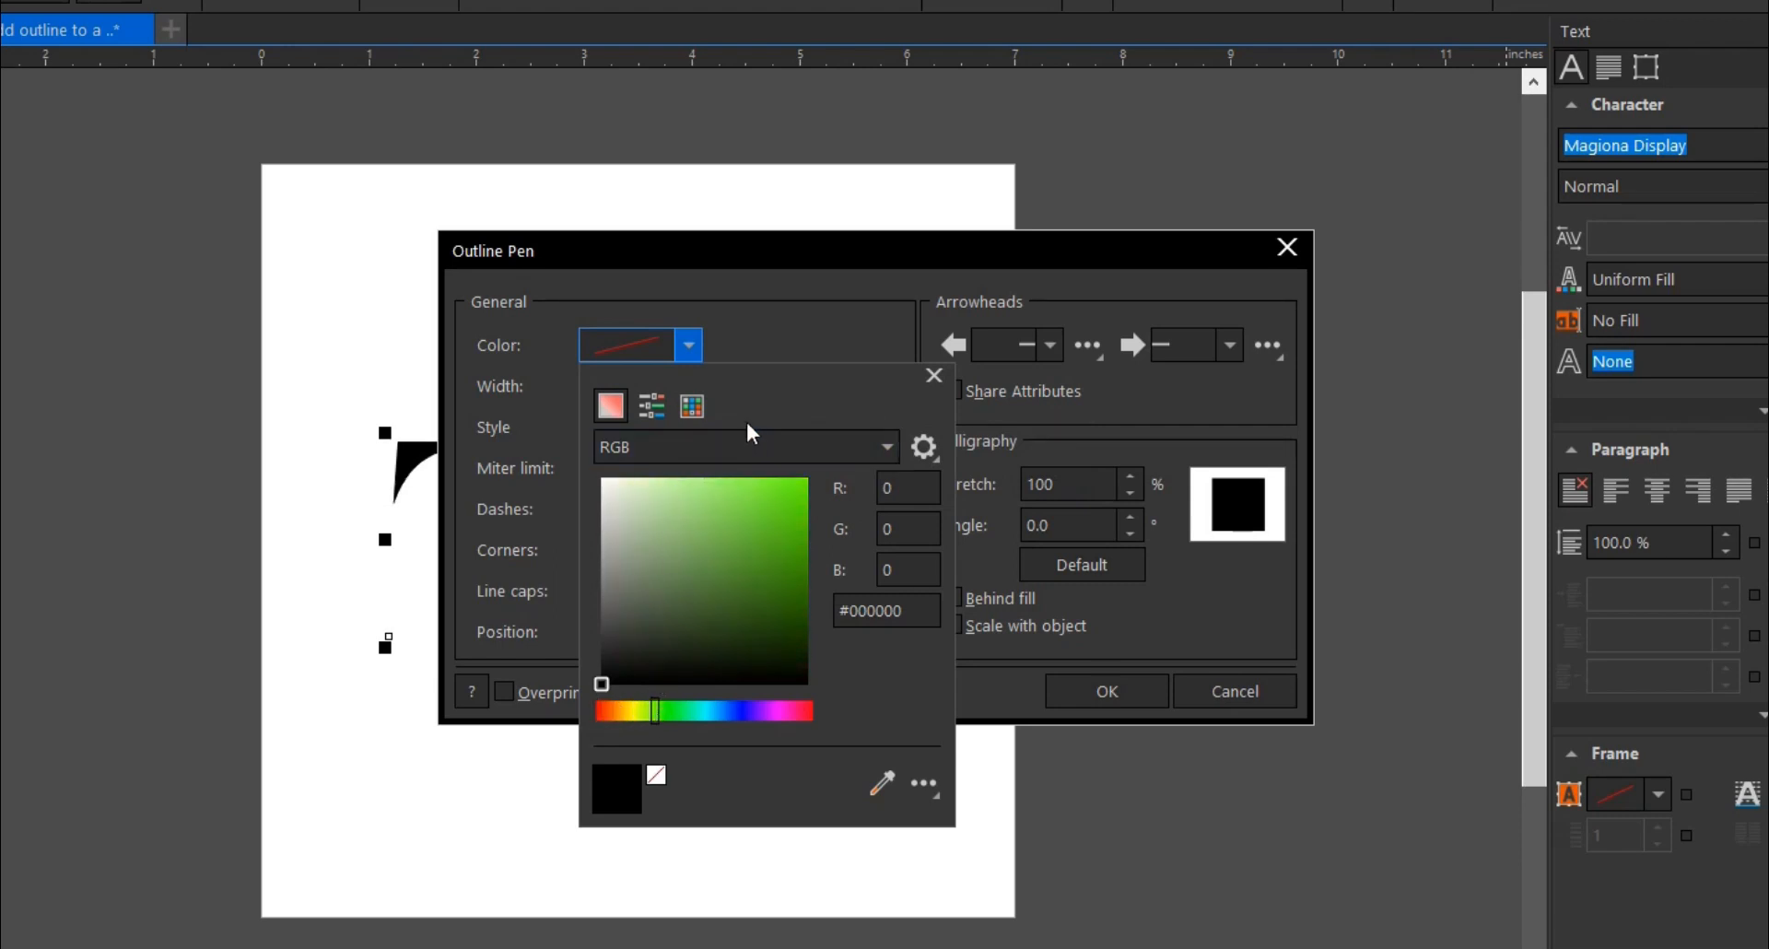
left_click(805, 478)
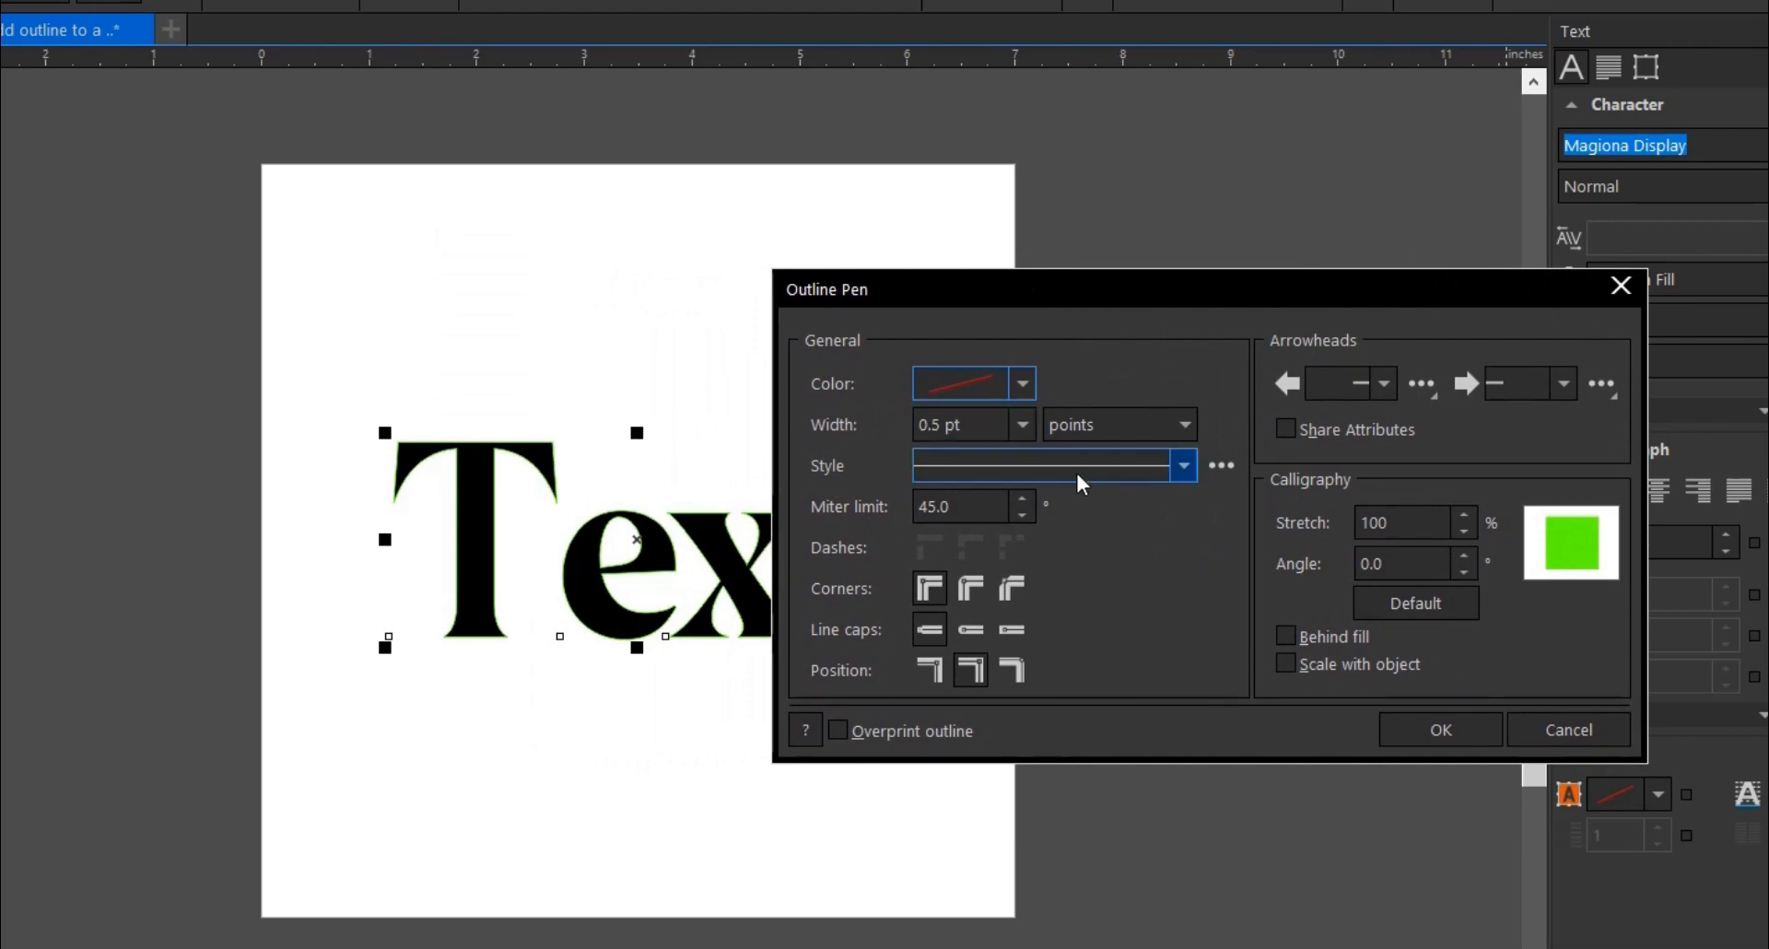
- Thicken the green outline to 4 pt, then to 10 pt
left_click(1021, 423)
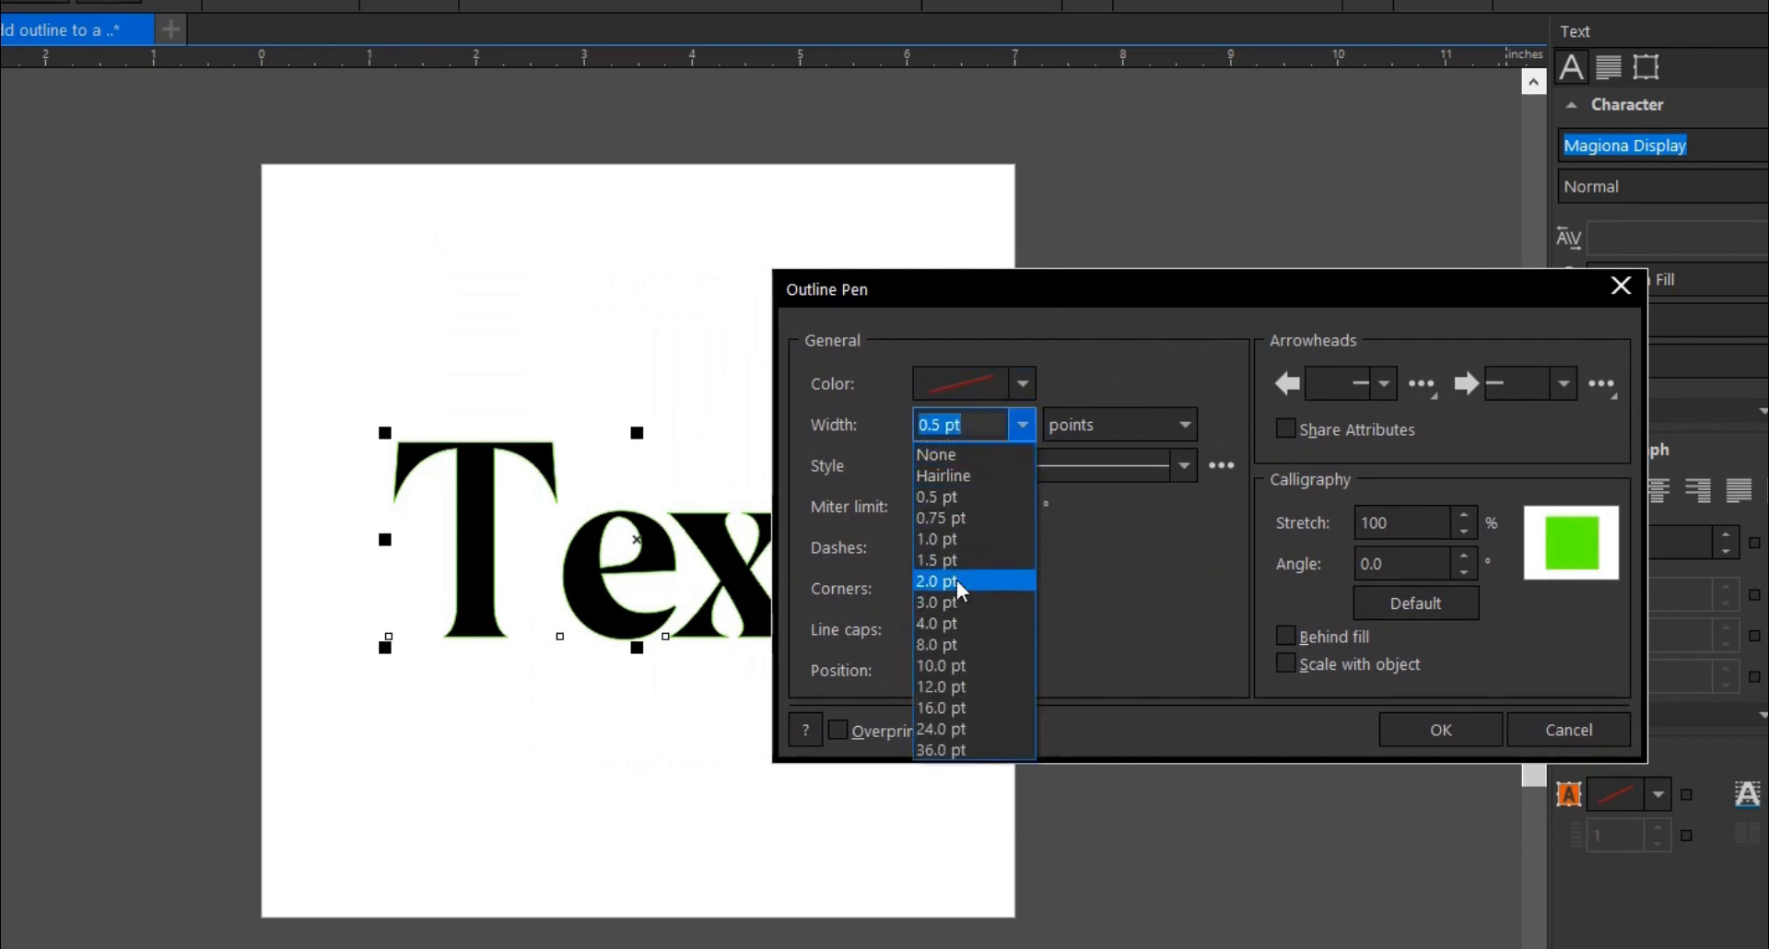
left_click(936, 623)
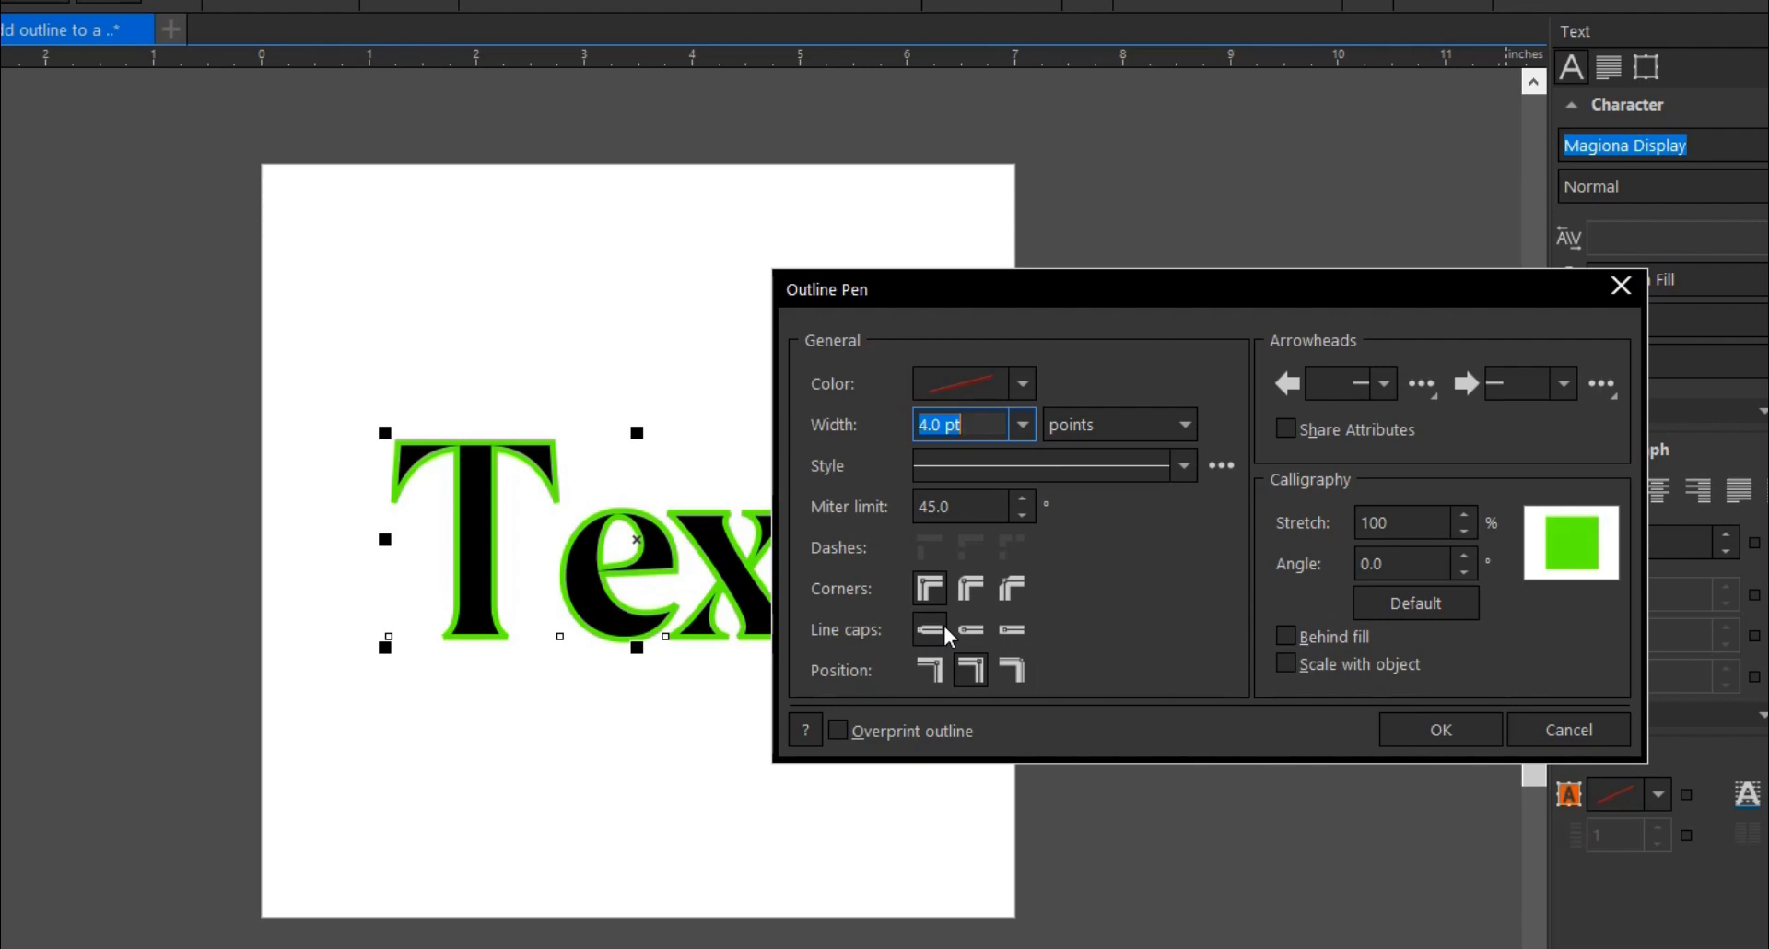
left_click(1021, 424)
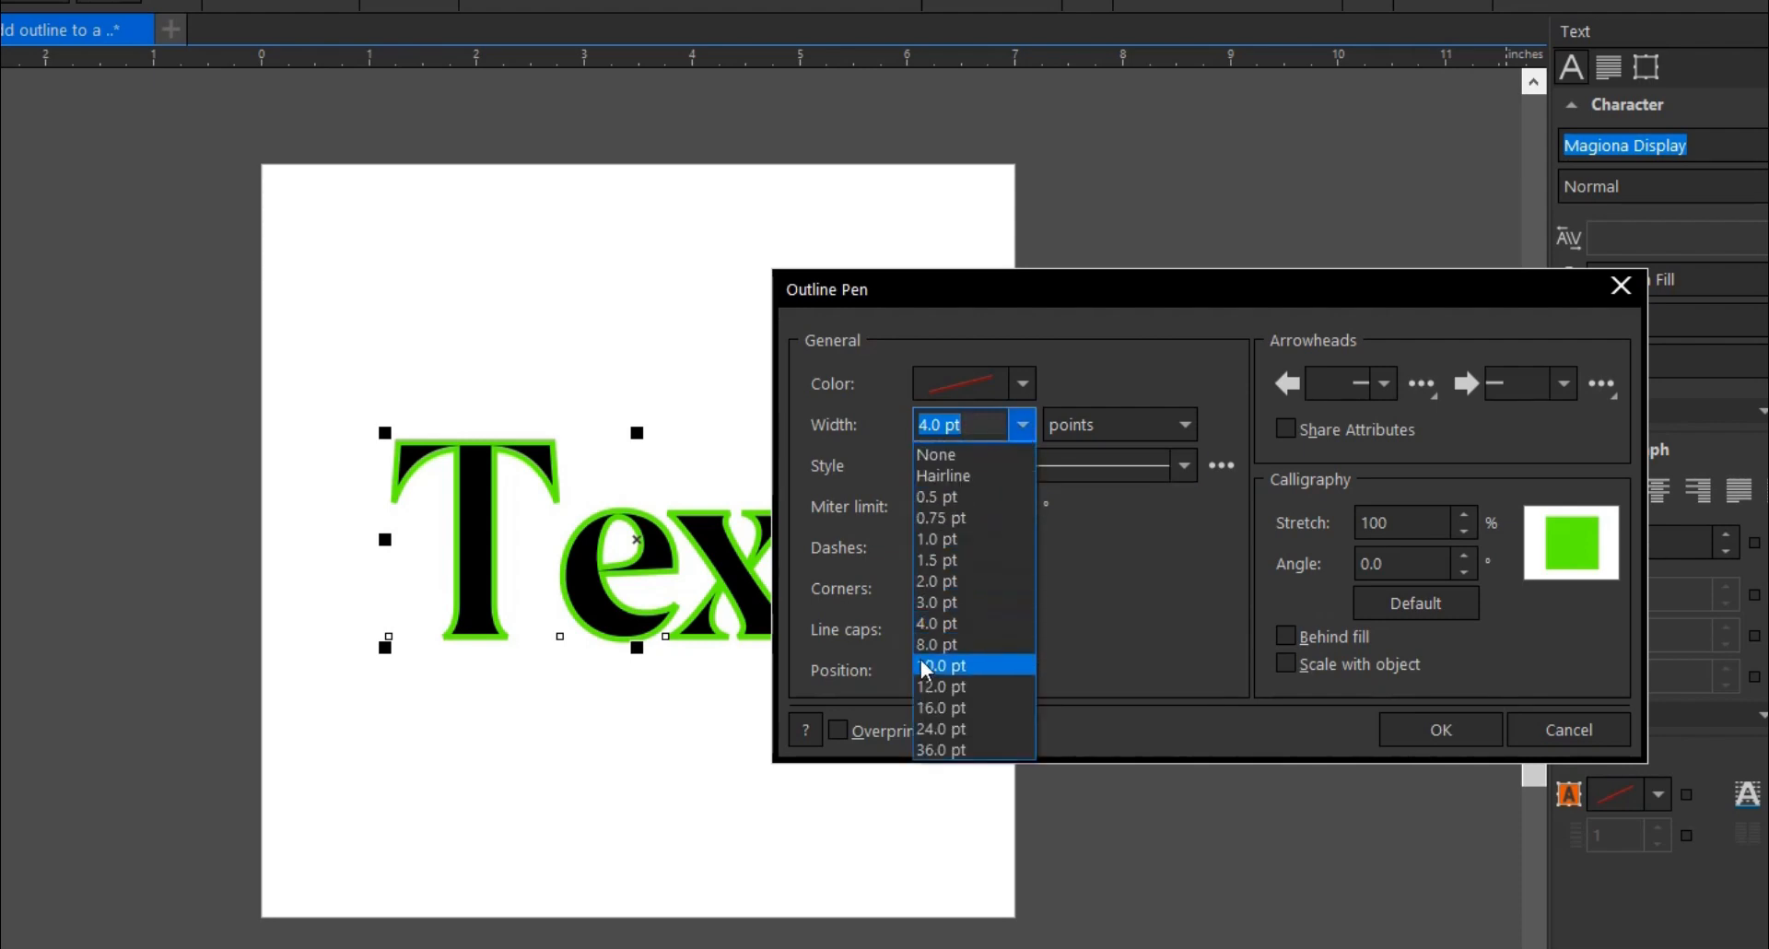
left_click(944, 664)
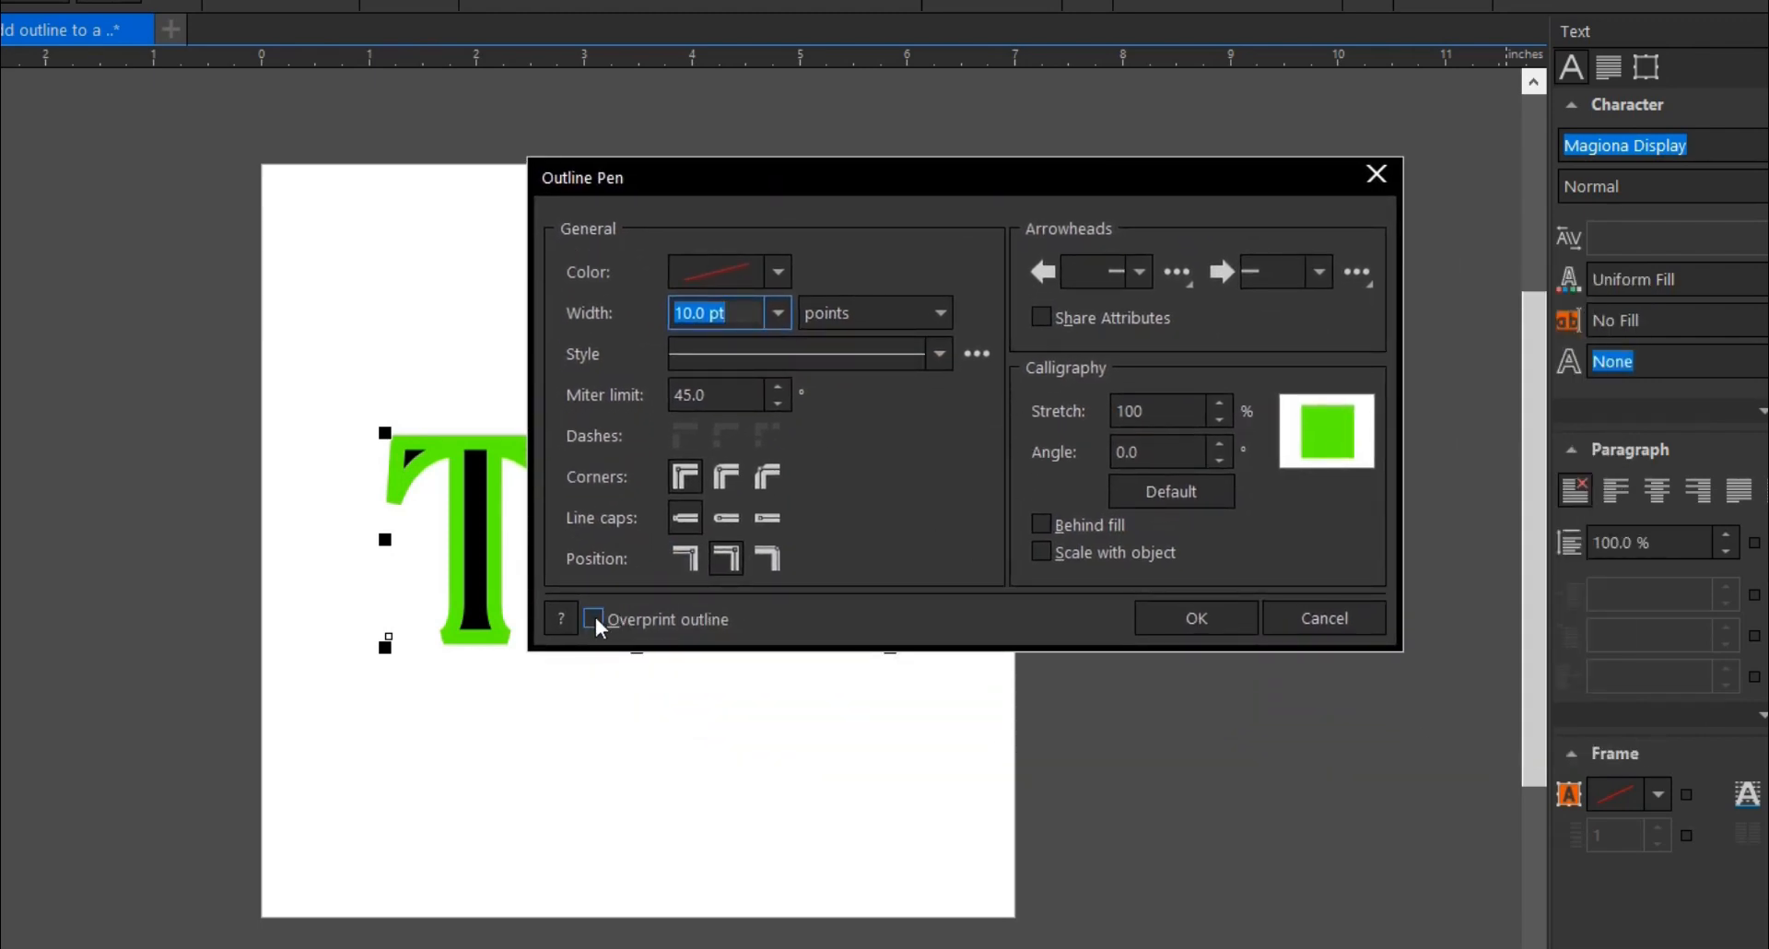
mouse_move(594, 619)
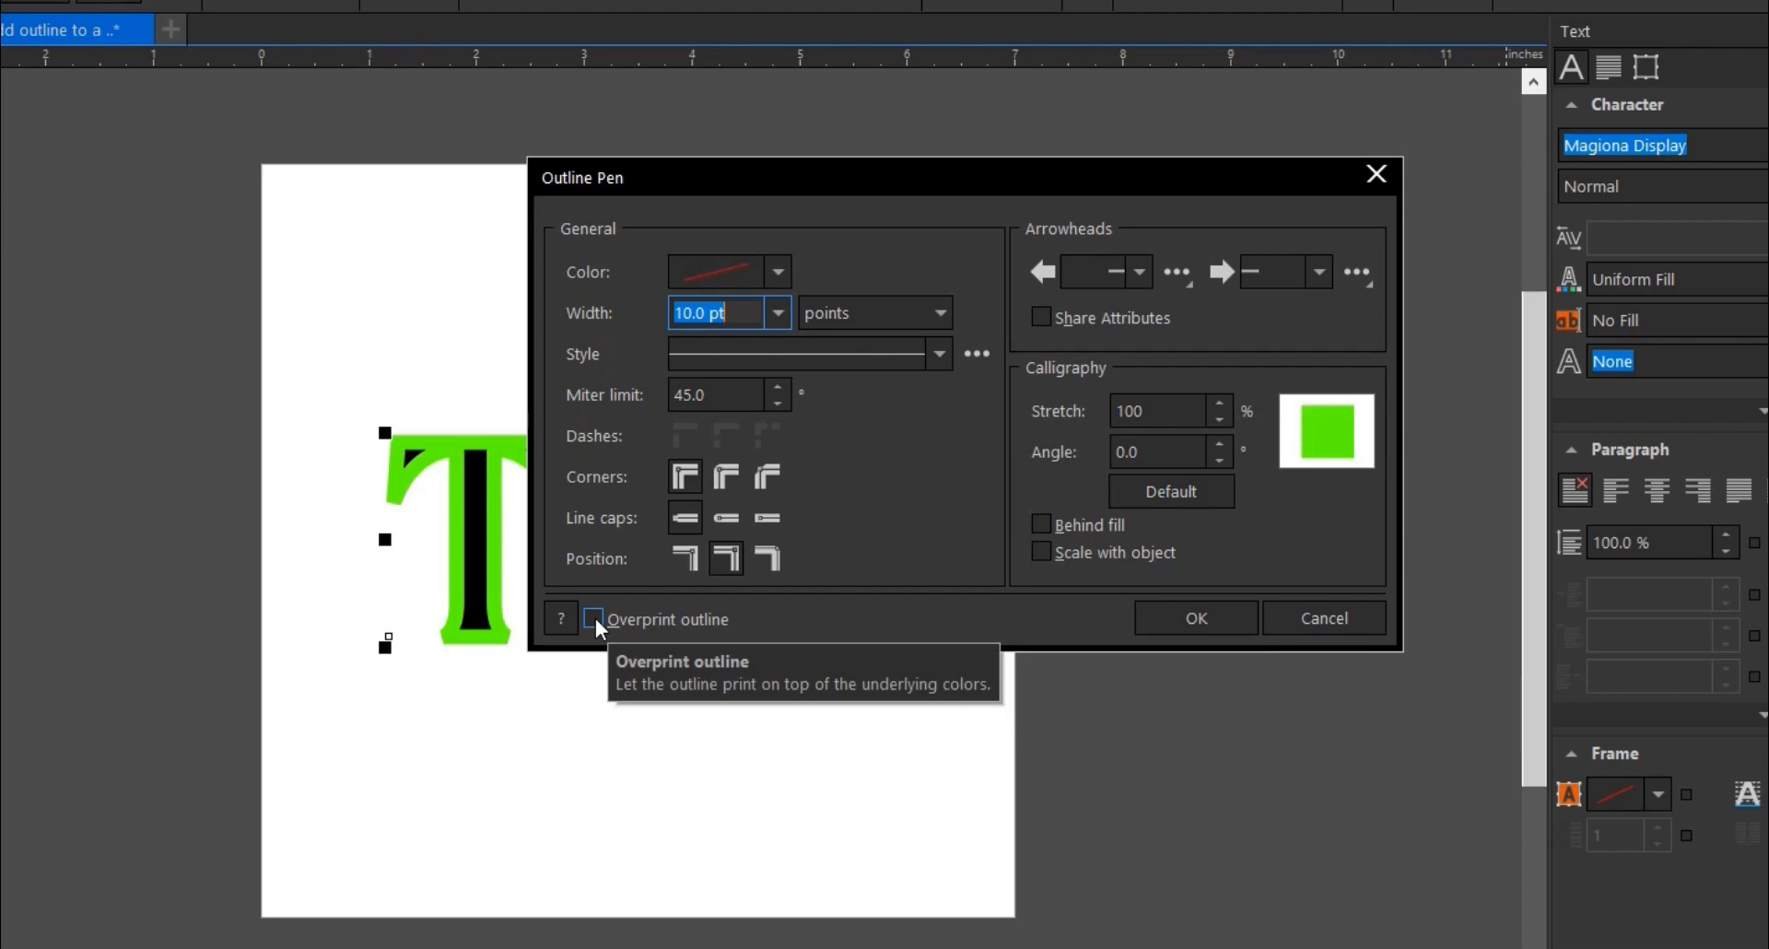
- Enable Overprint outline, Behind fill and Scale with object for the outline
left_click(593, 619)
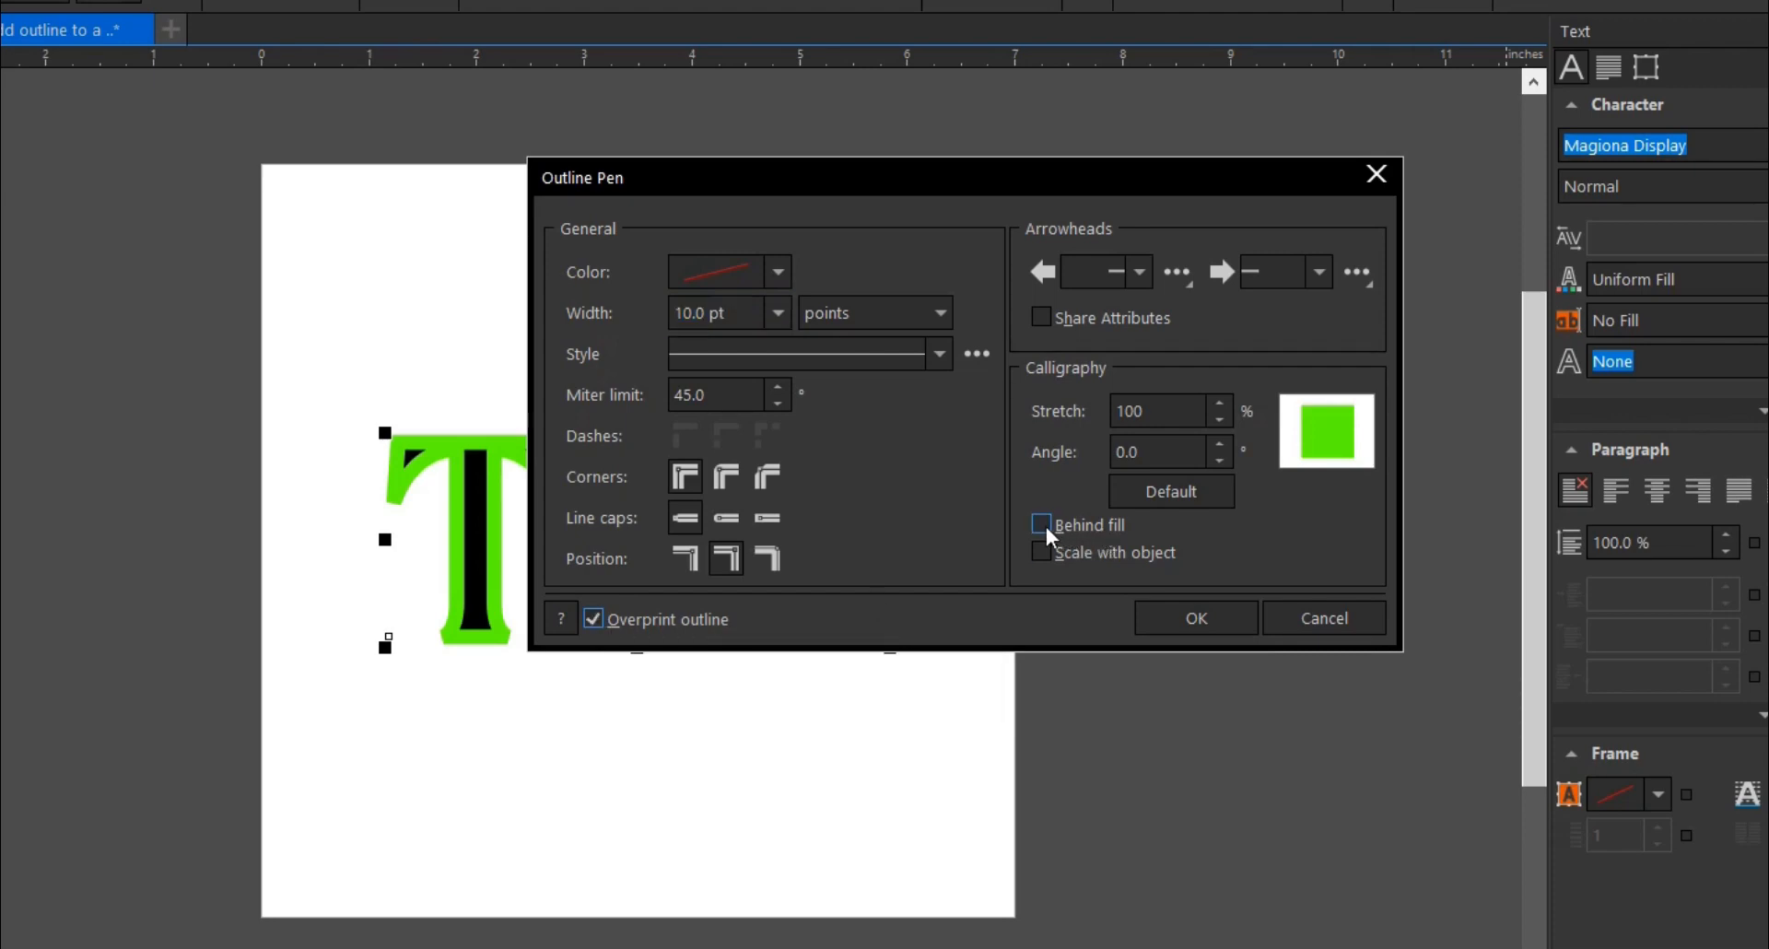
left_click(1040, 526)
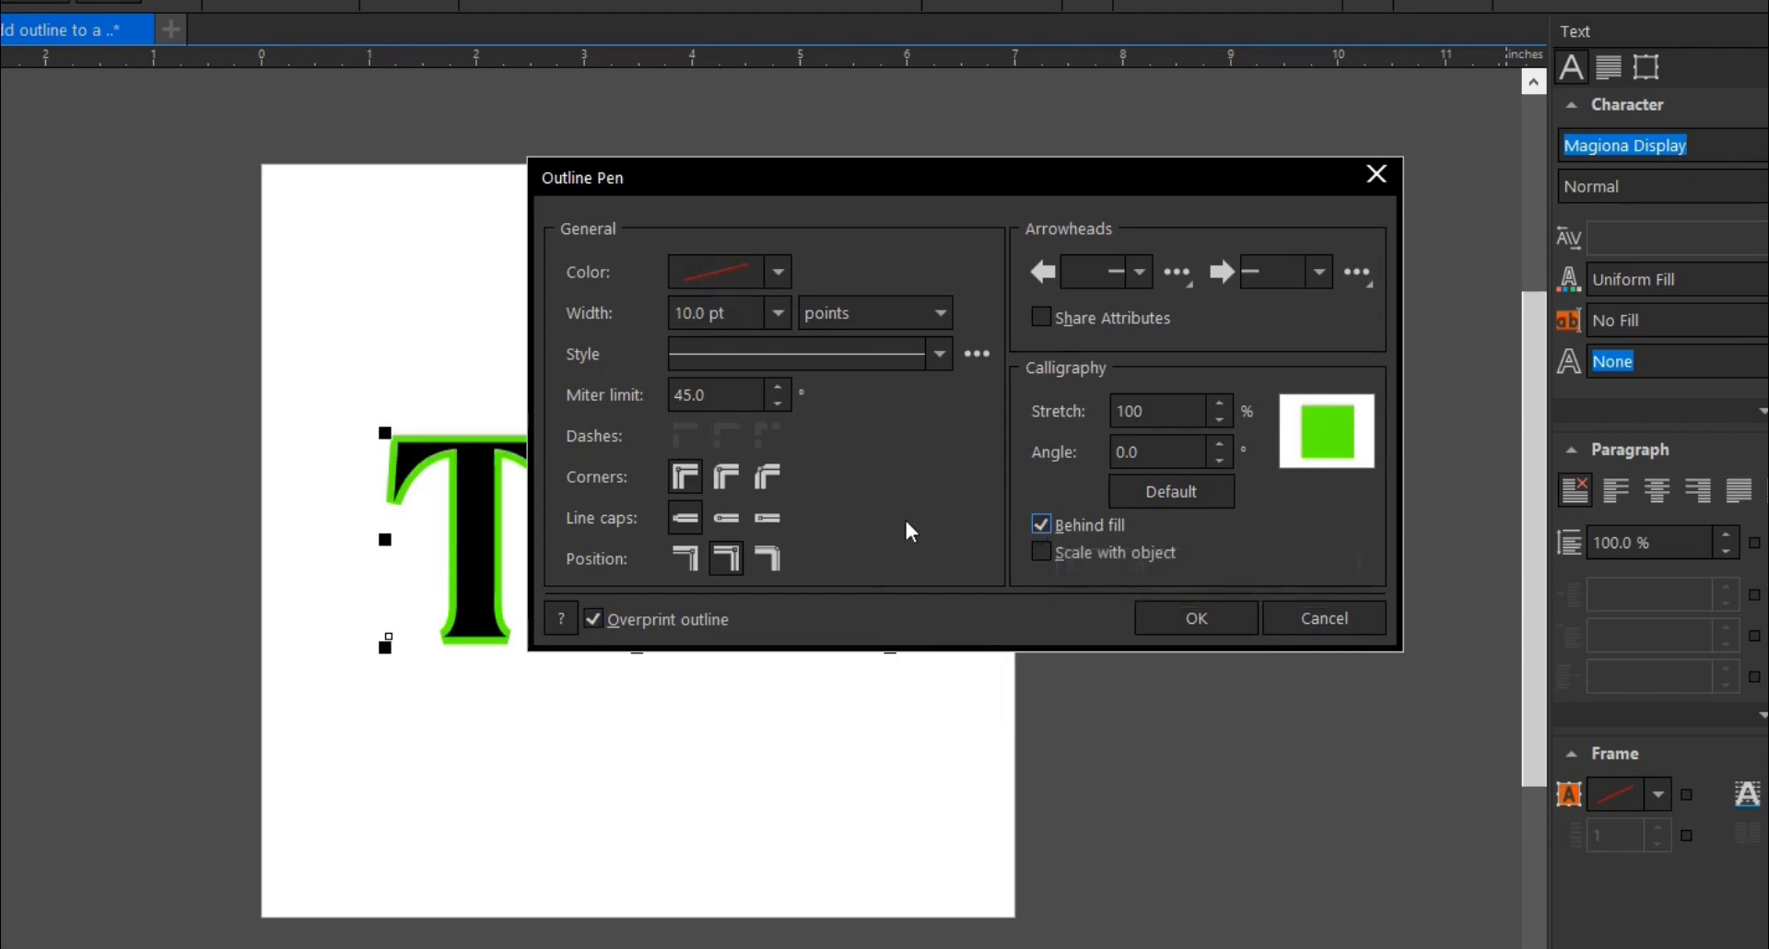
left_click(1040, 523)
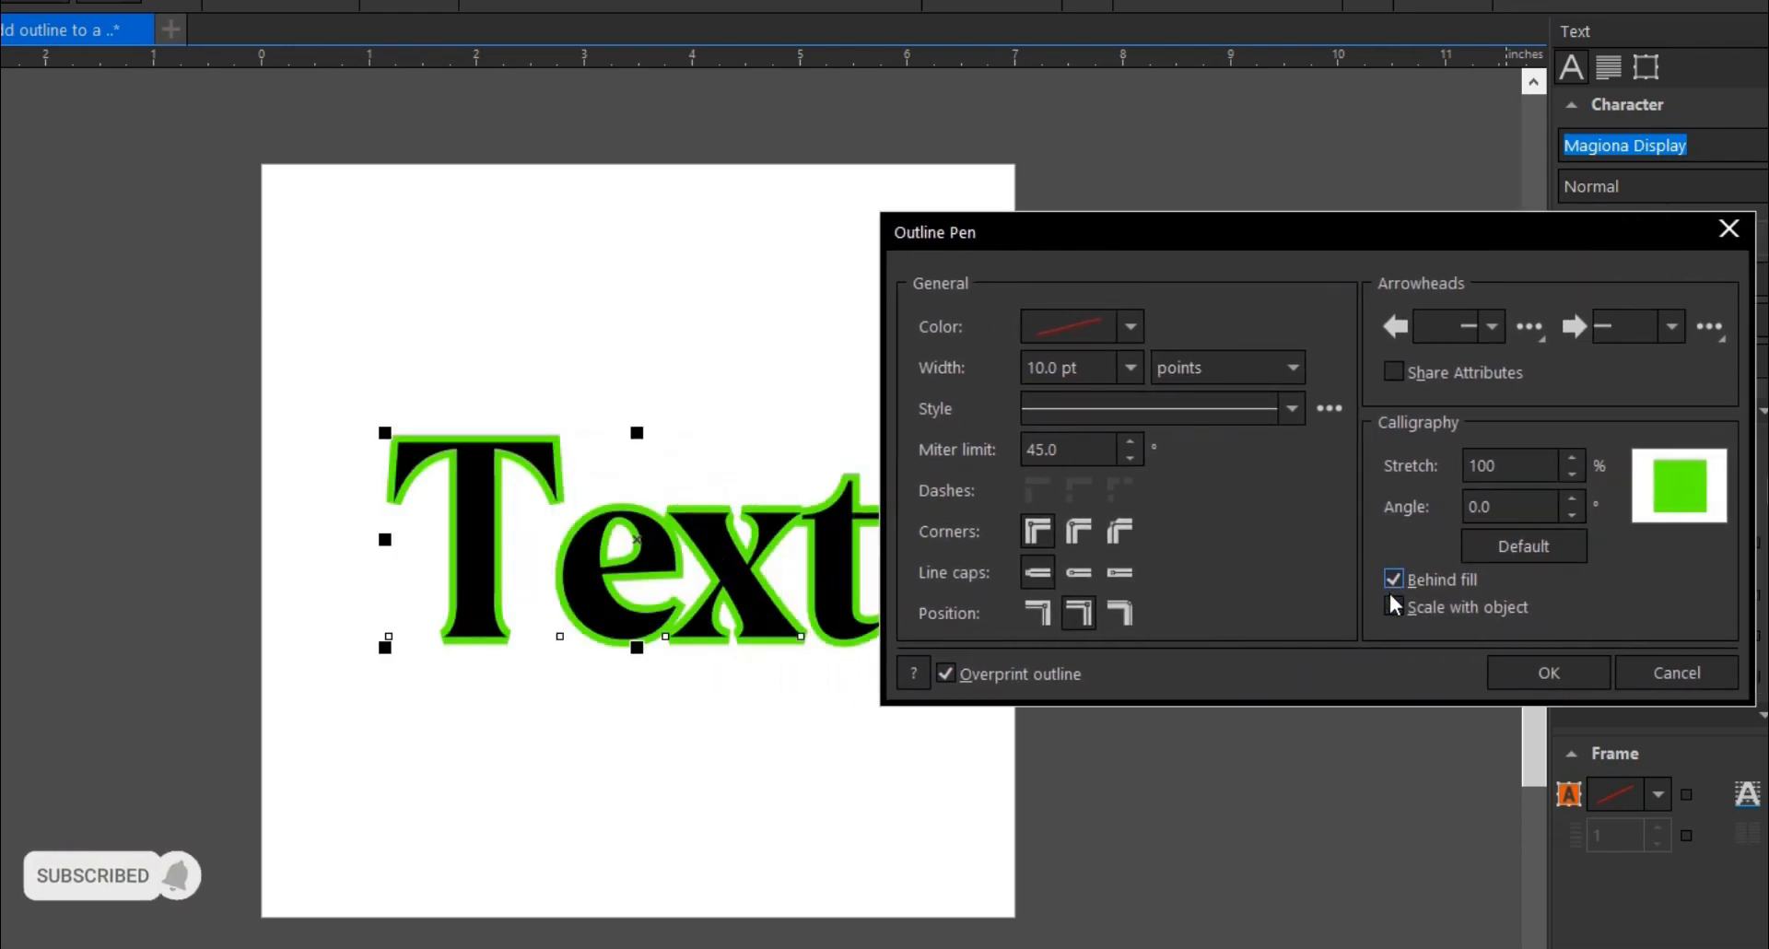
left_click(1394, 607)
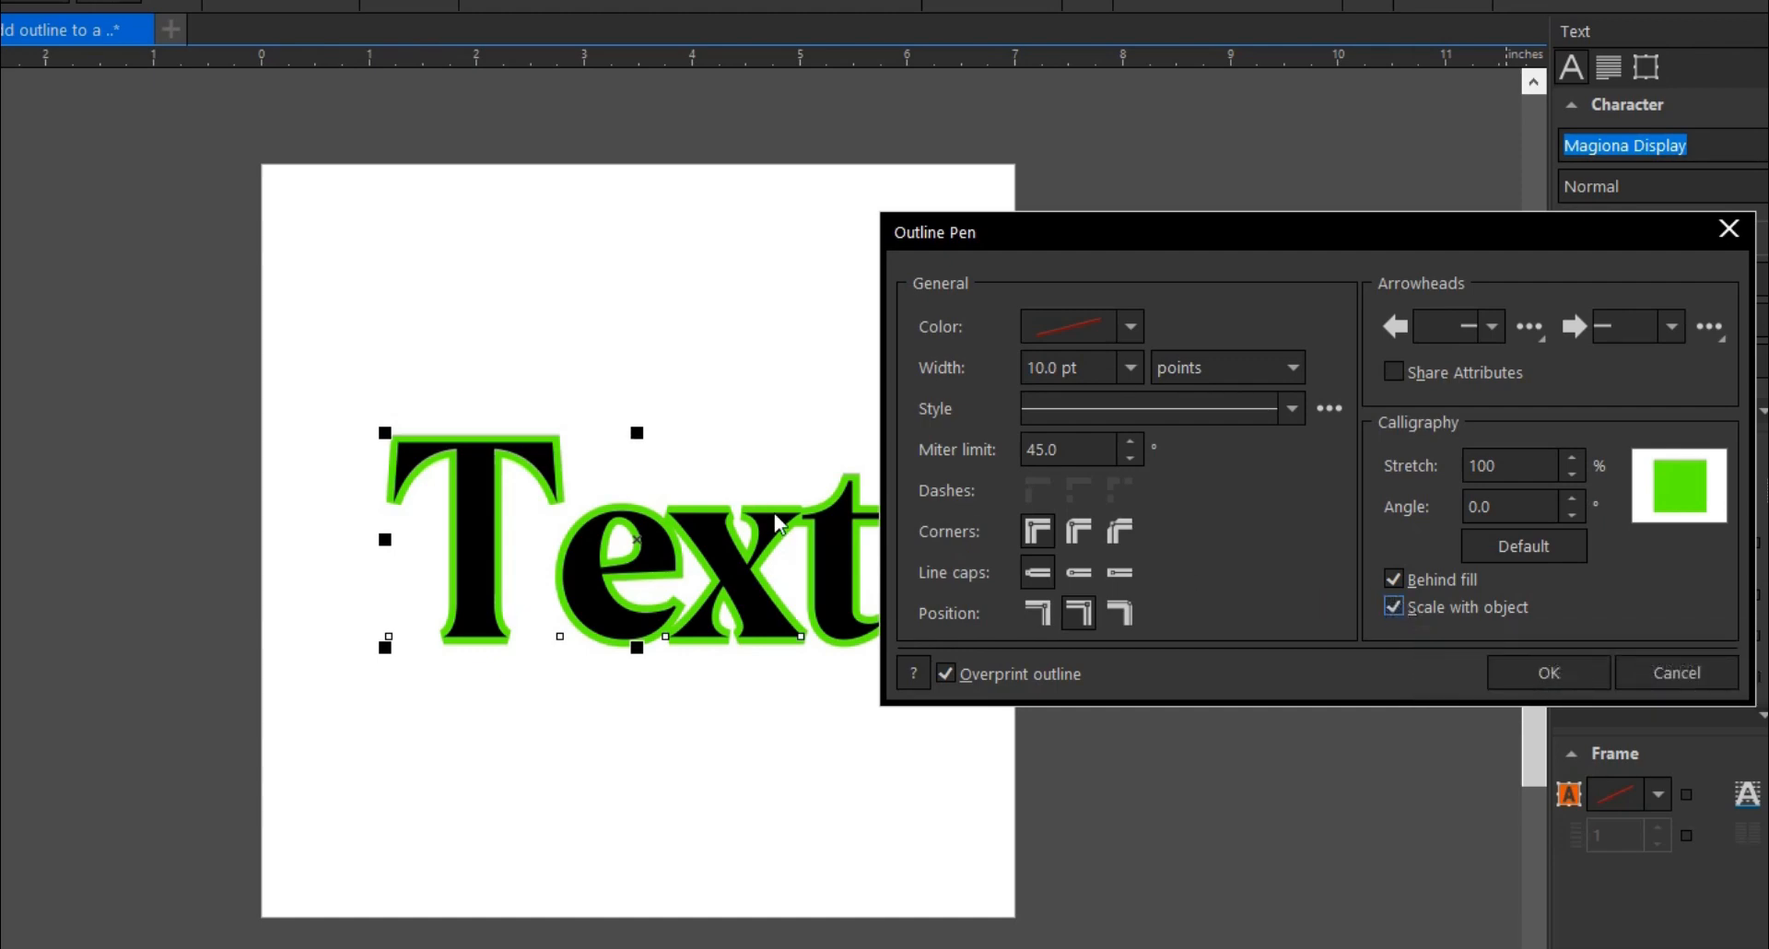
mouse_move(815, 528)
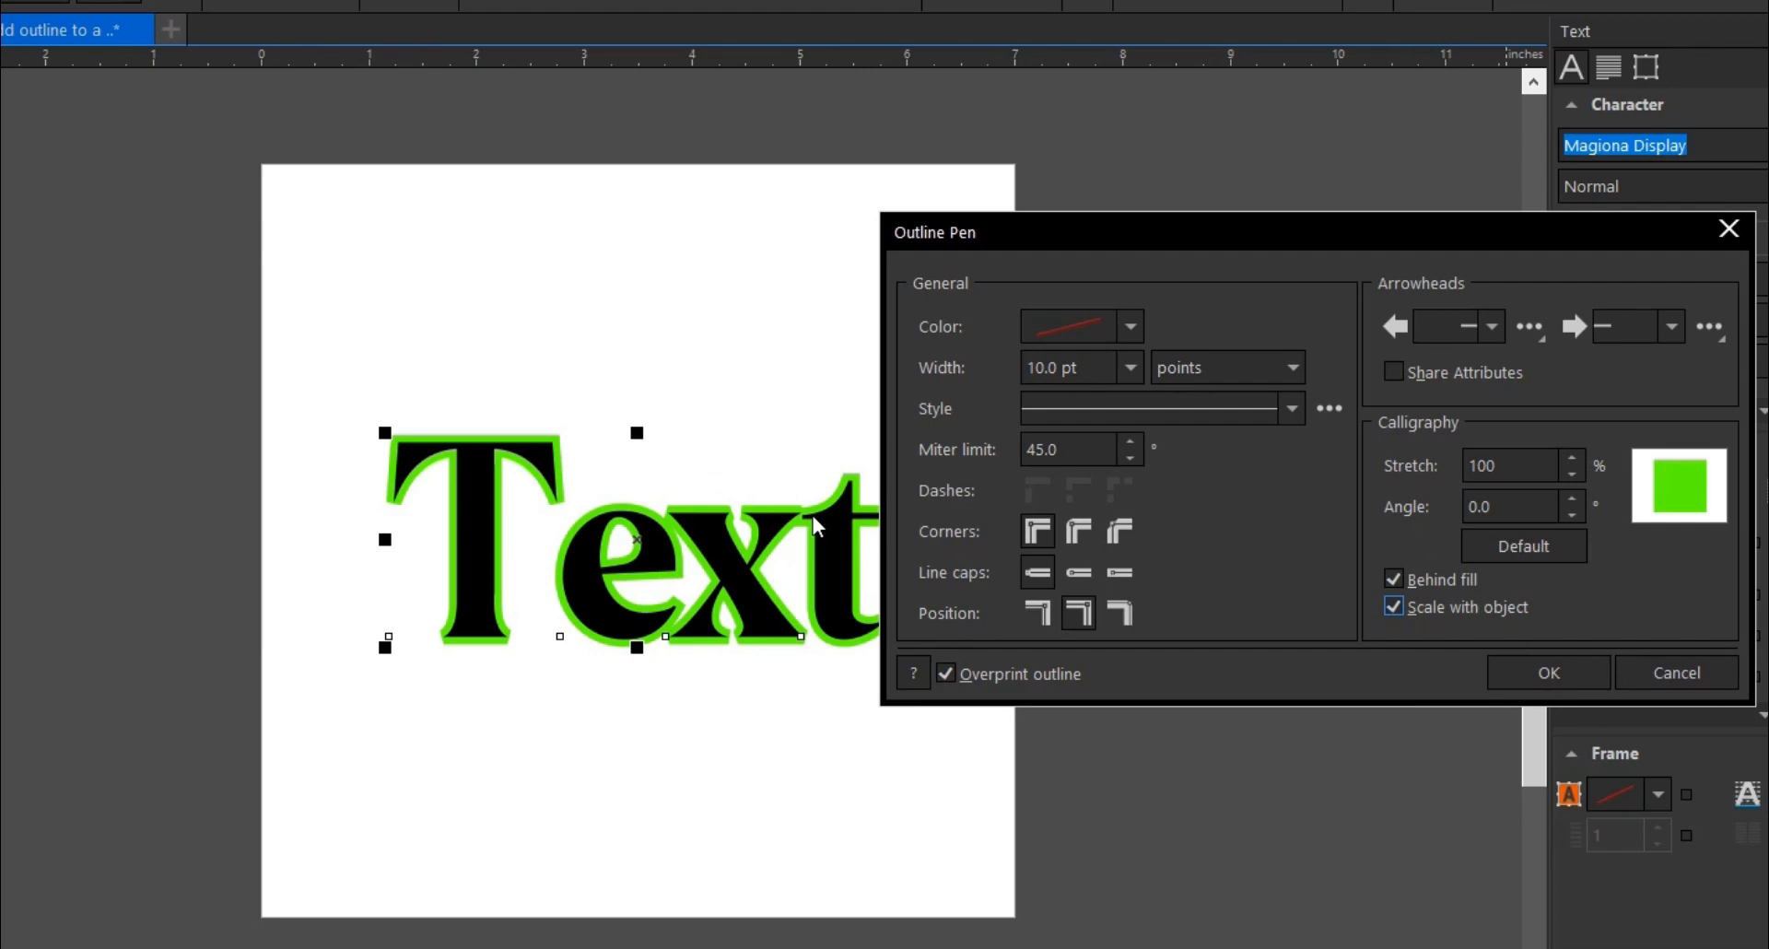
mouse_move(837, 535)
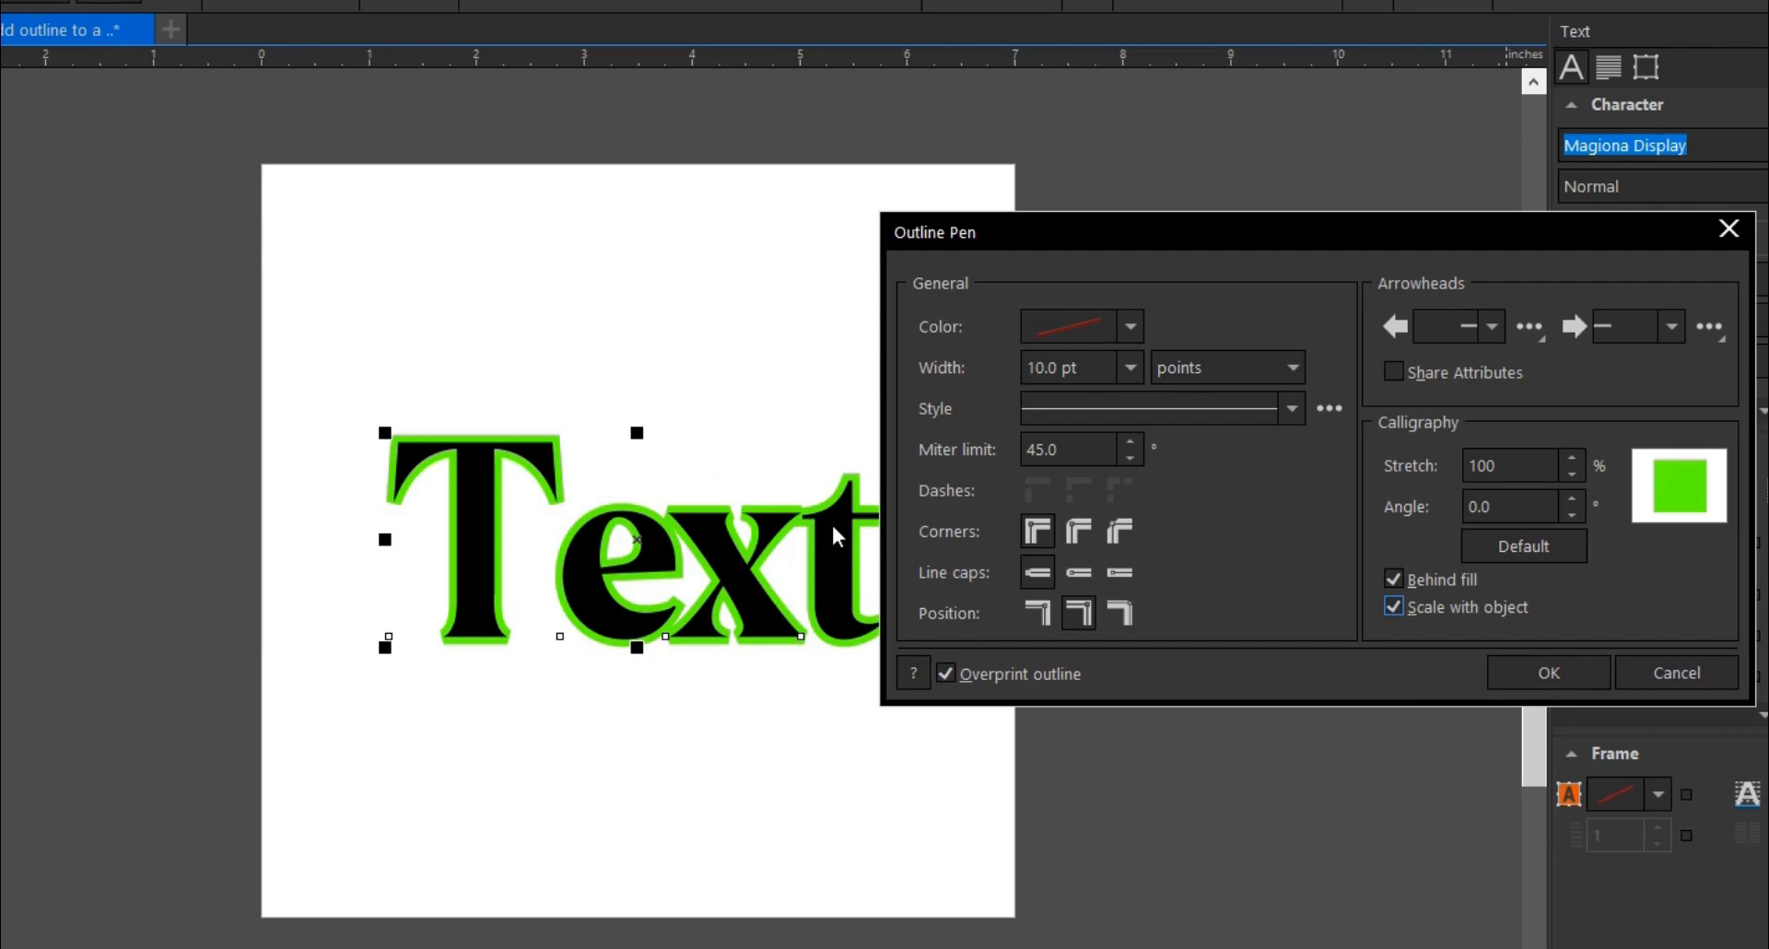
mouse_move(648, 517)
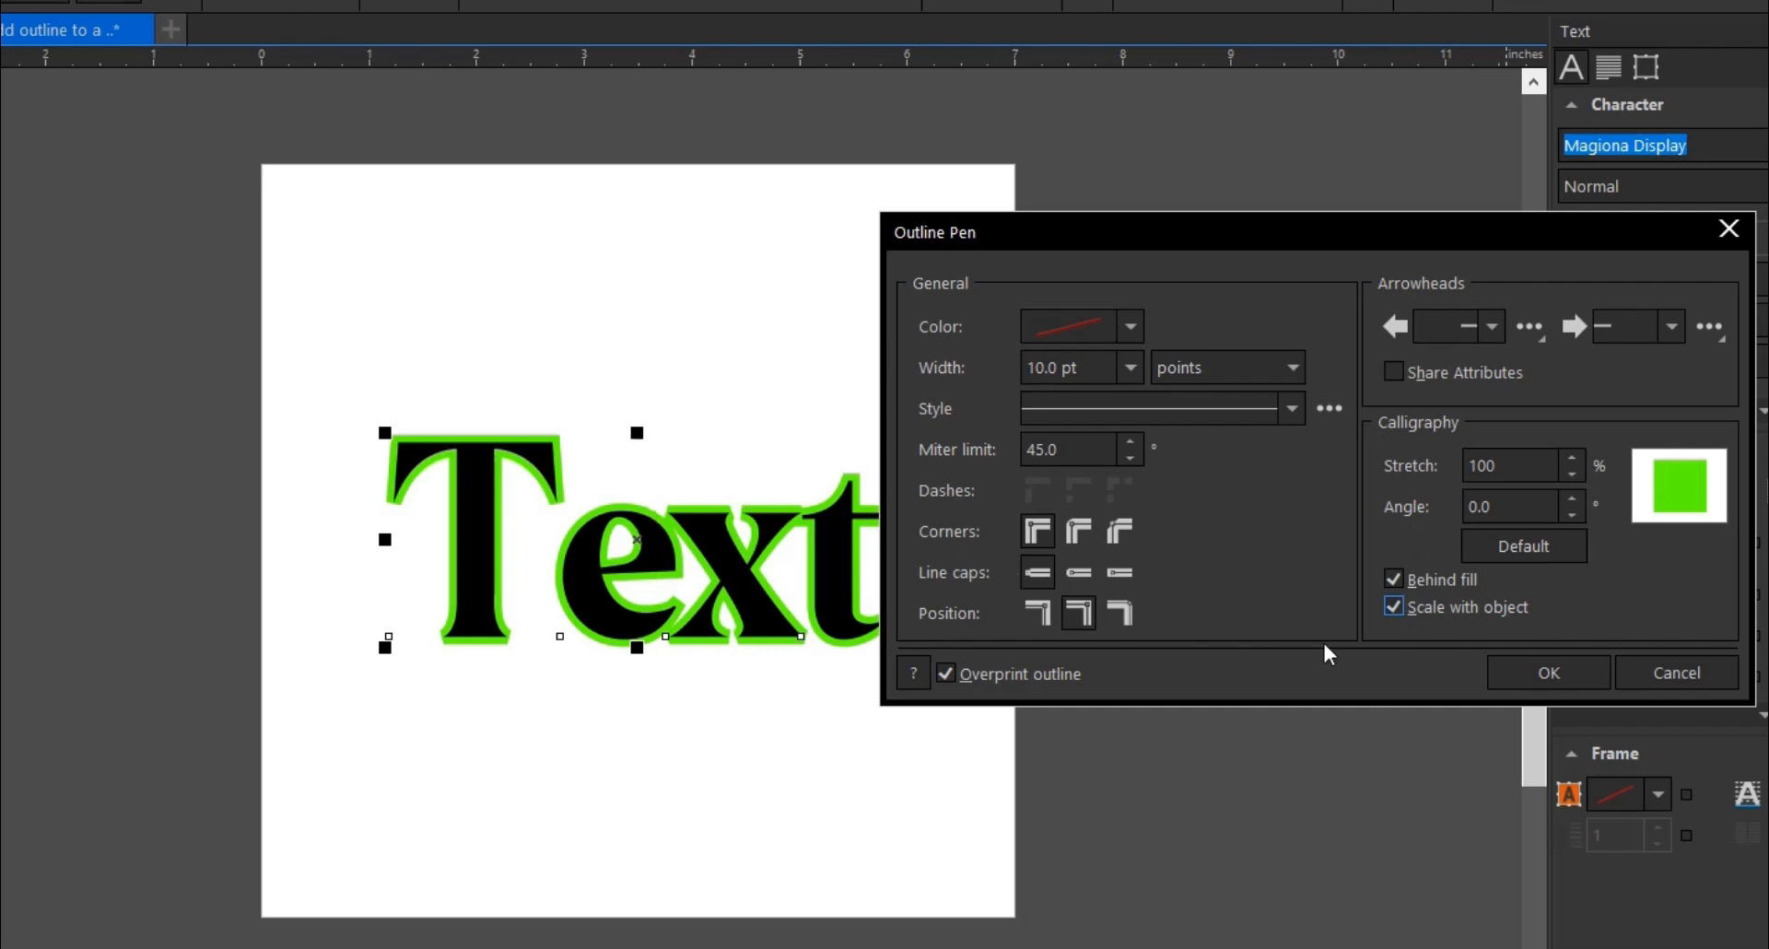
- Shrink the word to 48 pt, then turn off Behind fill and Scale with object
left_click(1548, 673)
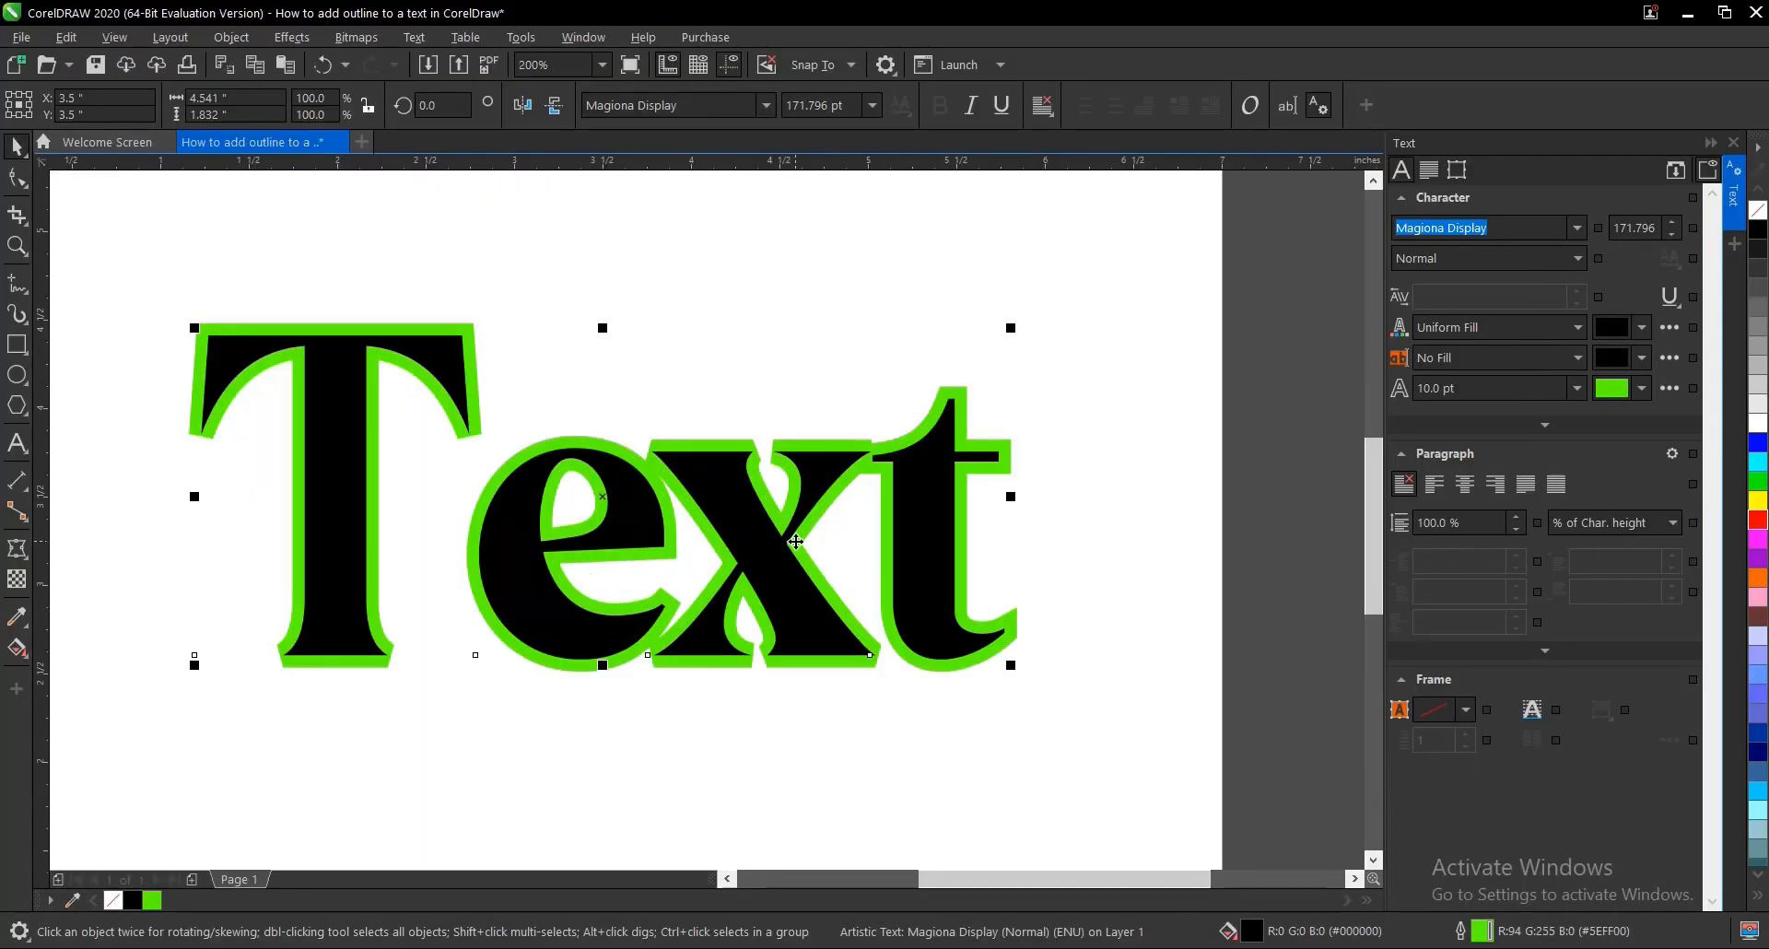
left_click_drag(1010, 663, 553, 666)
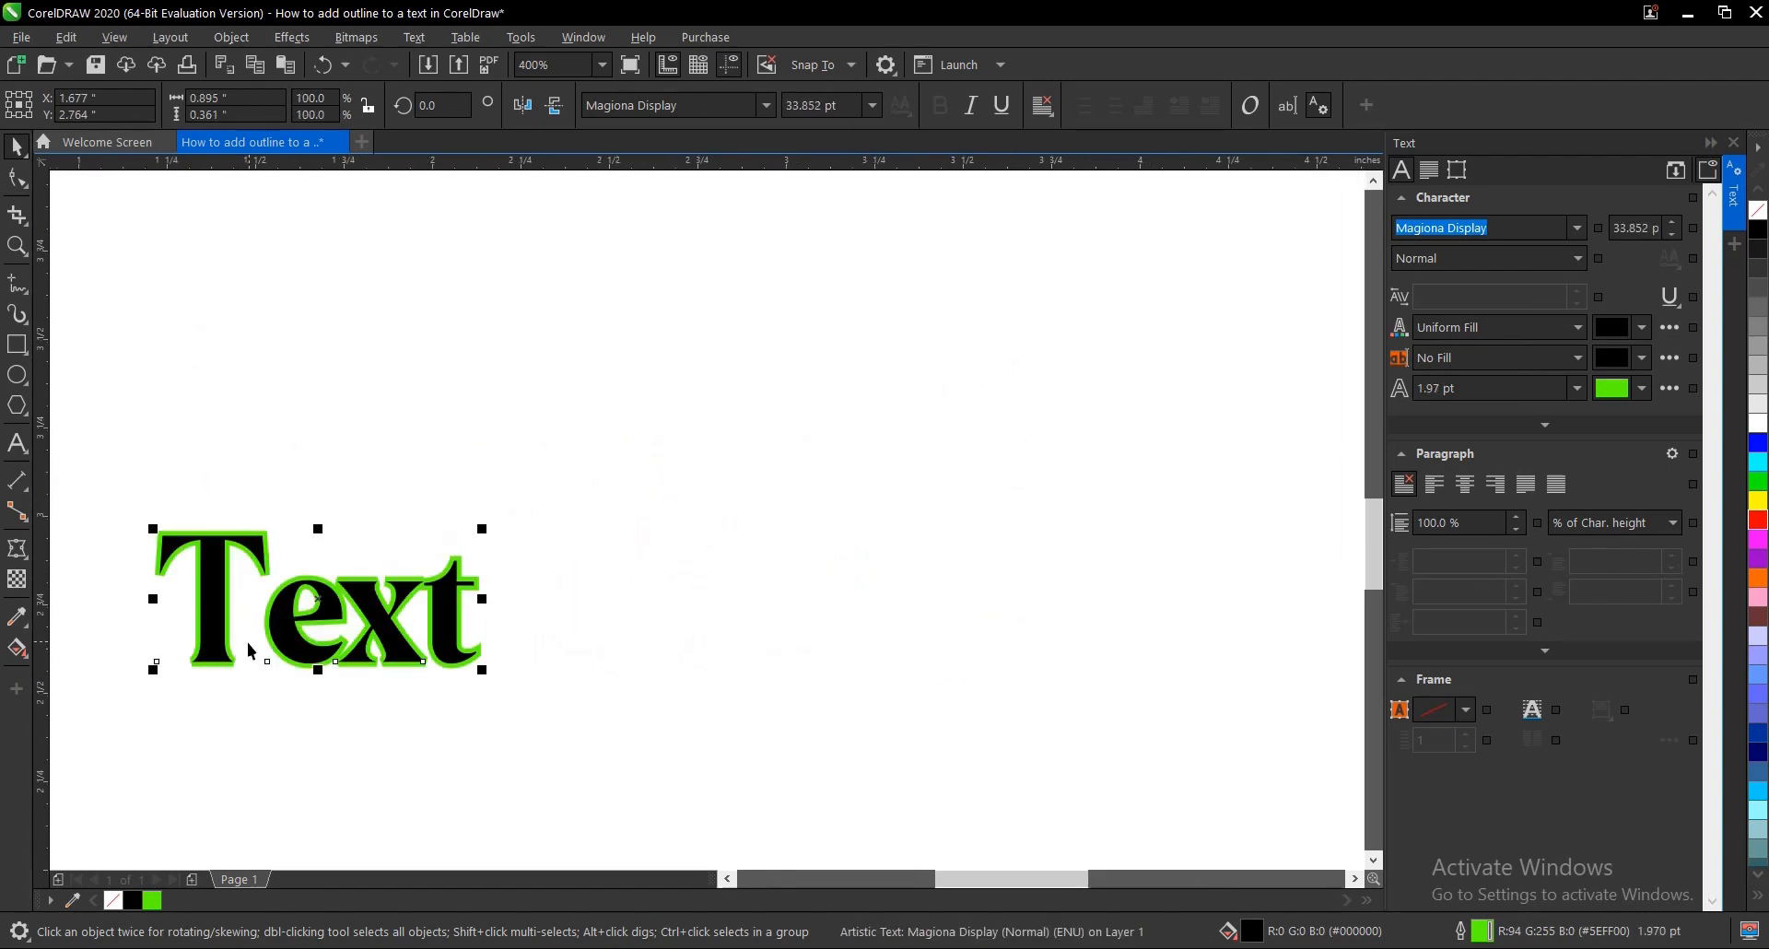
mouse_move(320, 601)
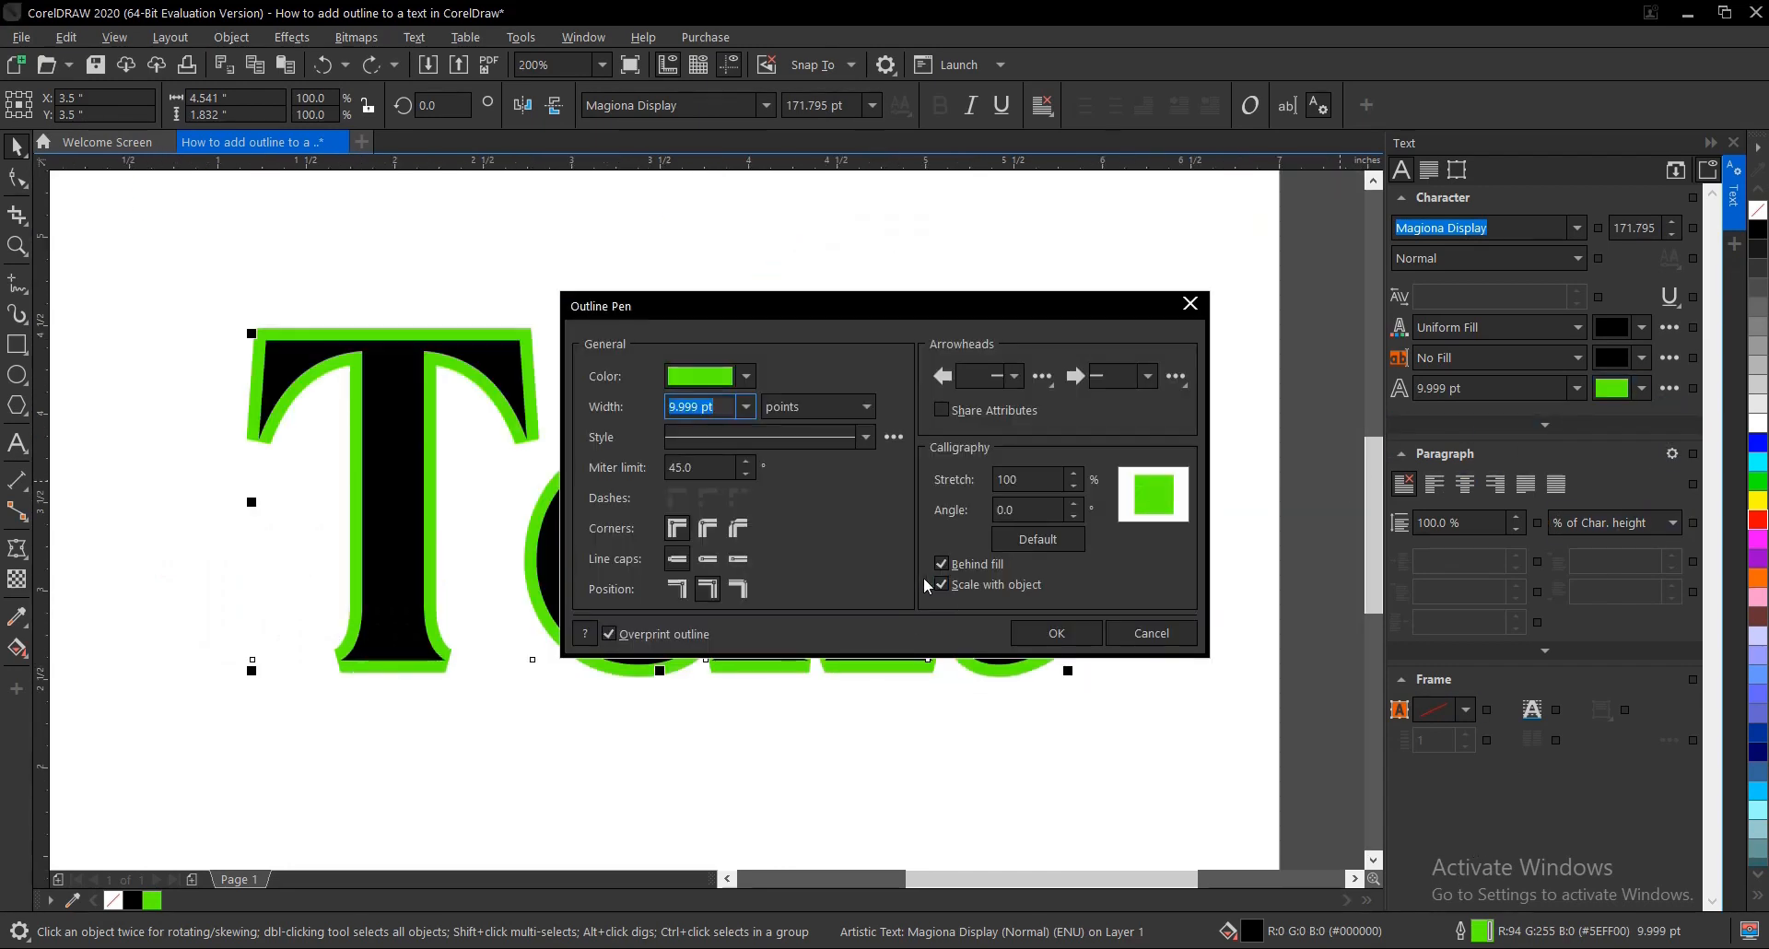
left_click(940, 564)
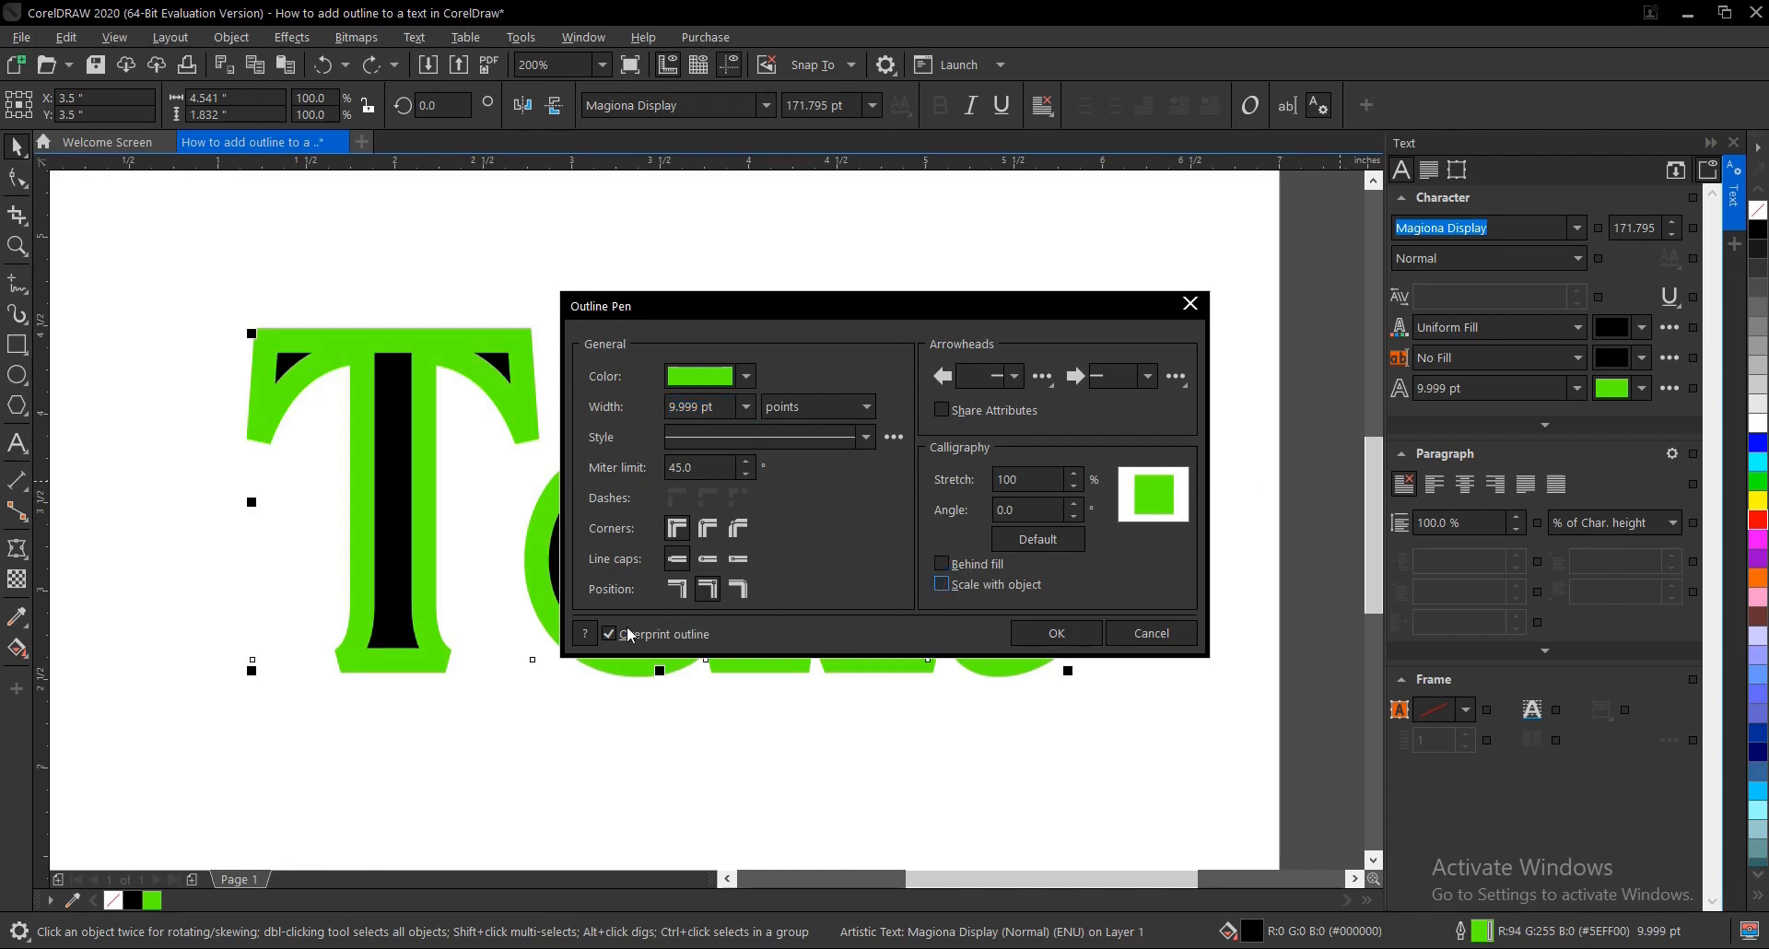
left_click(1054, 633)
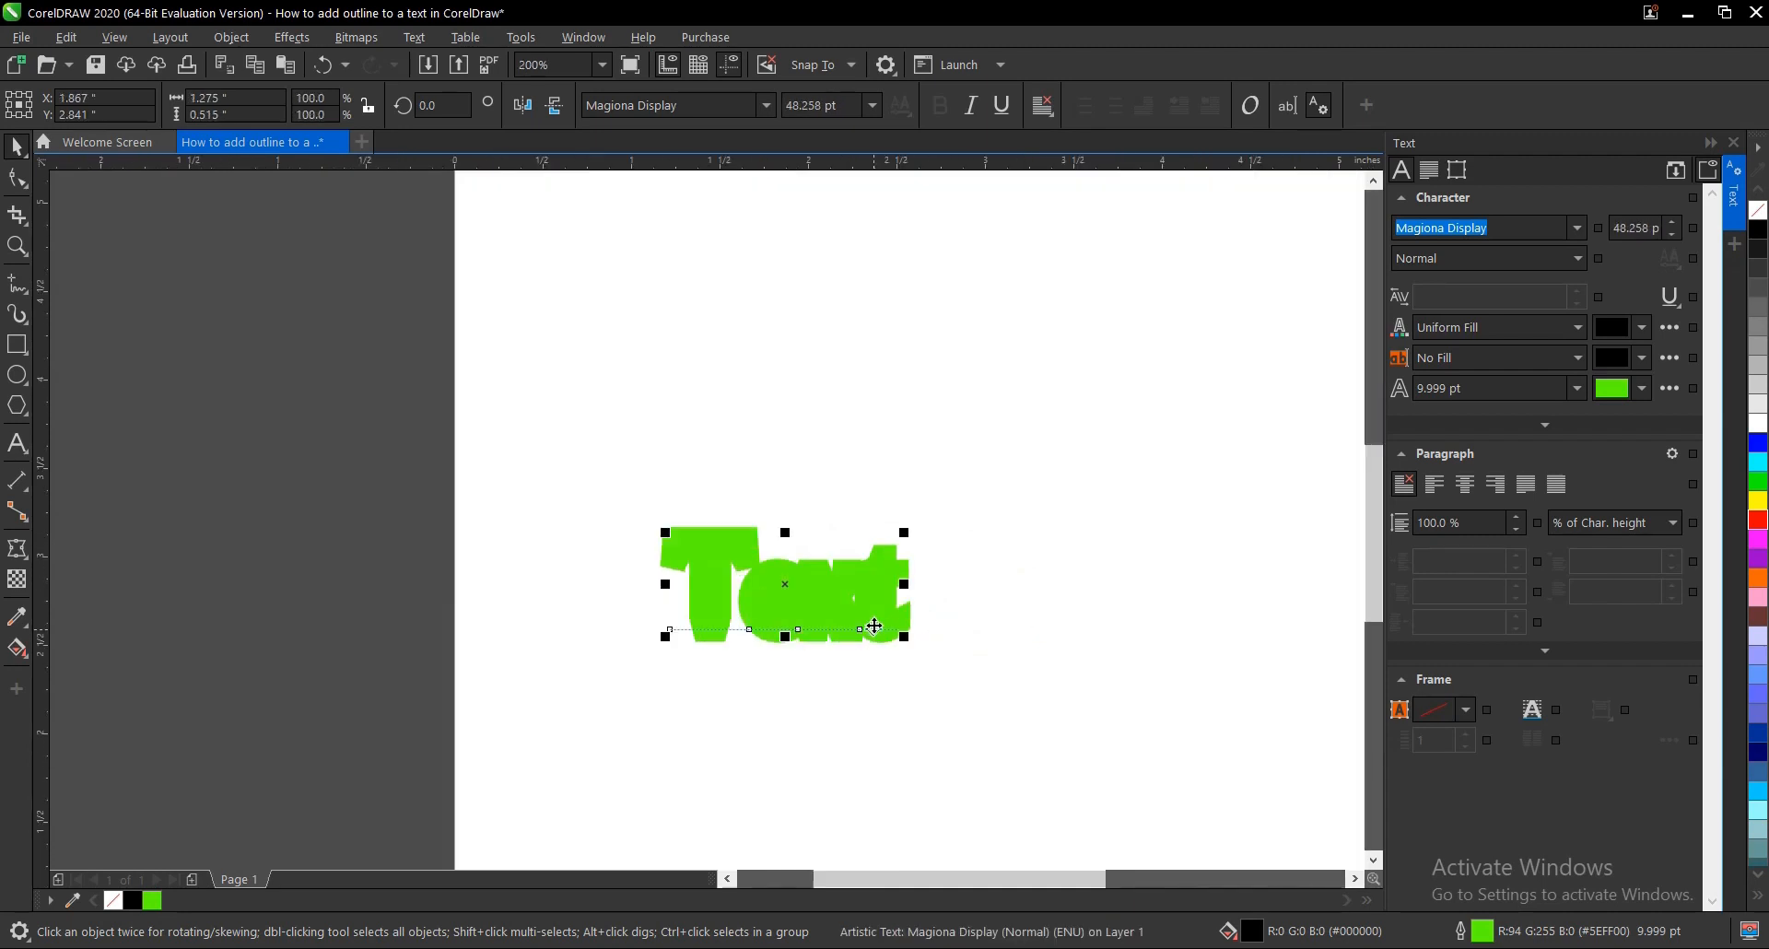
mouse_move(881, 527)
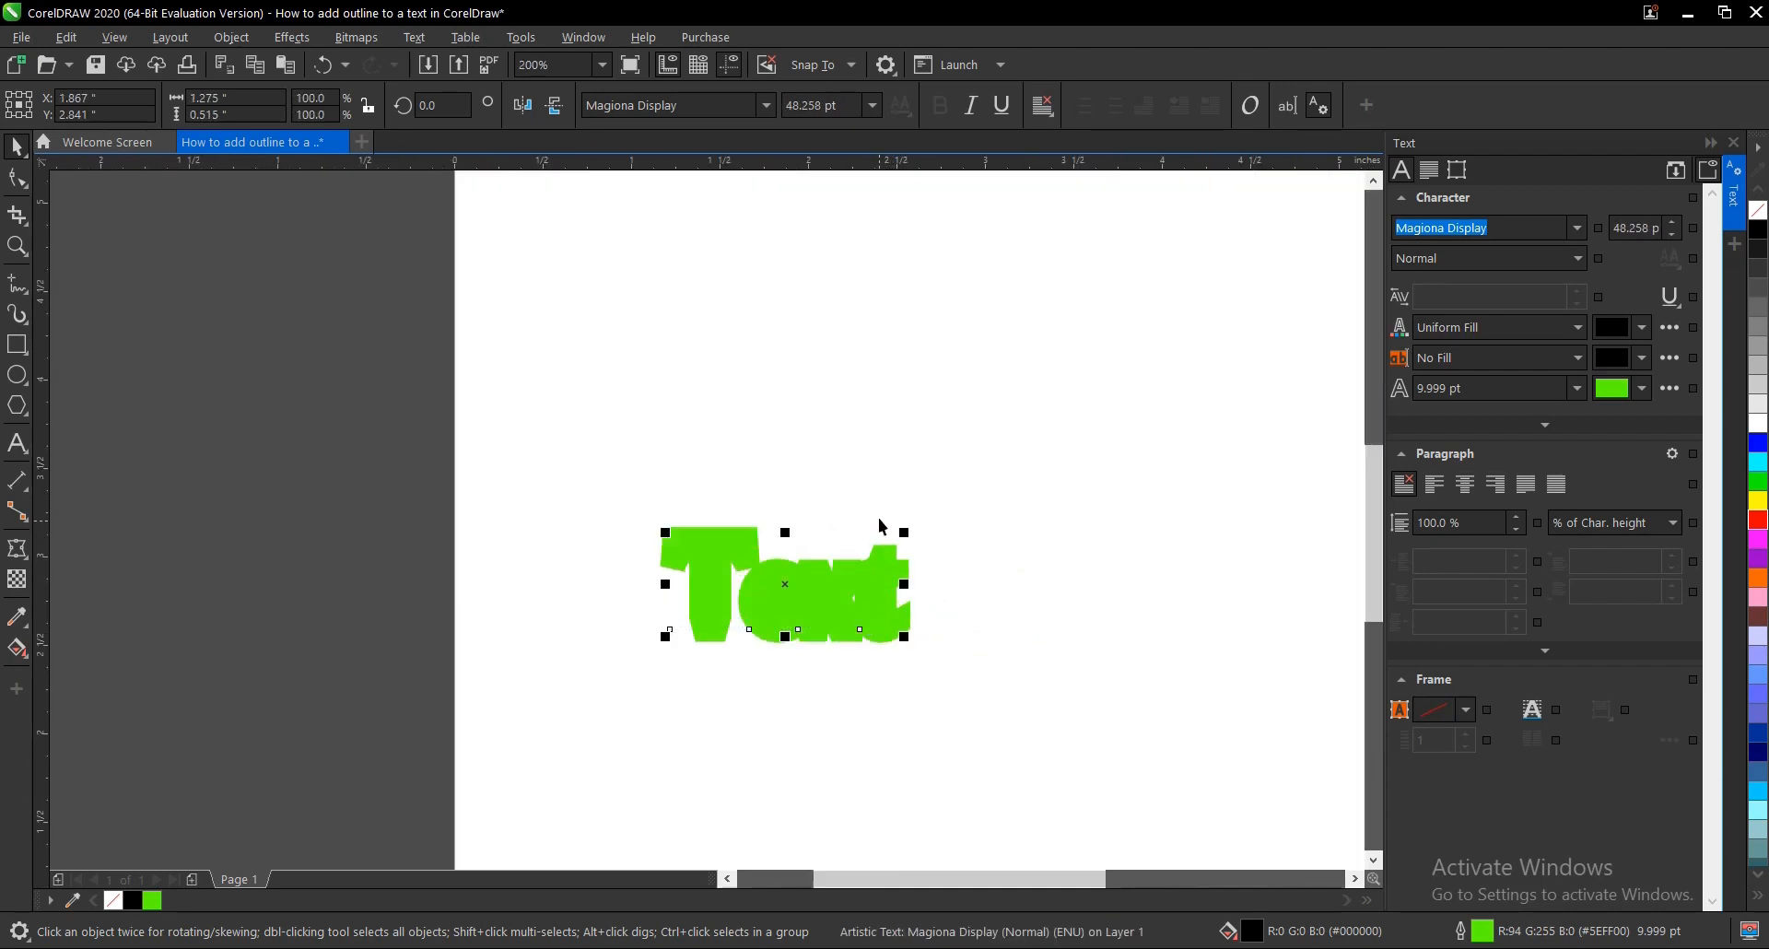
mouse_move(919, 493)
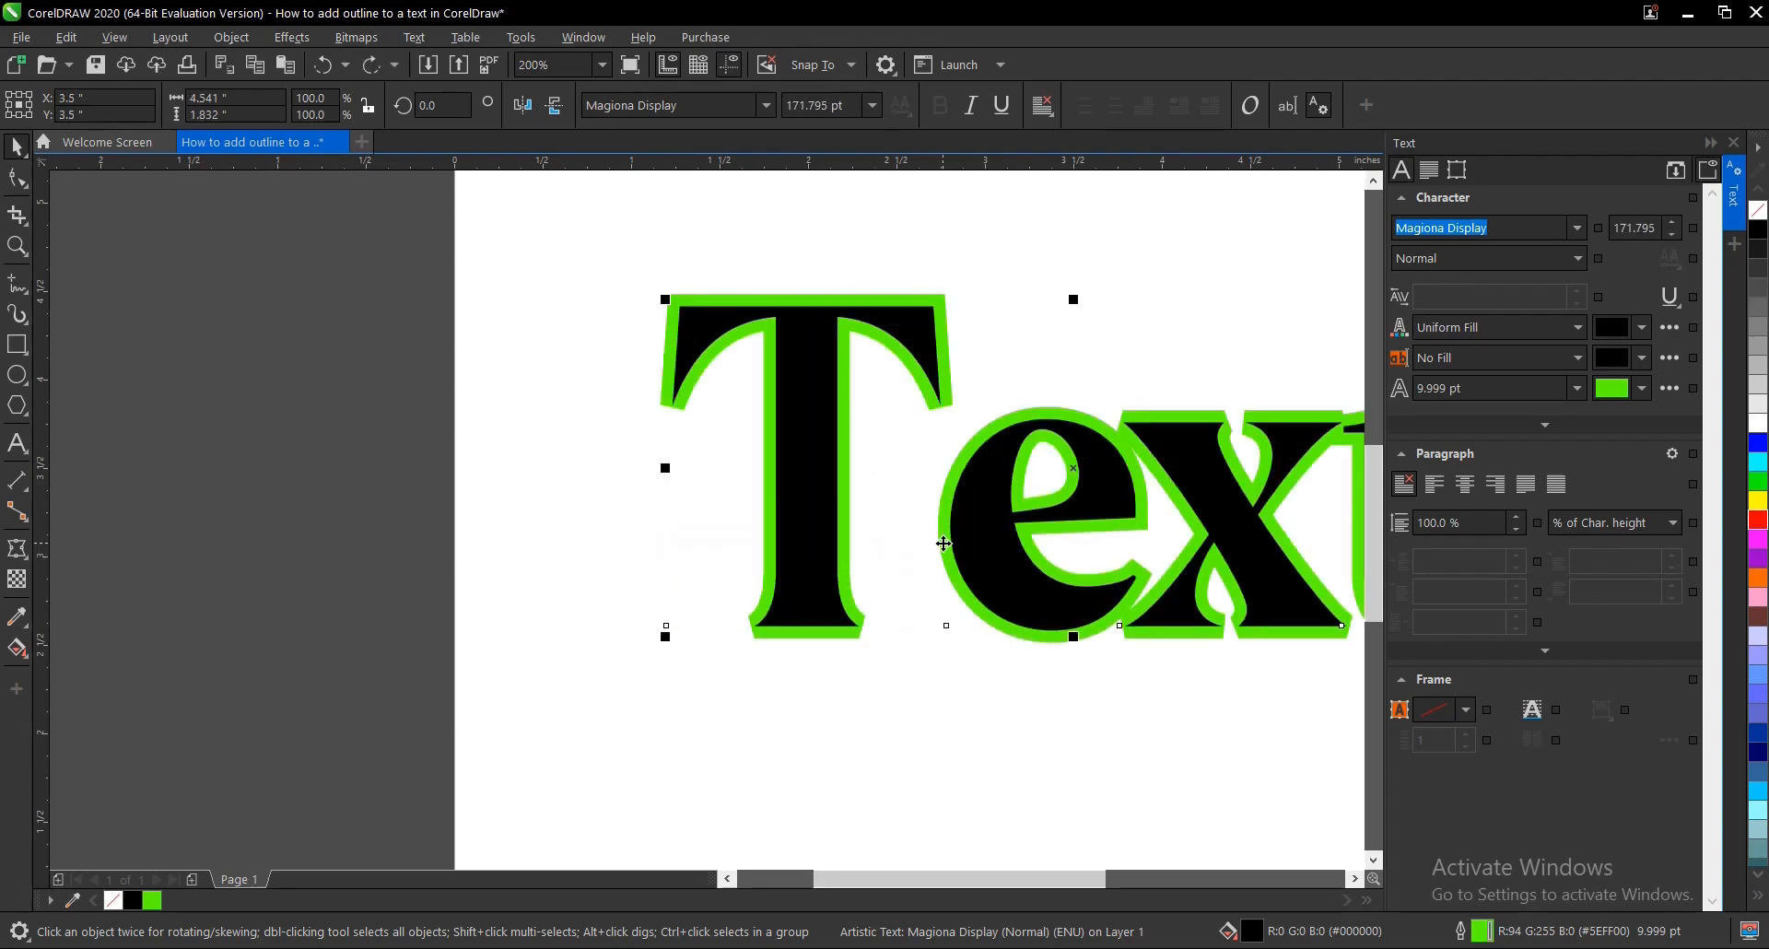
- Zoom to the whole page and reselect the word 'Text'
left_click(600, 64)
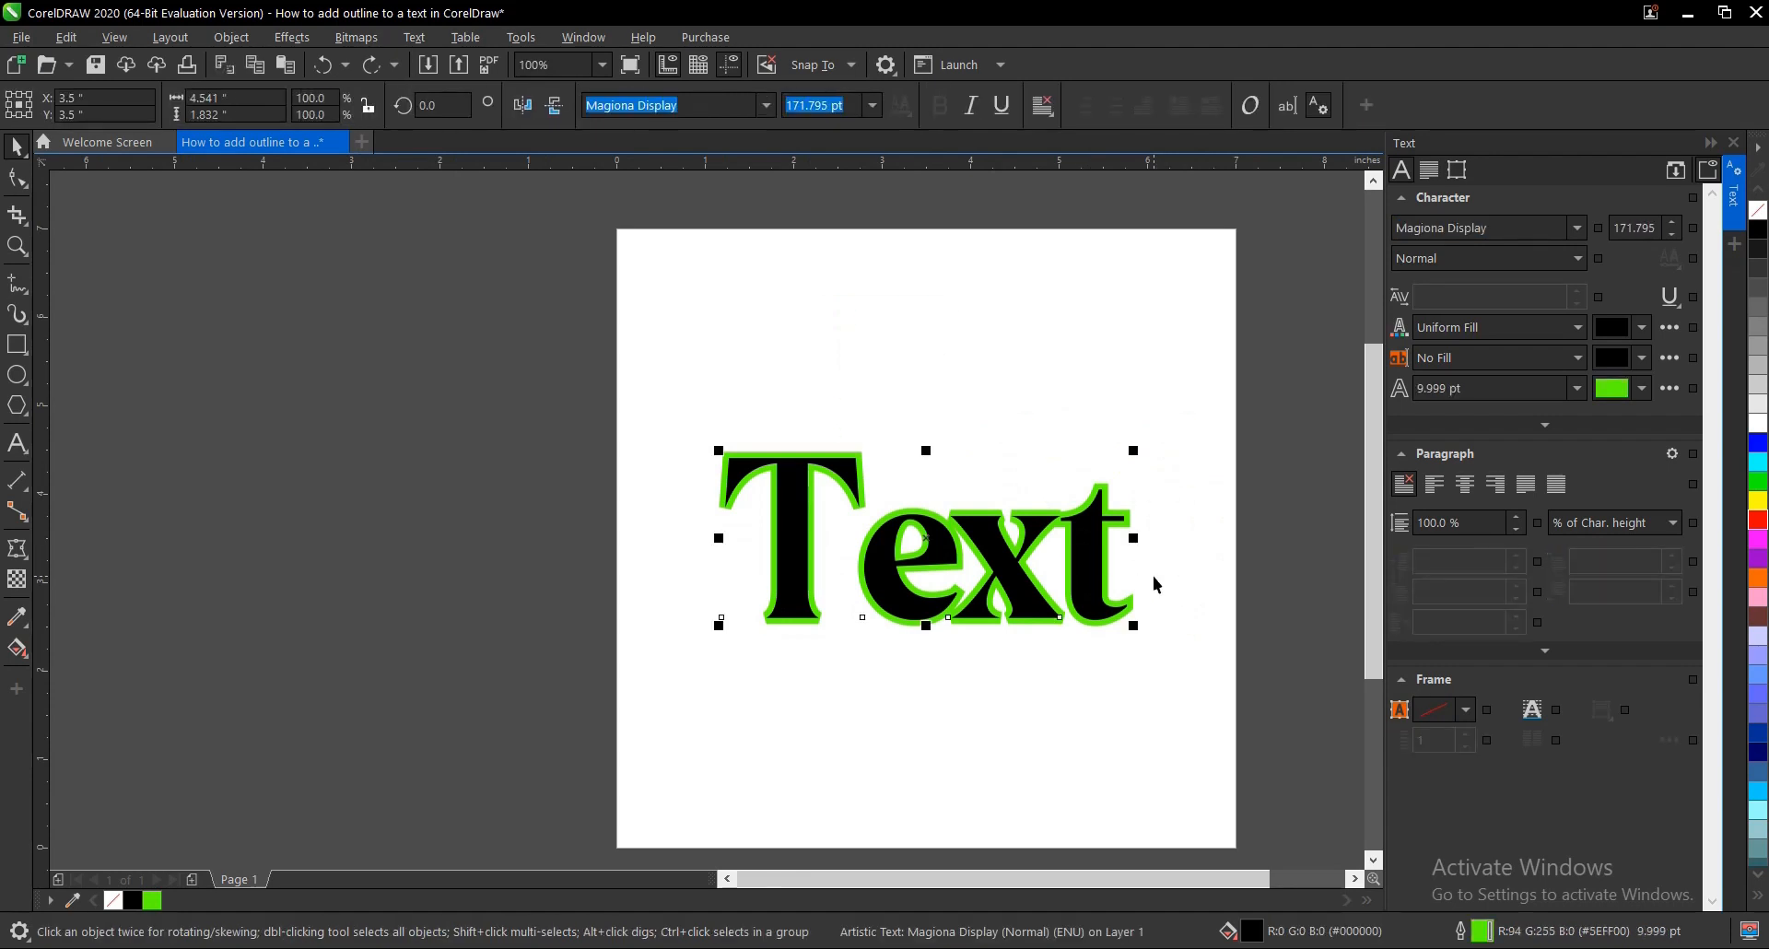
mouse_move(476, 822)
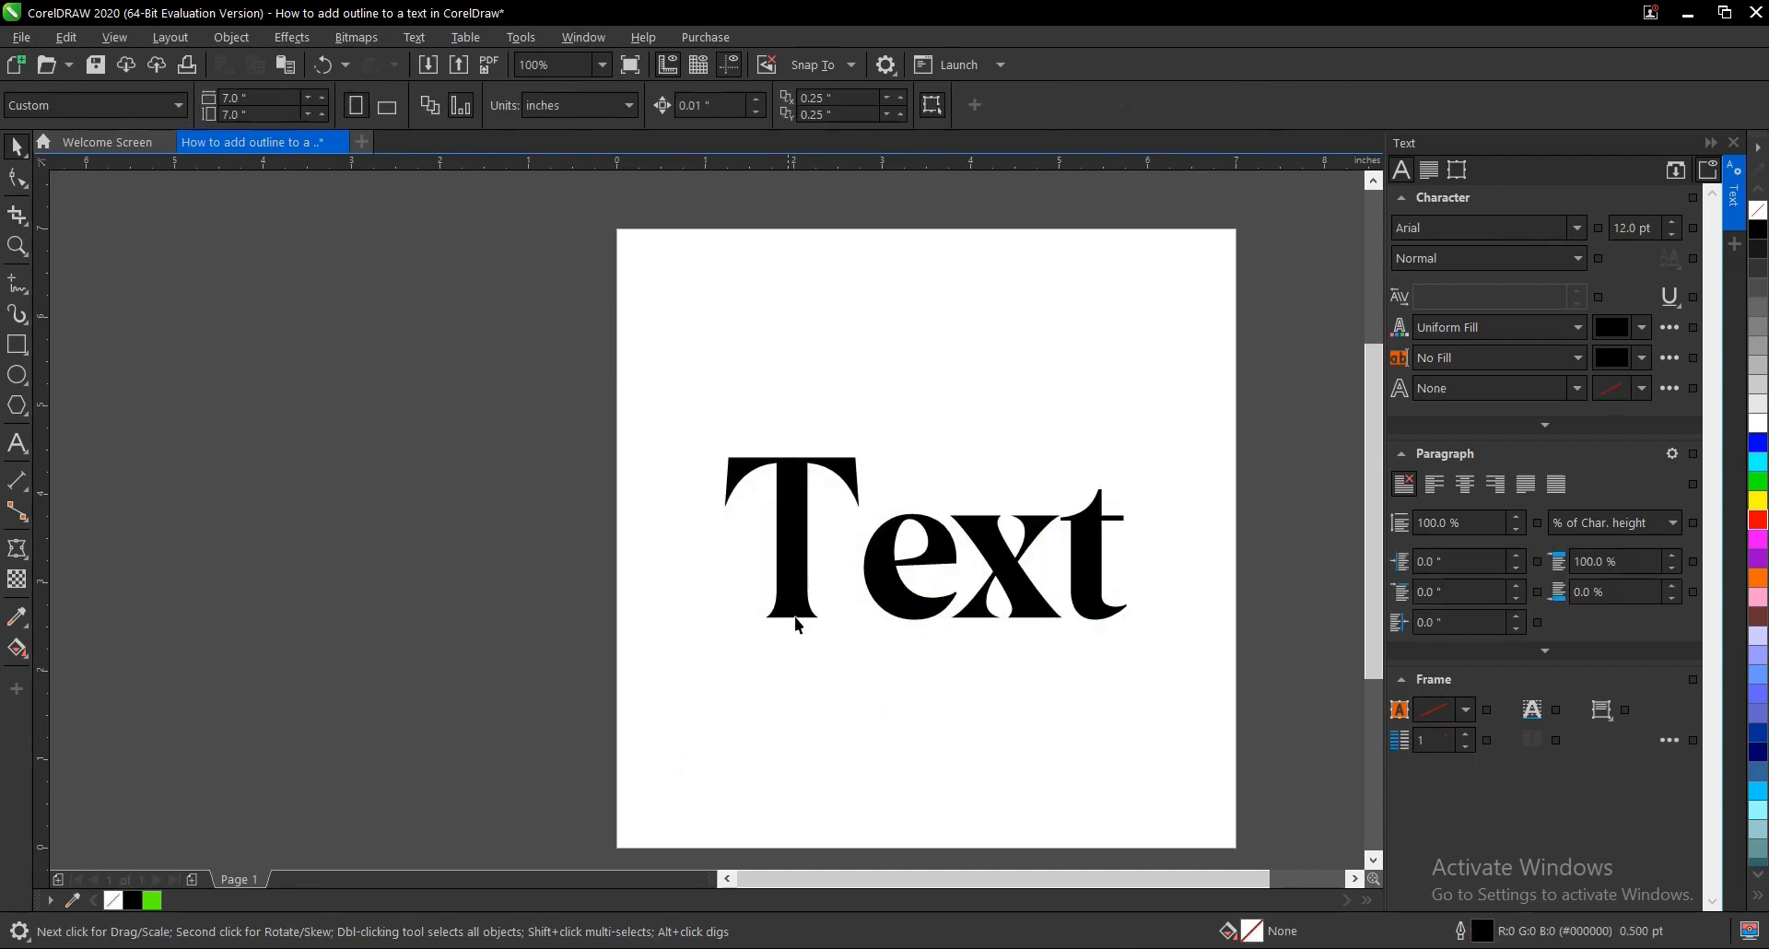
left_click(925, 536)
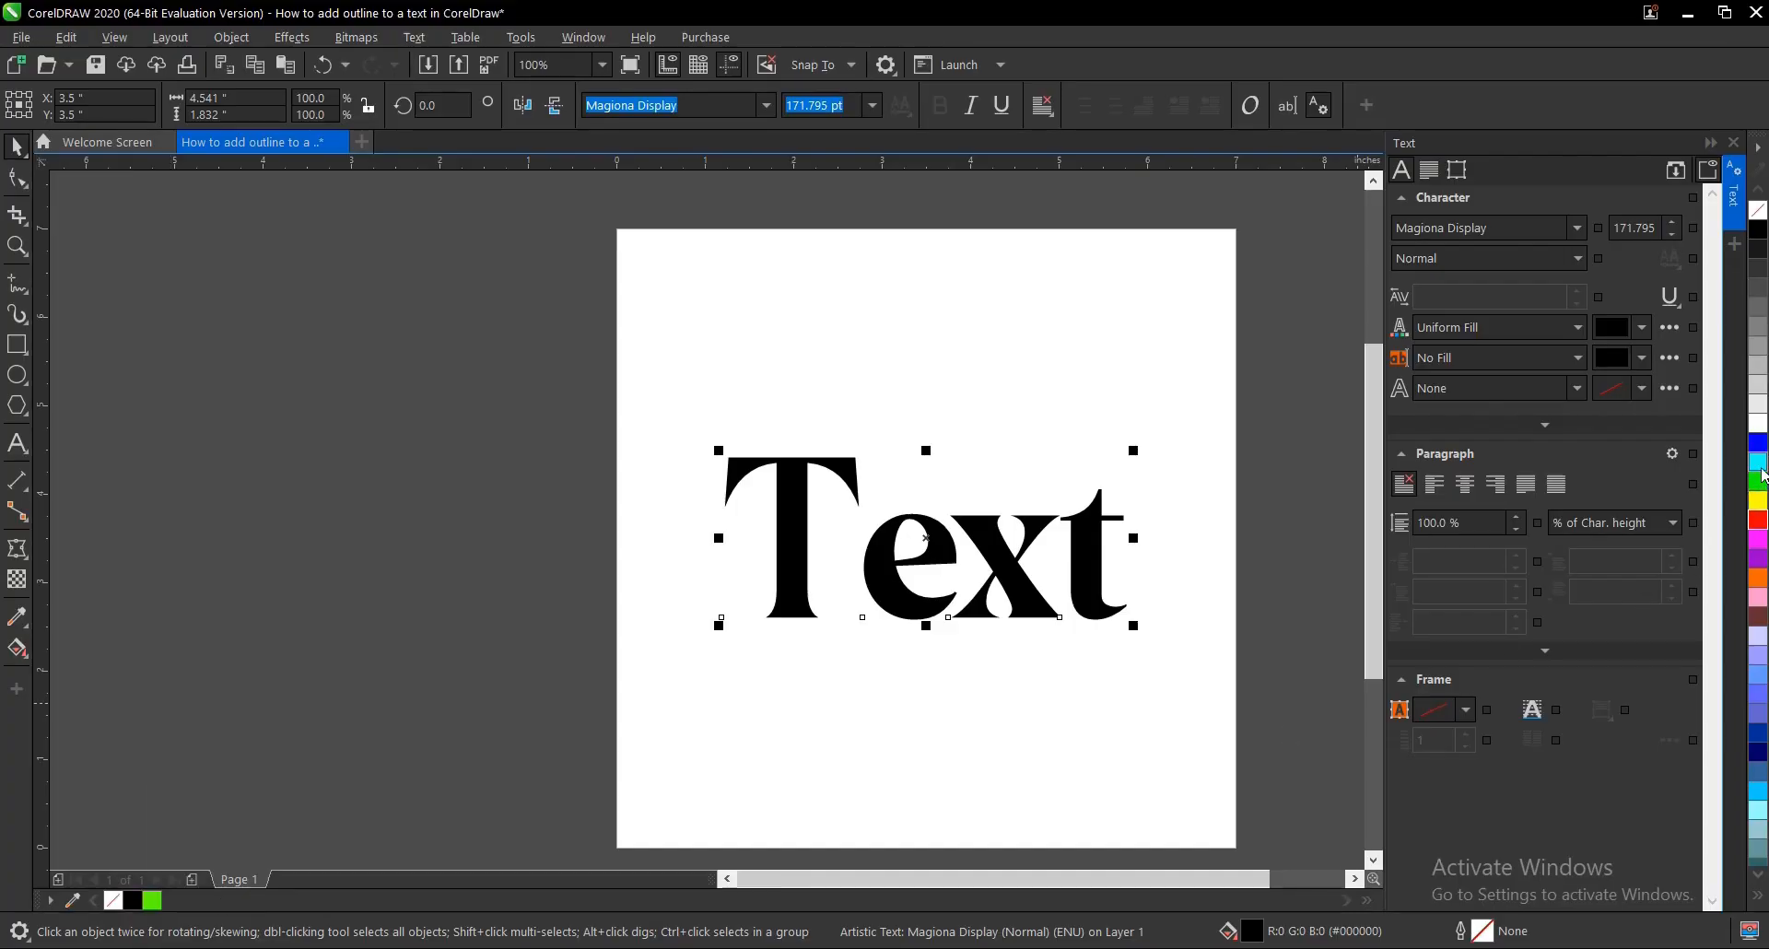
- Give the word a blue outline and pick 10 pt from the Outline Pen widths
left_click(1757, 443)
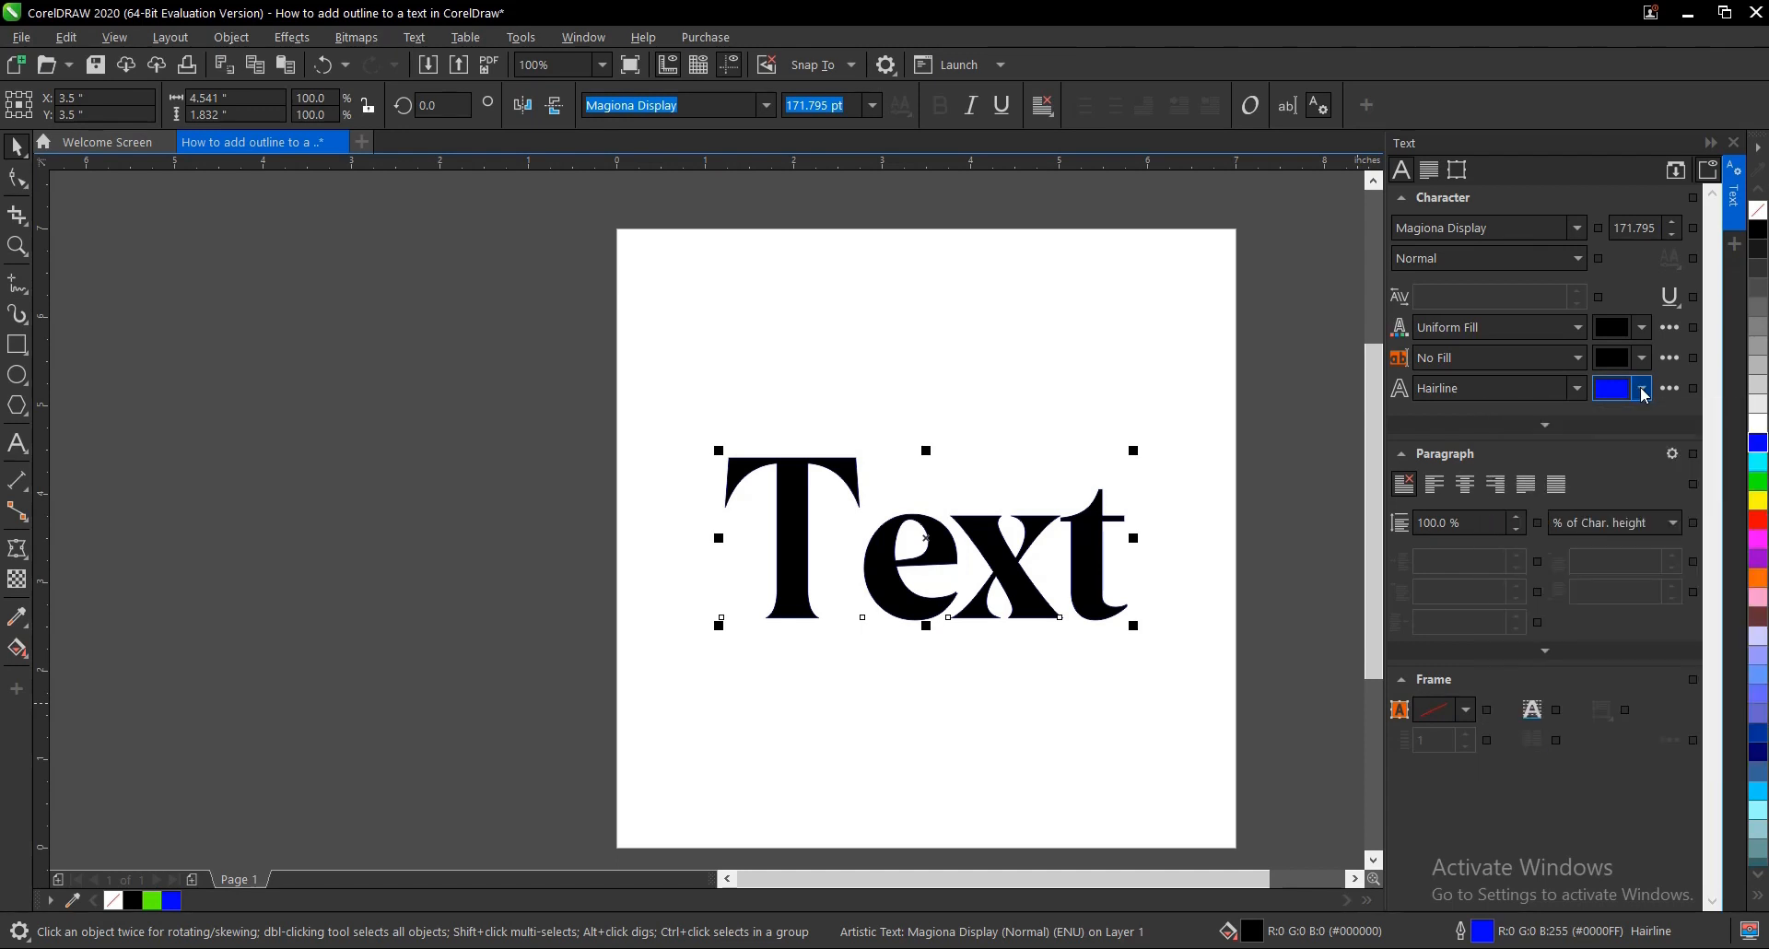
left_click(1637, 388)
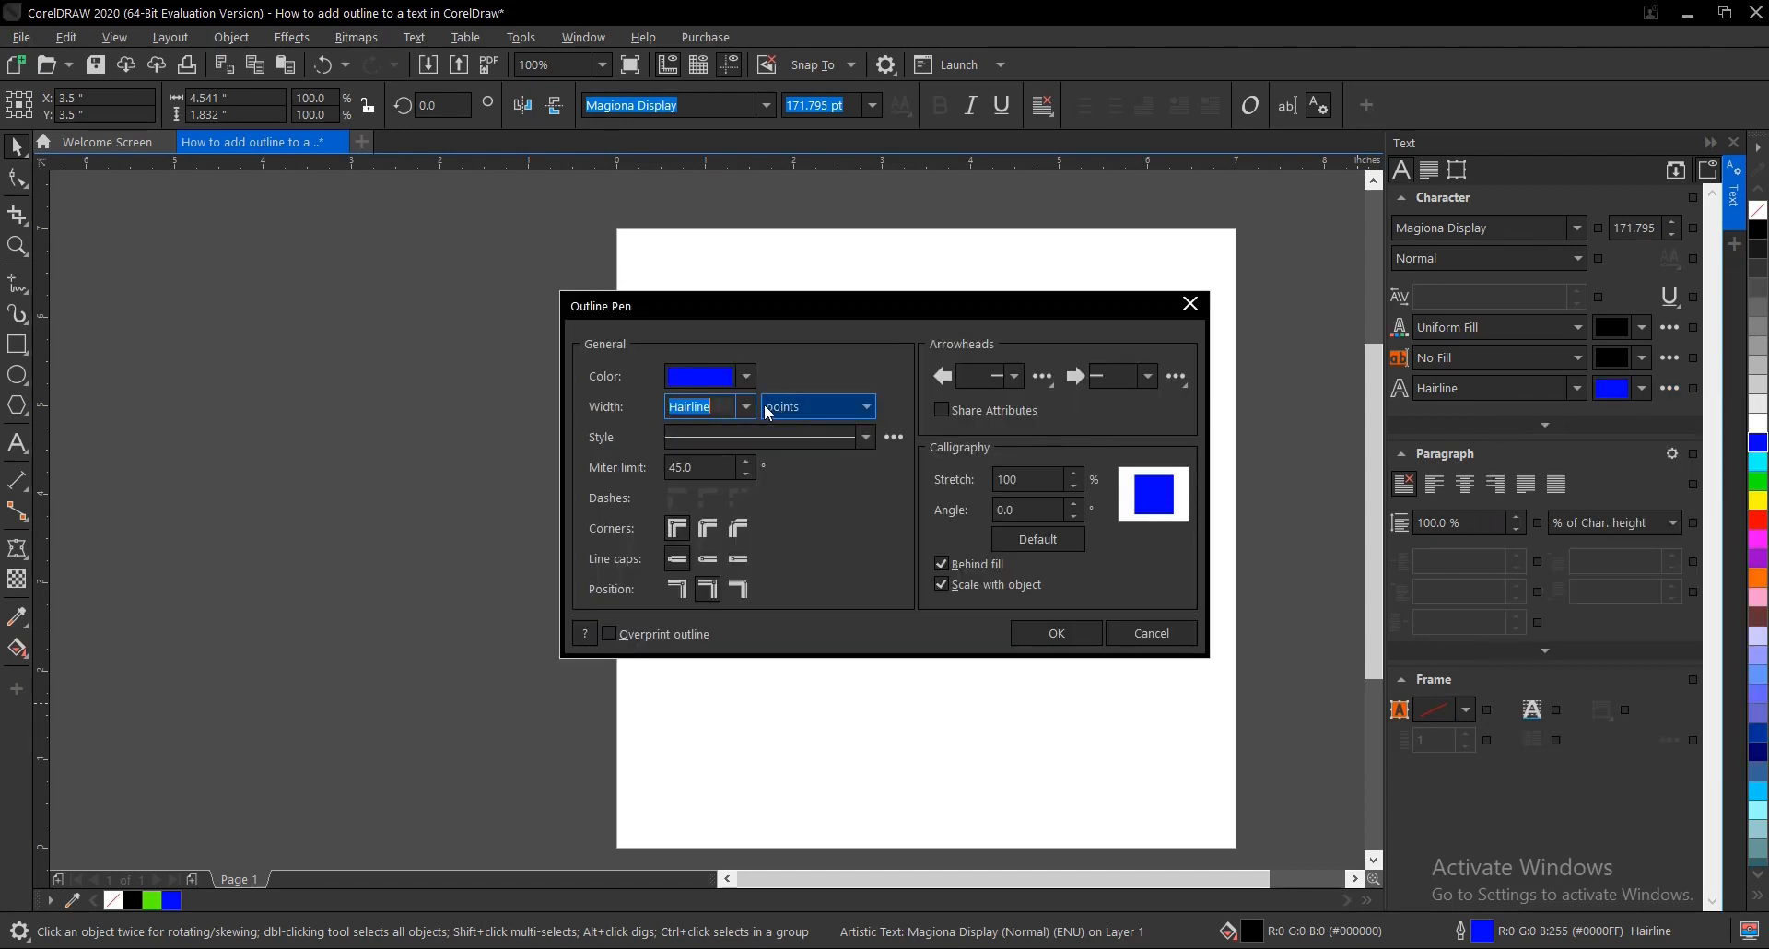
left_click(744, 406)
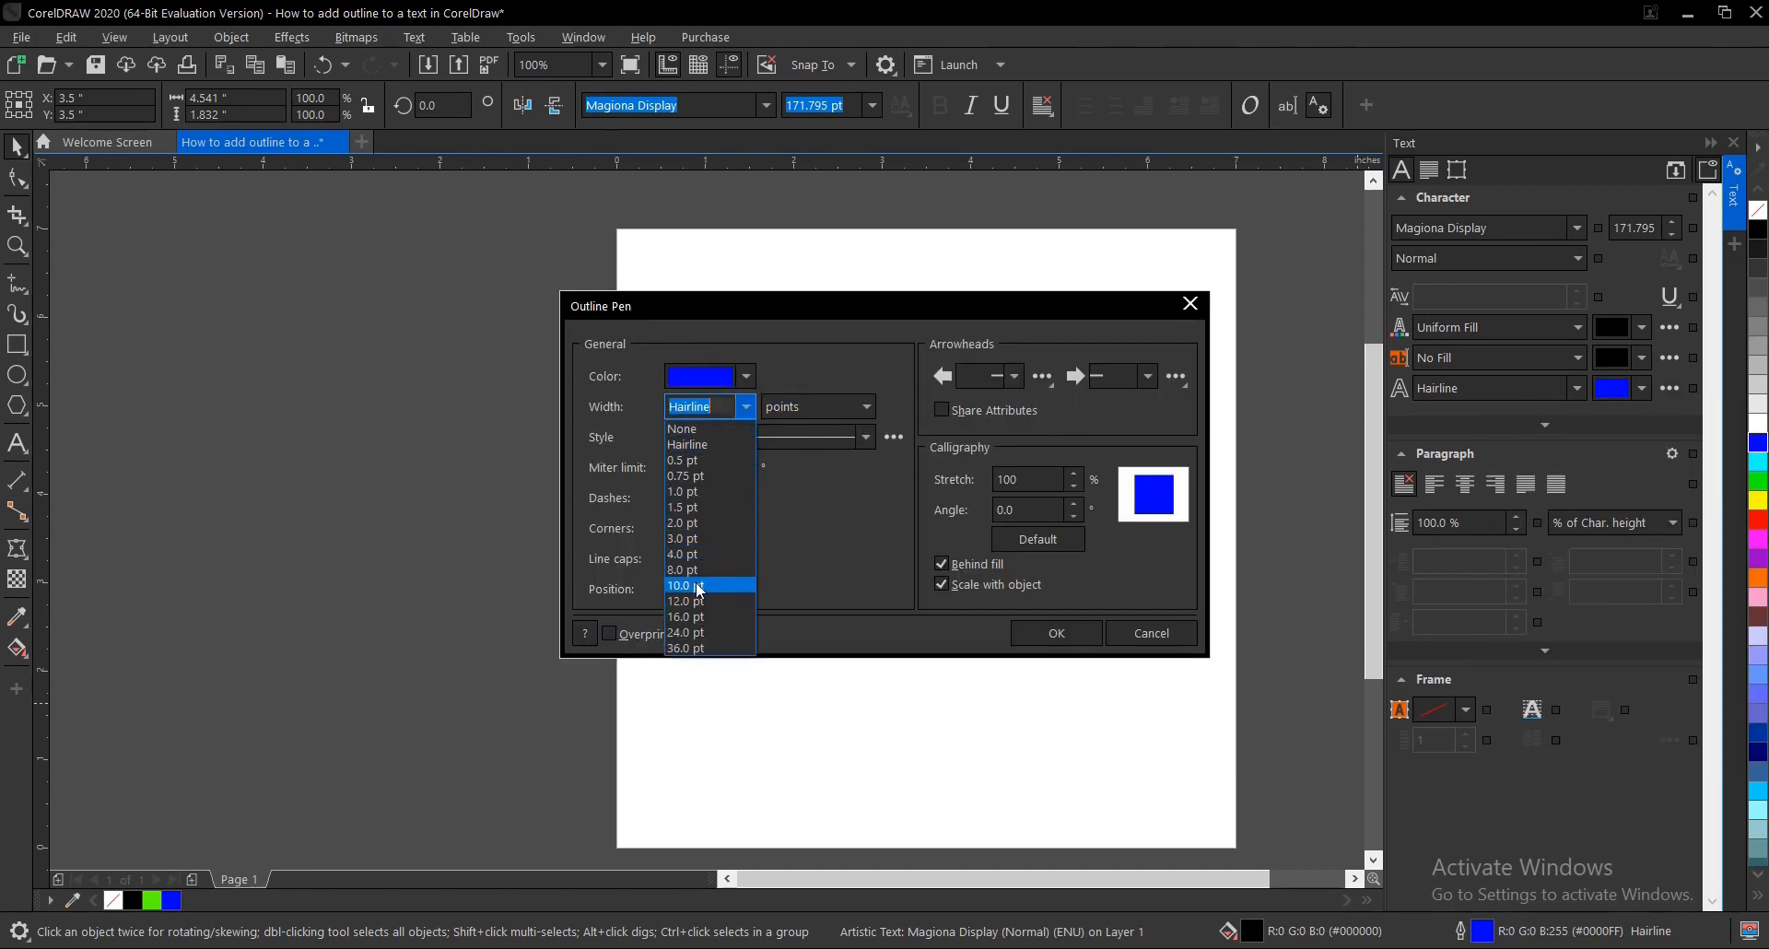
left_click(683, 584)
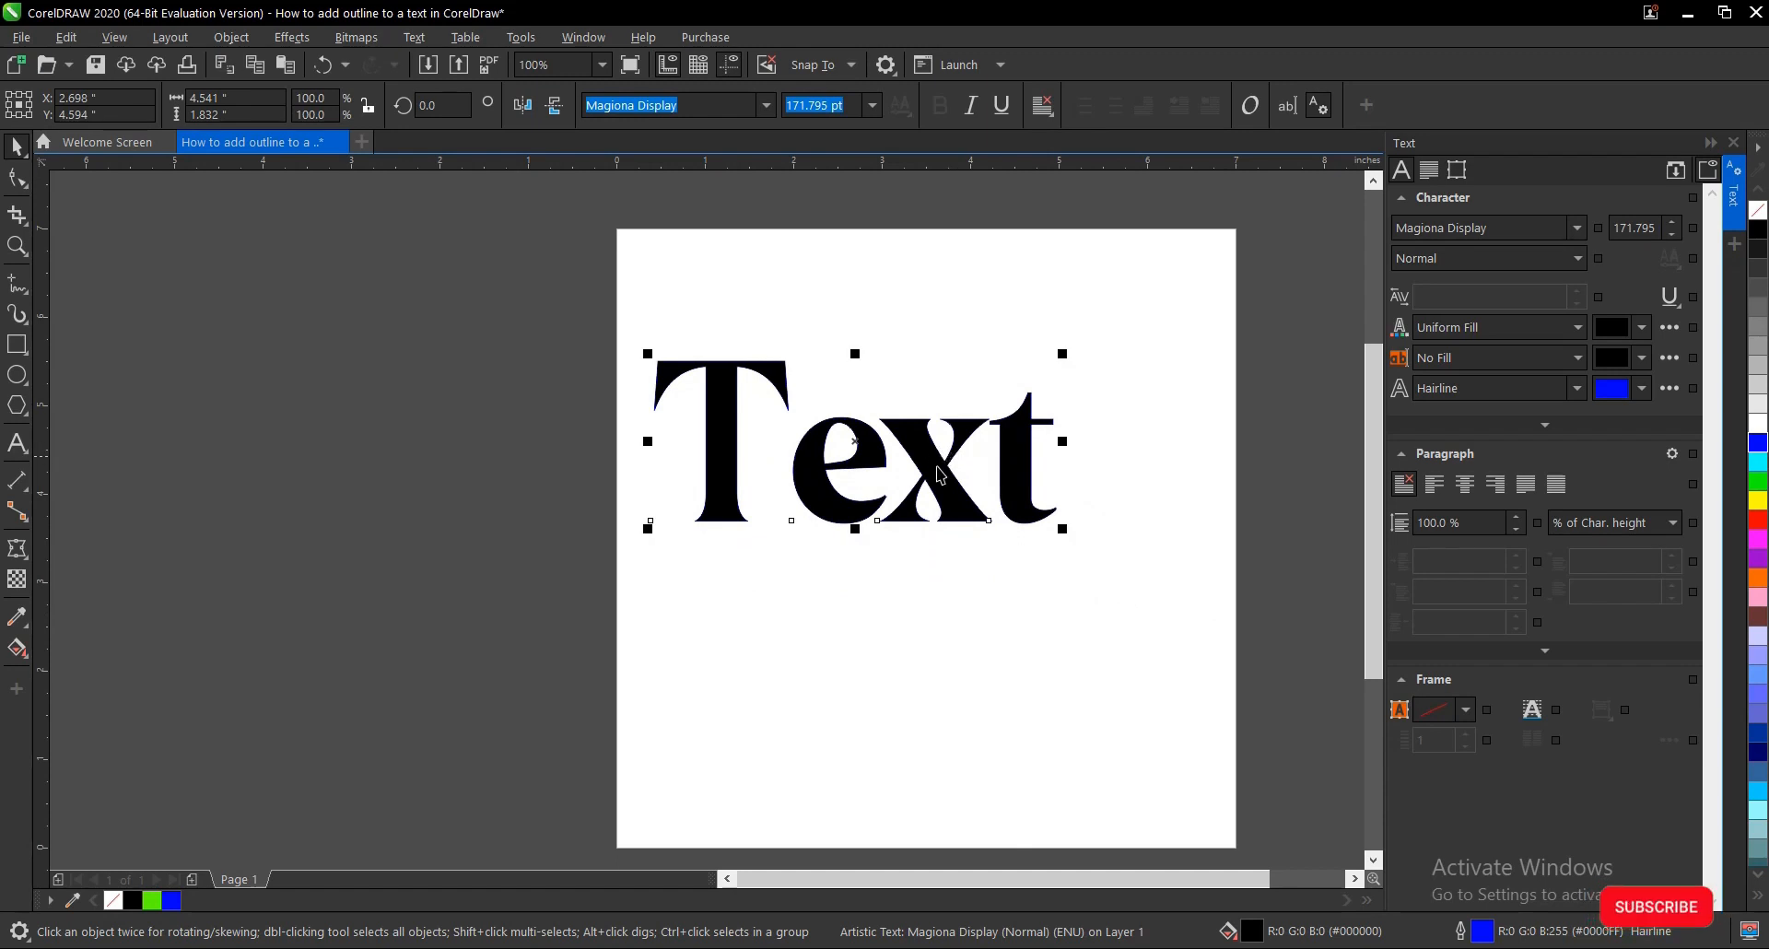
mouse_move(171, 900)
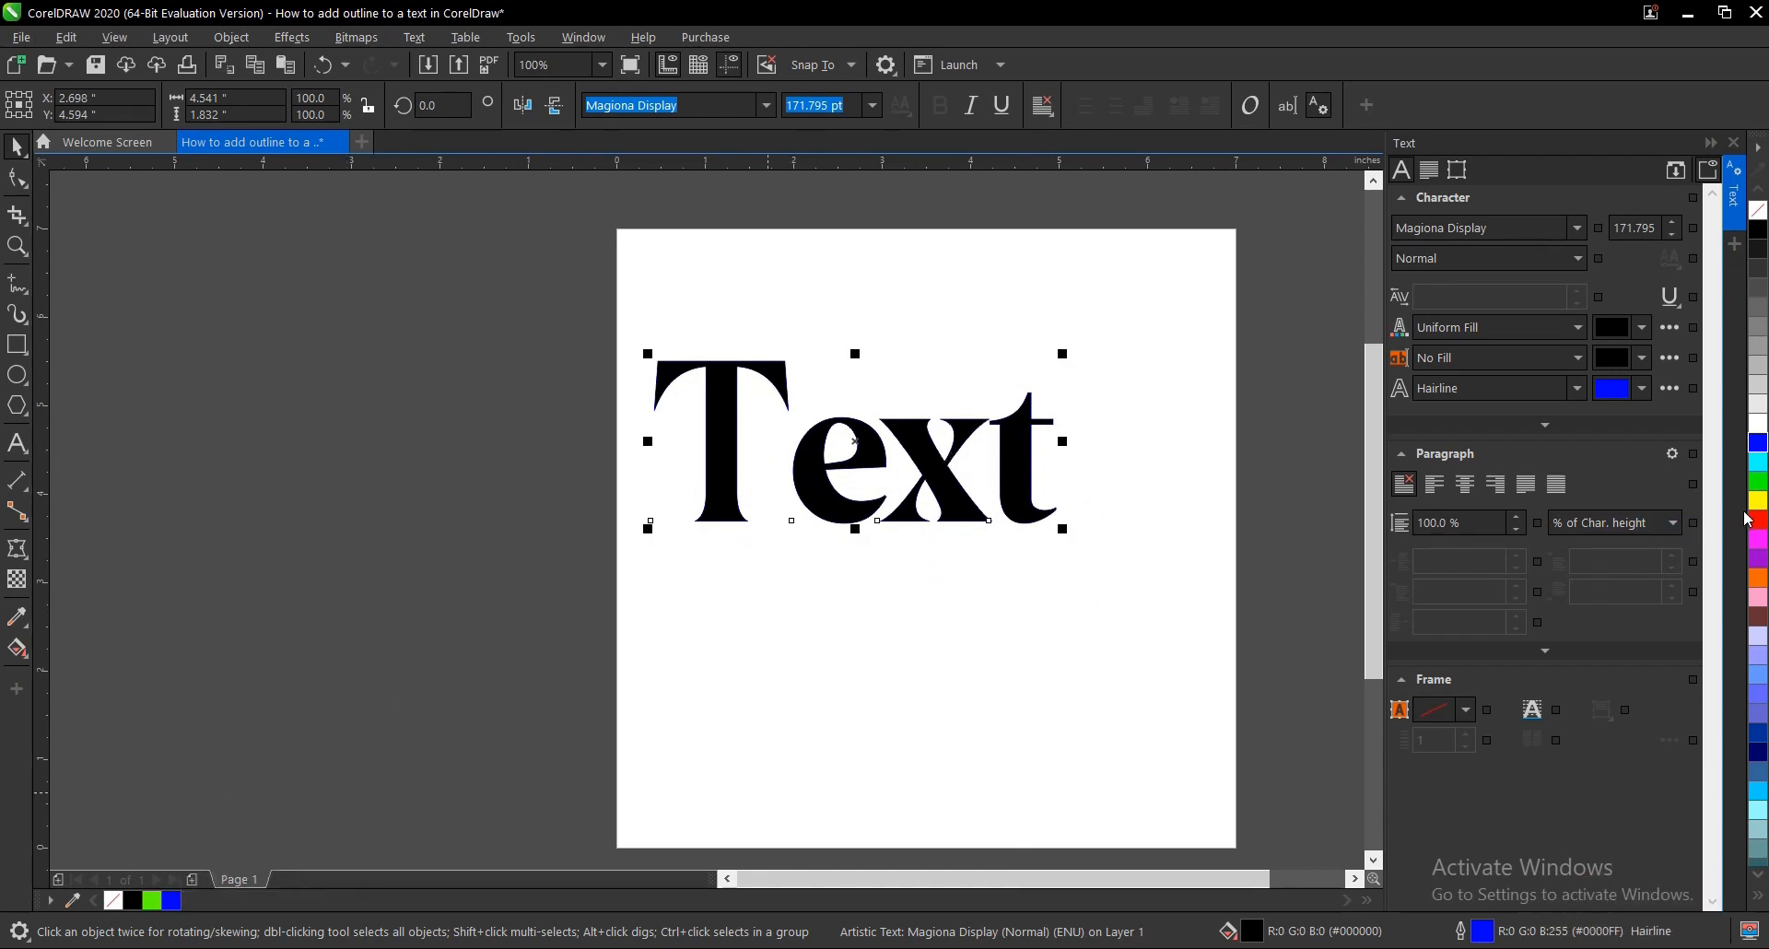
- Make the outline yellow at 10 pt width with Overprint outline turned on
left_click(1755, 501)
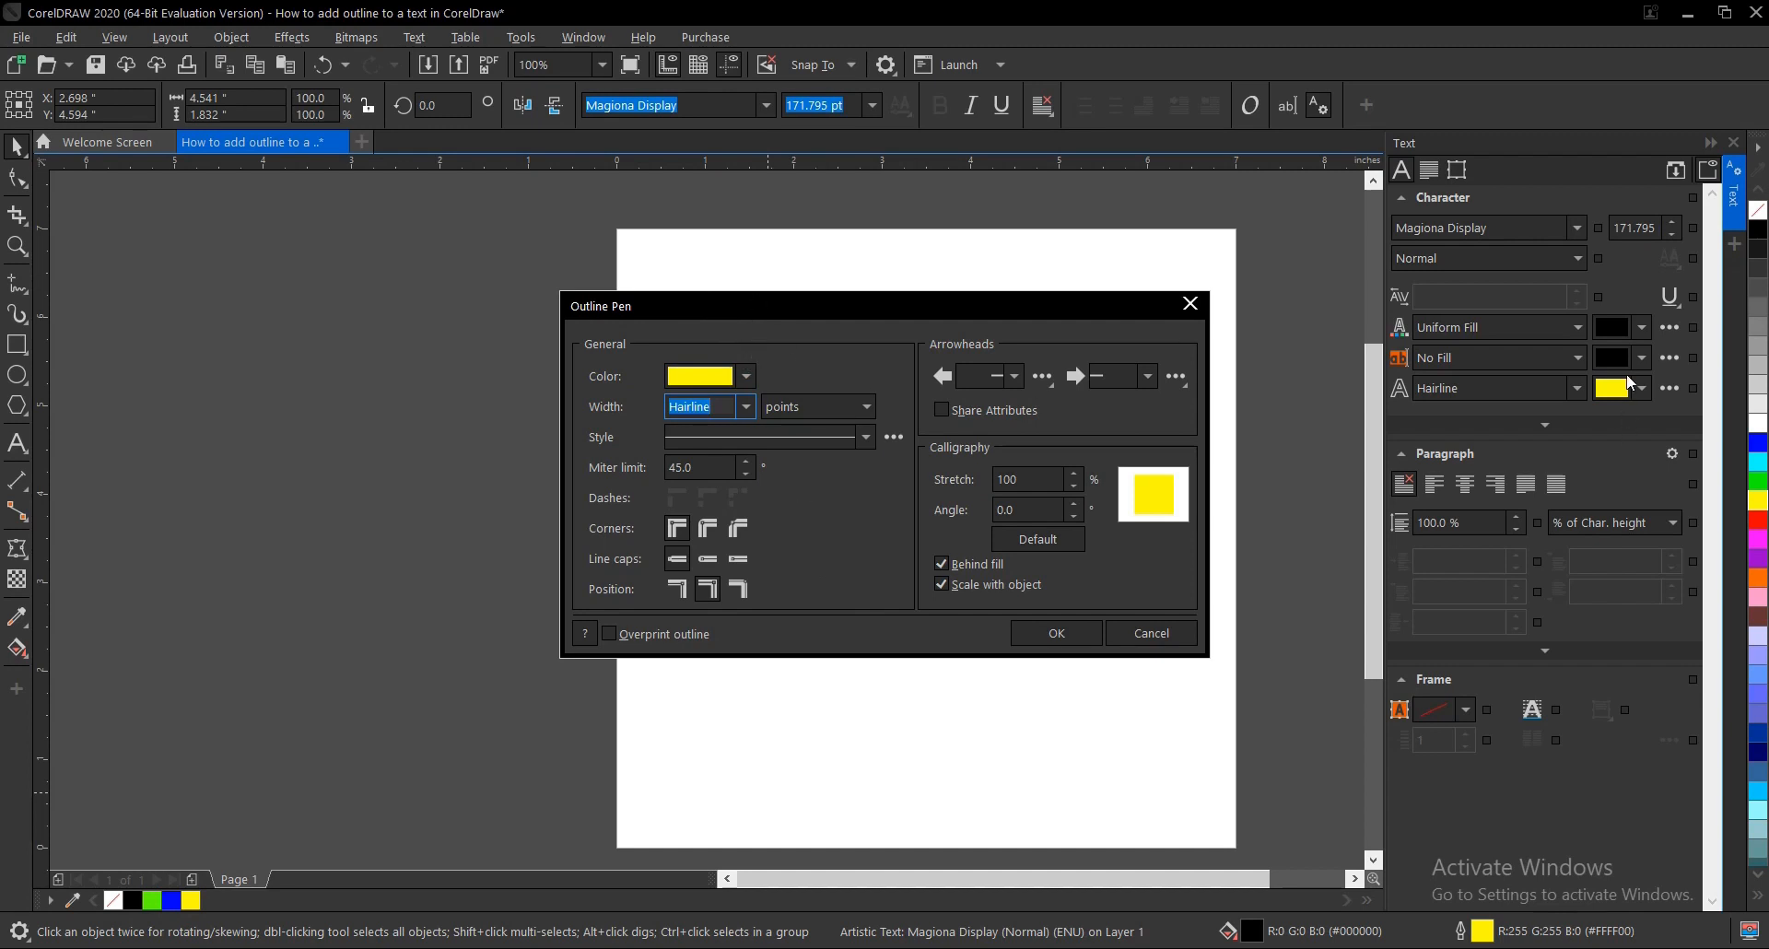
left_click(744, 407)
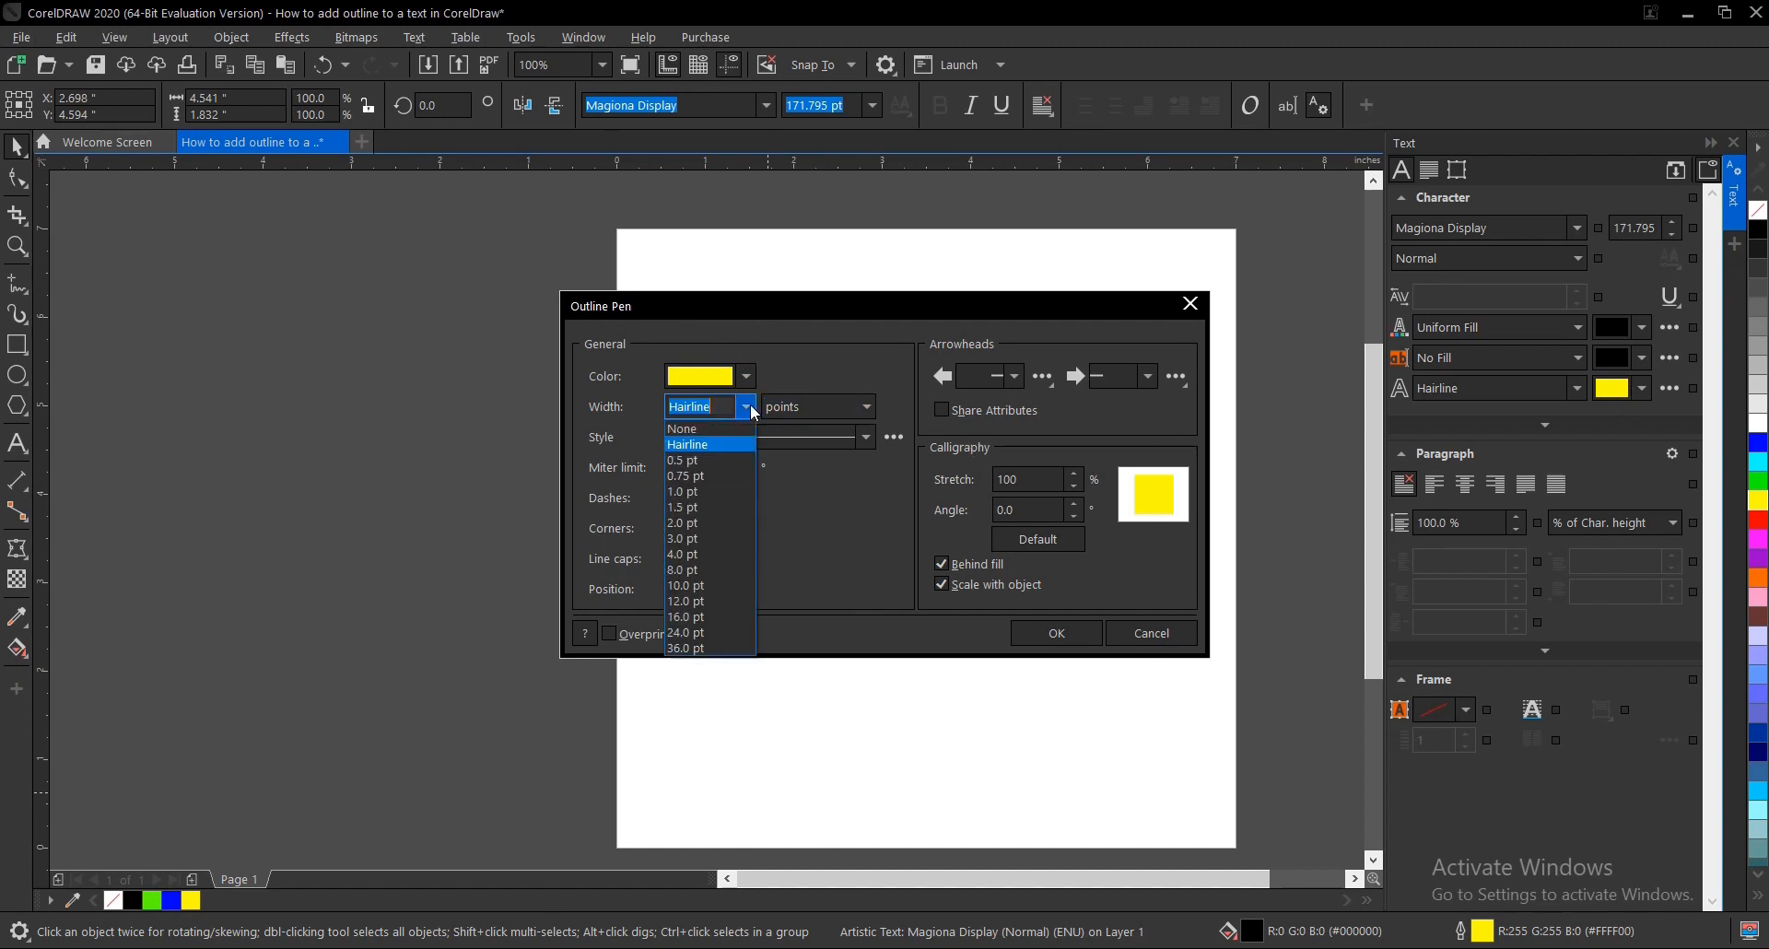
left_click(685, 584)
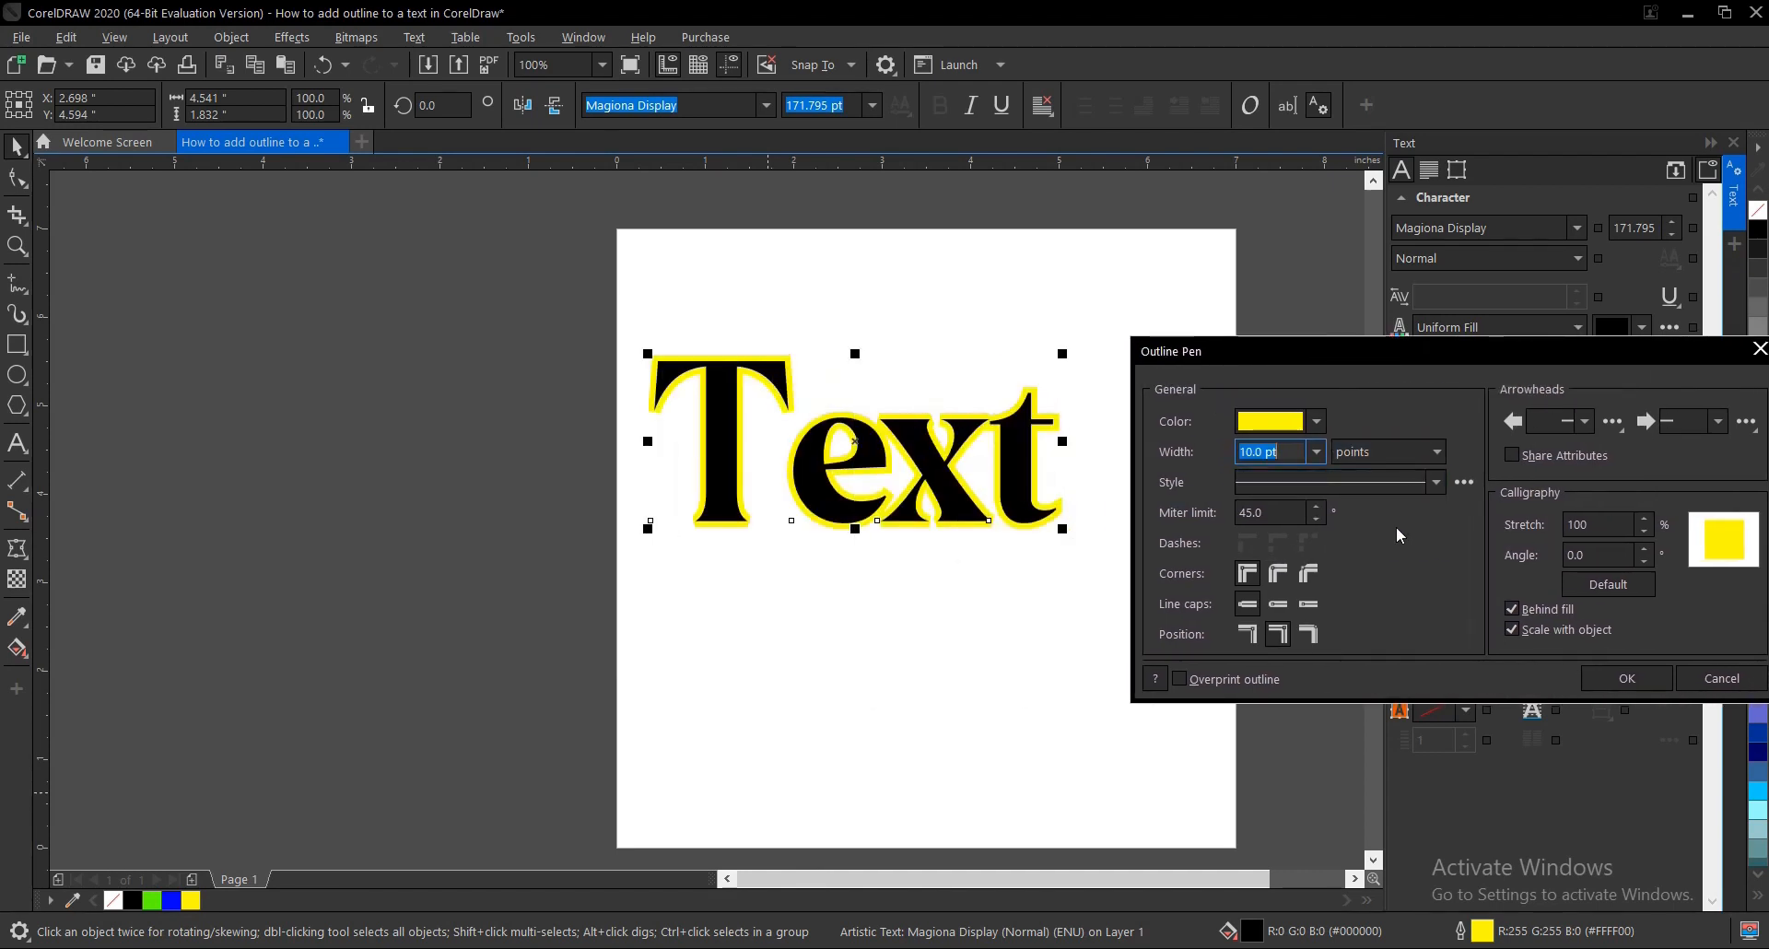
mouse_move(1392, 525)
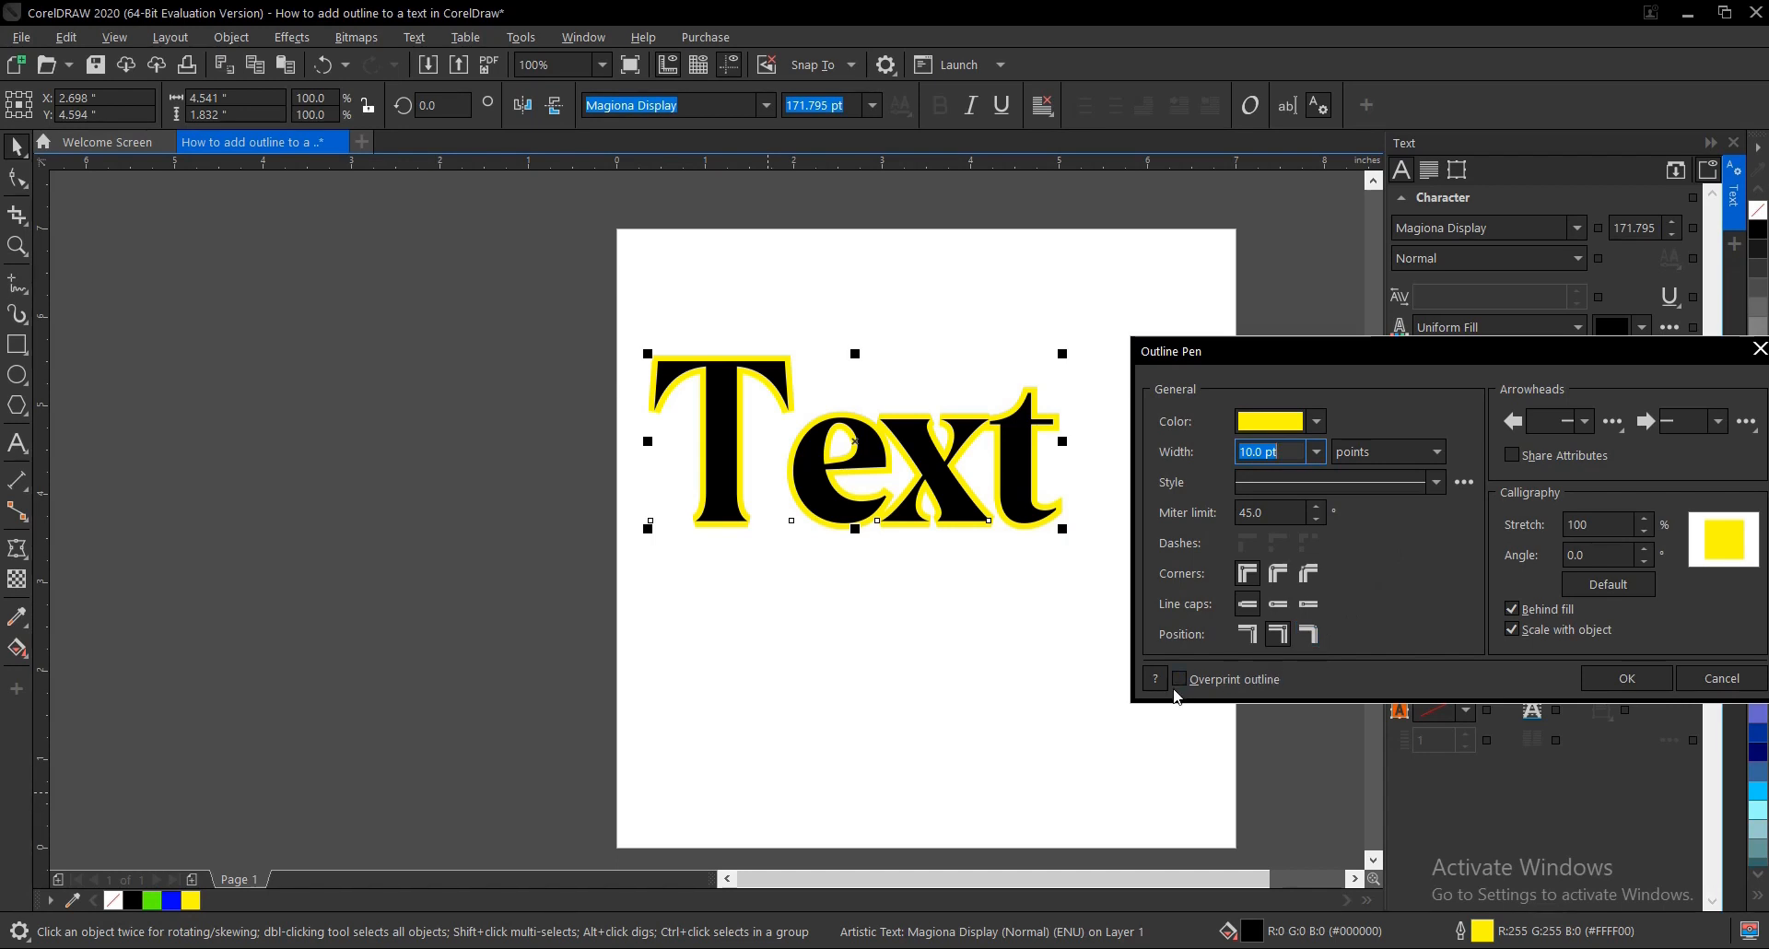
left_click(1180, 678)
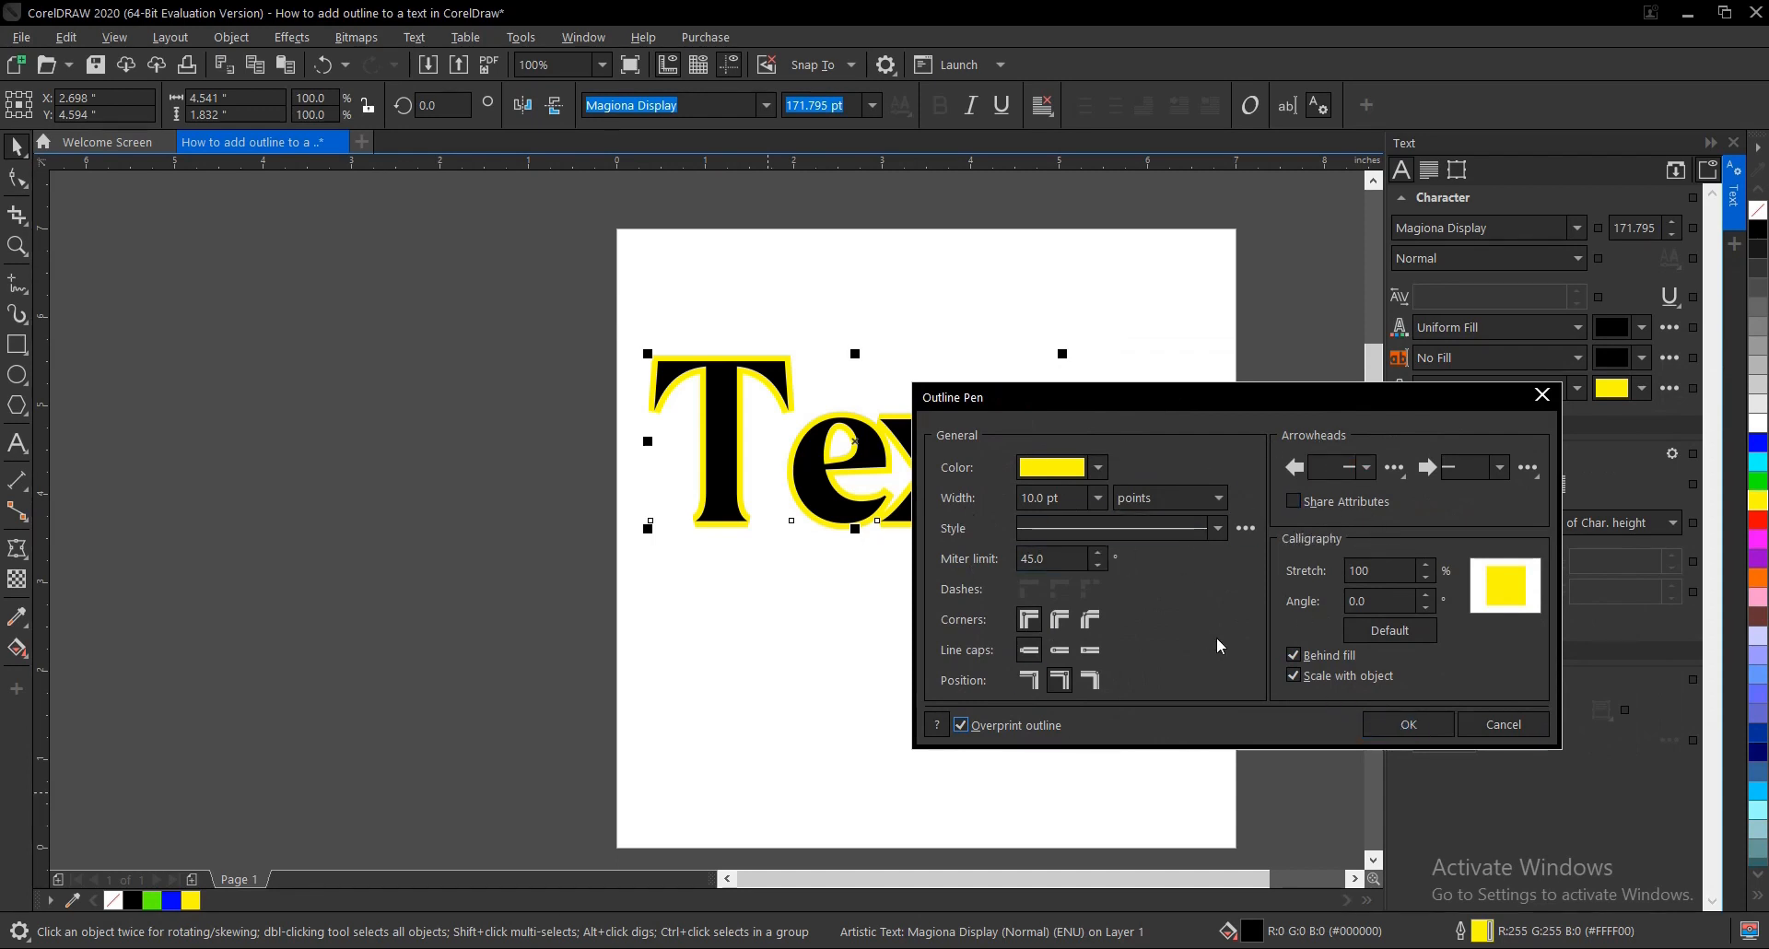
- Preview a dashed outline on "Text", then revert to the solid 10 pt yellow line and confirm
left_click(1111, 527)
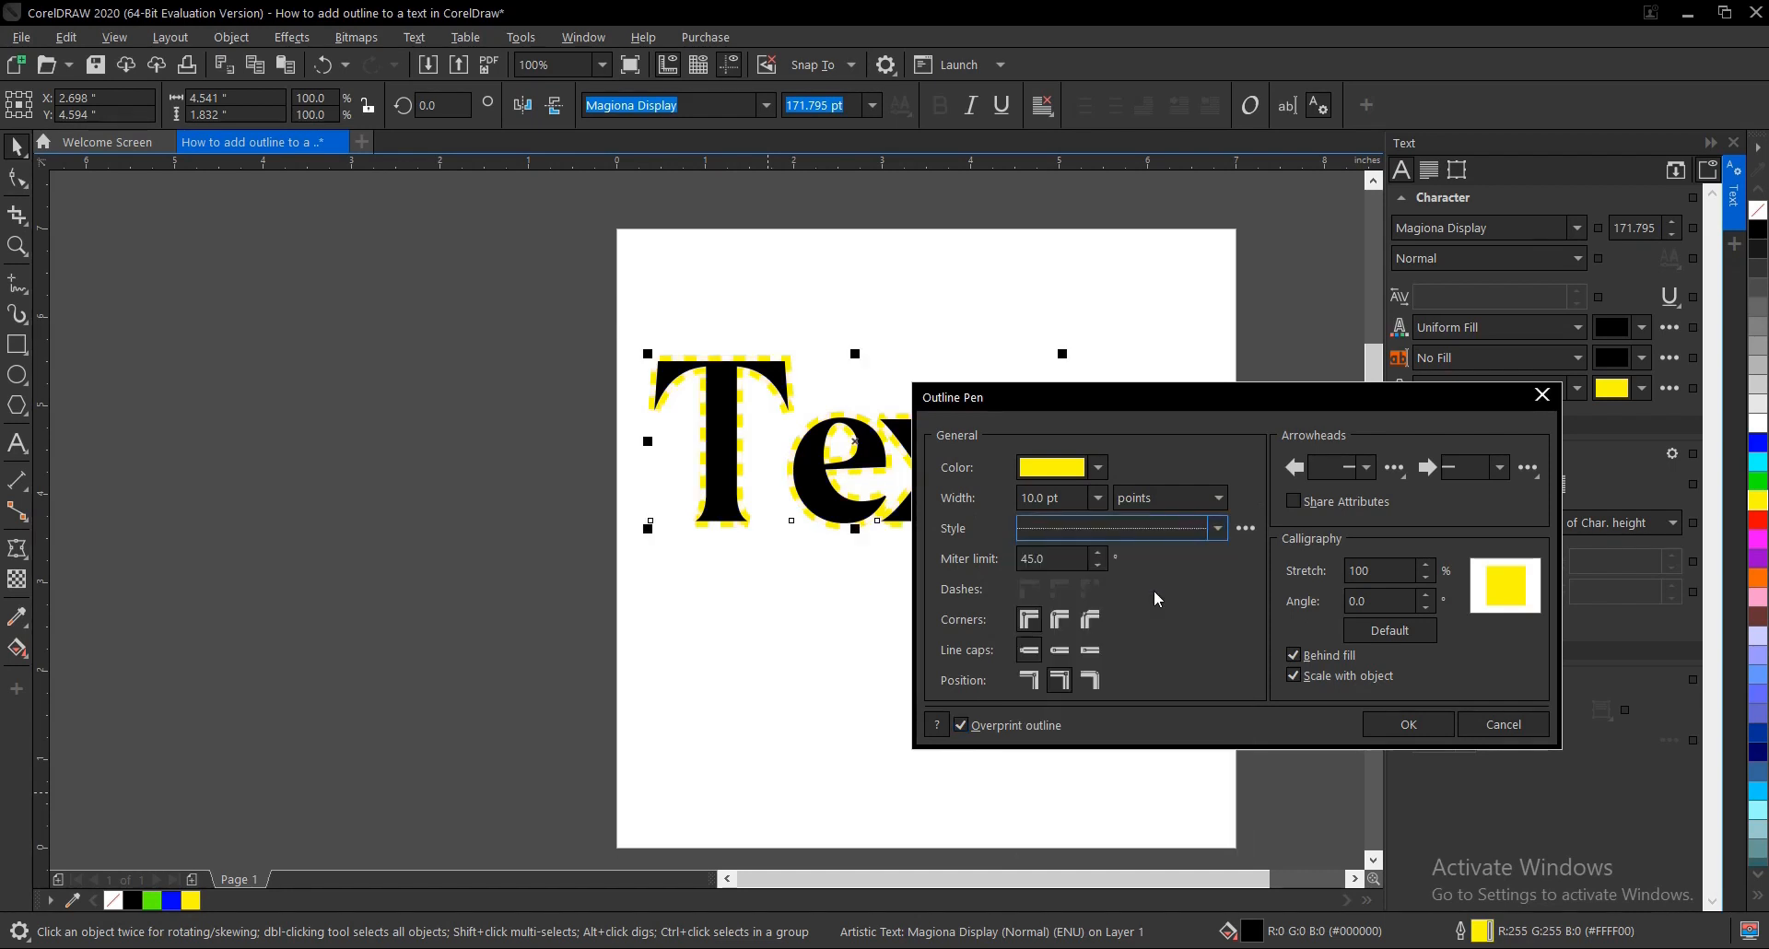
mouse_move(1181, 576)
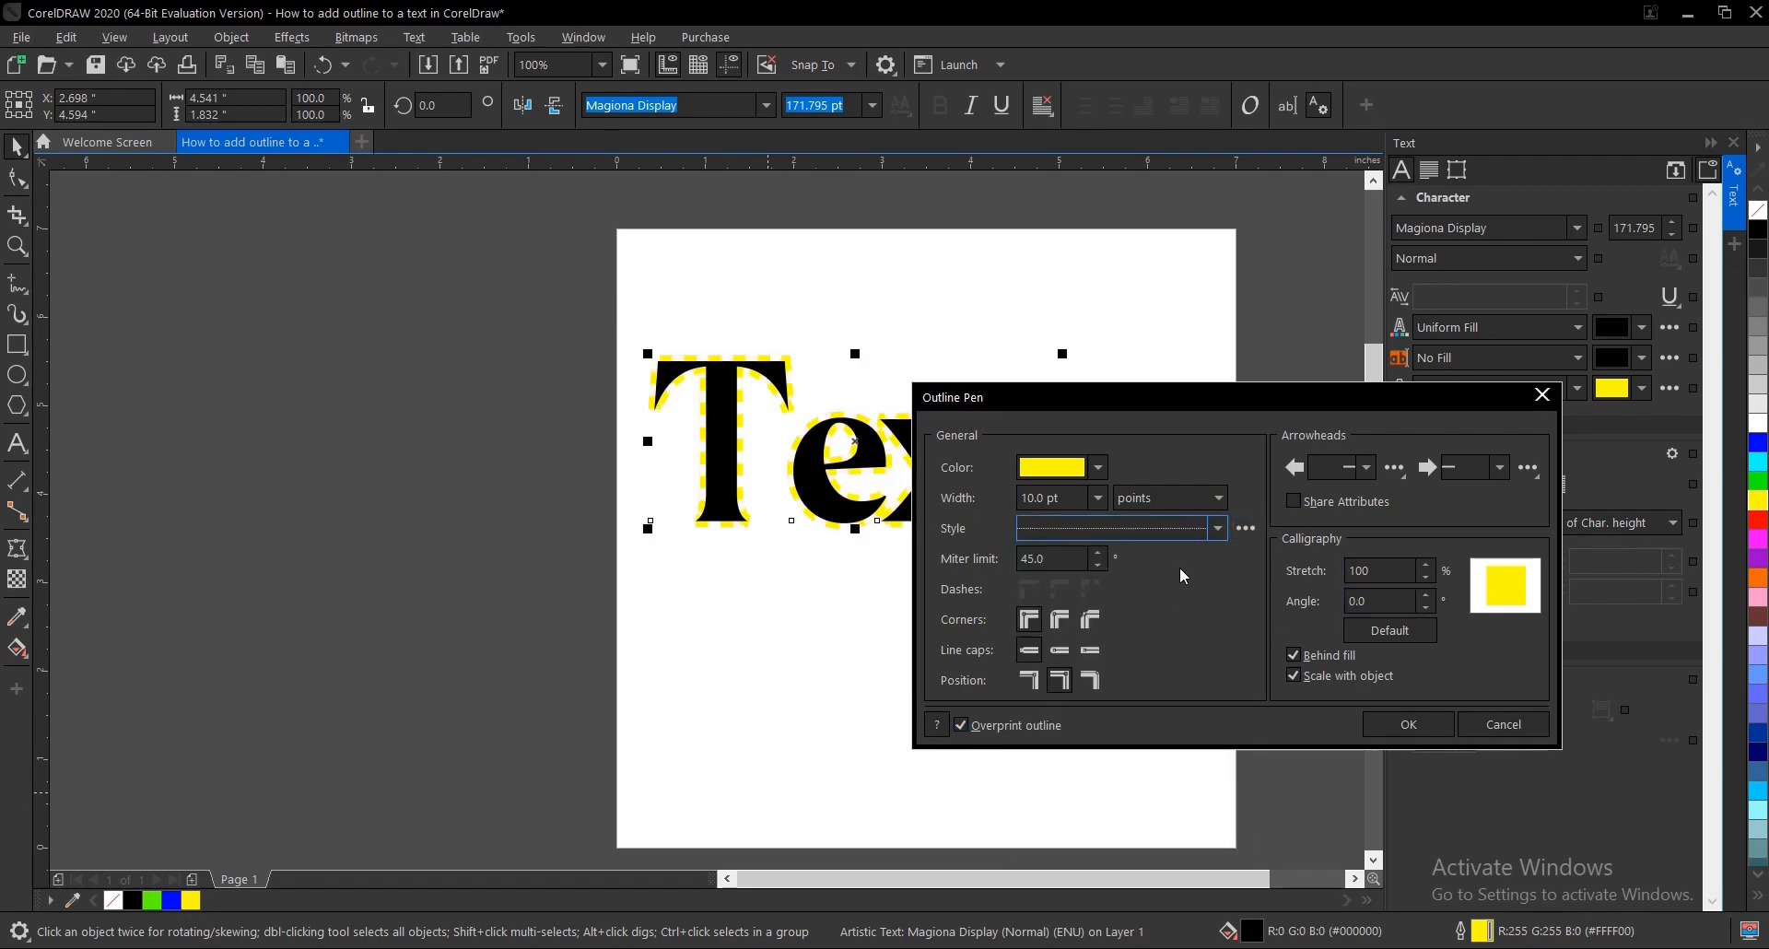
left_click(1217, 528)
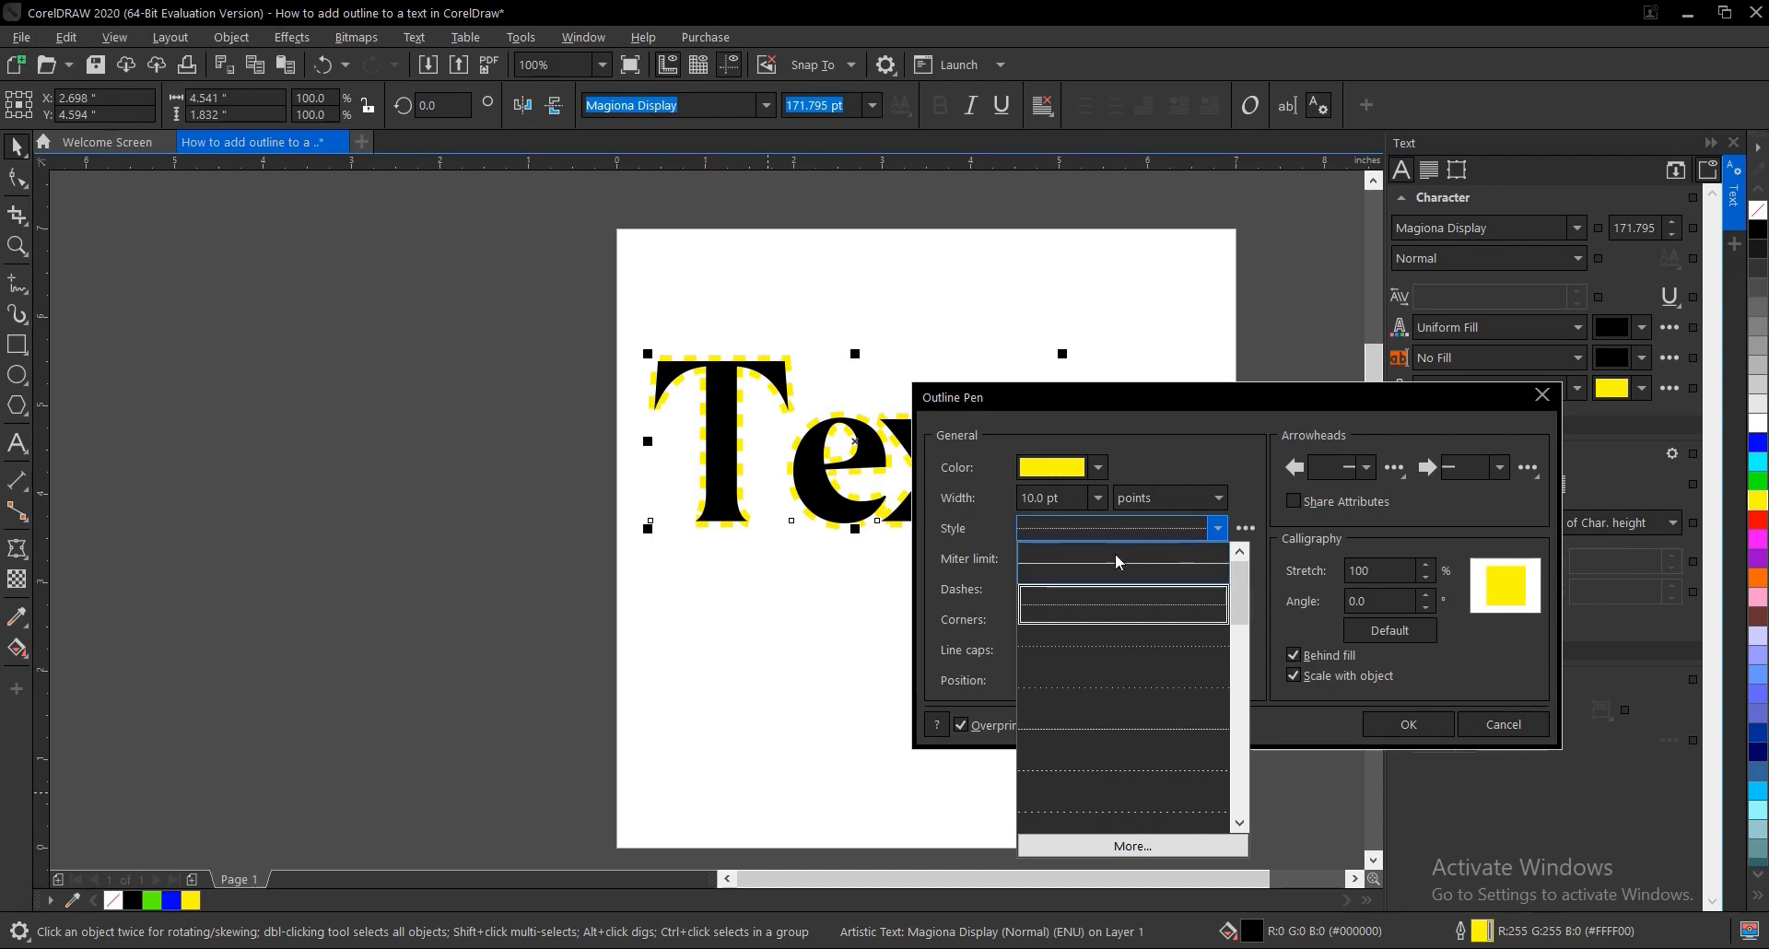
left_click(1111, 545)
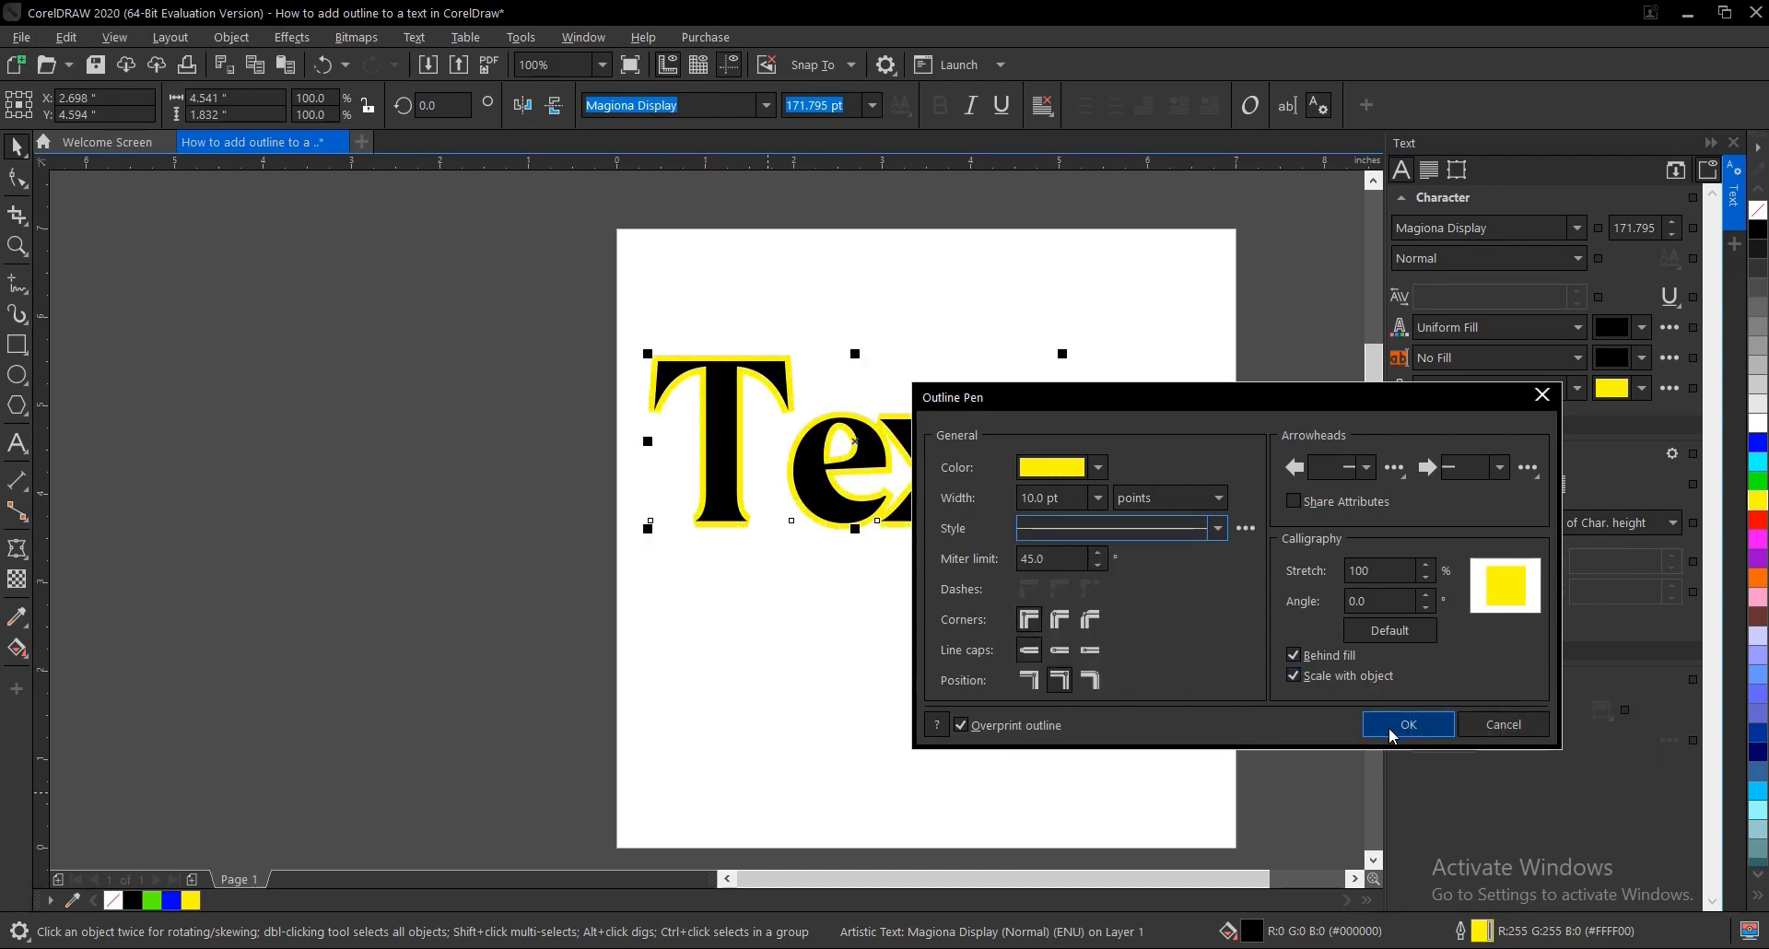
left_click(1407, 724)
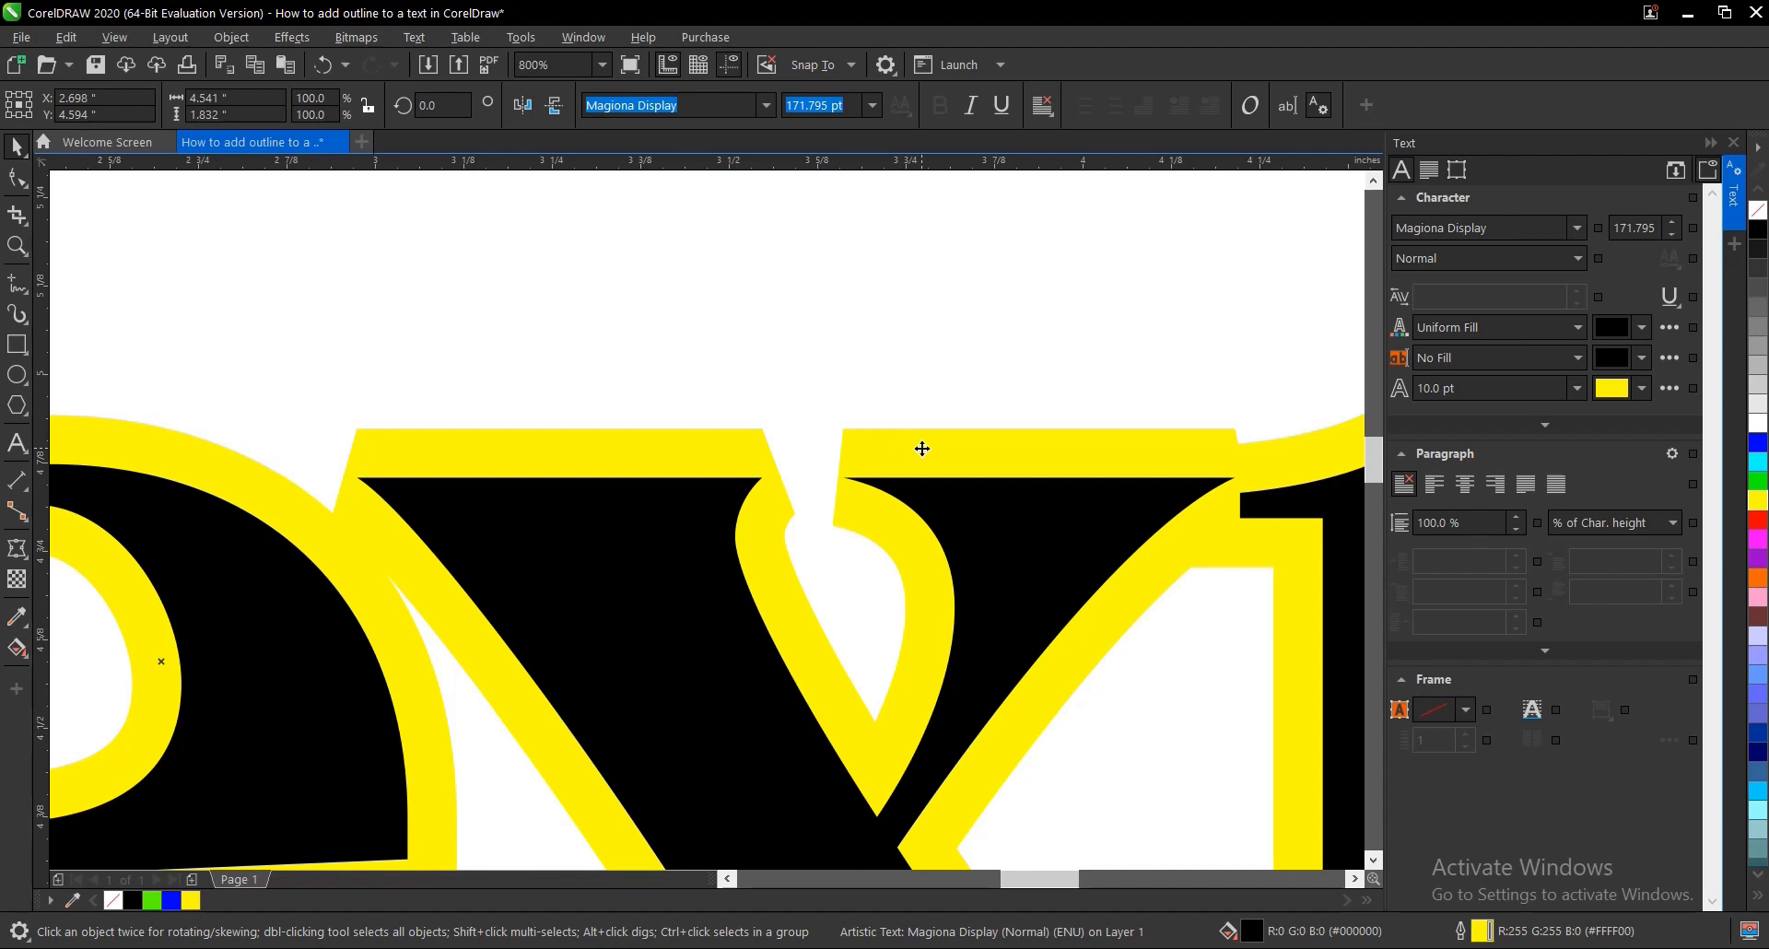
mouse_move(993, 448)
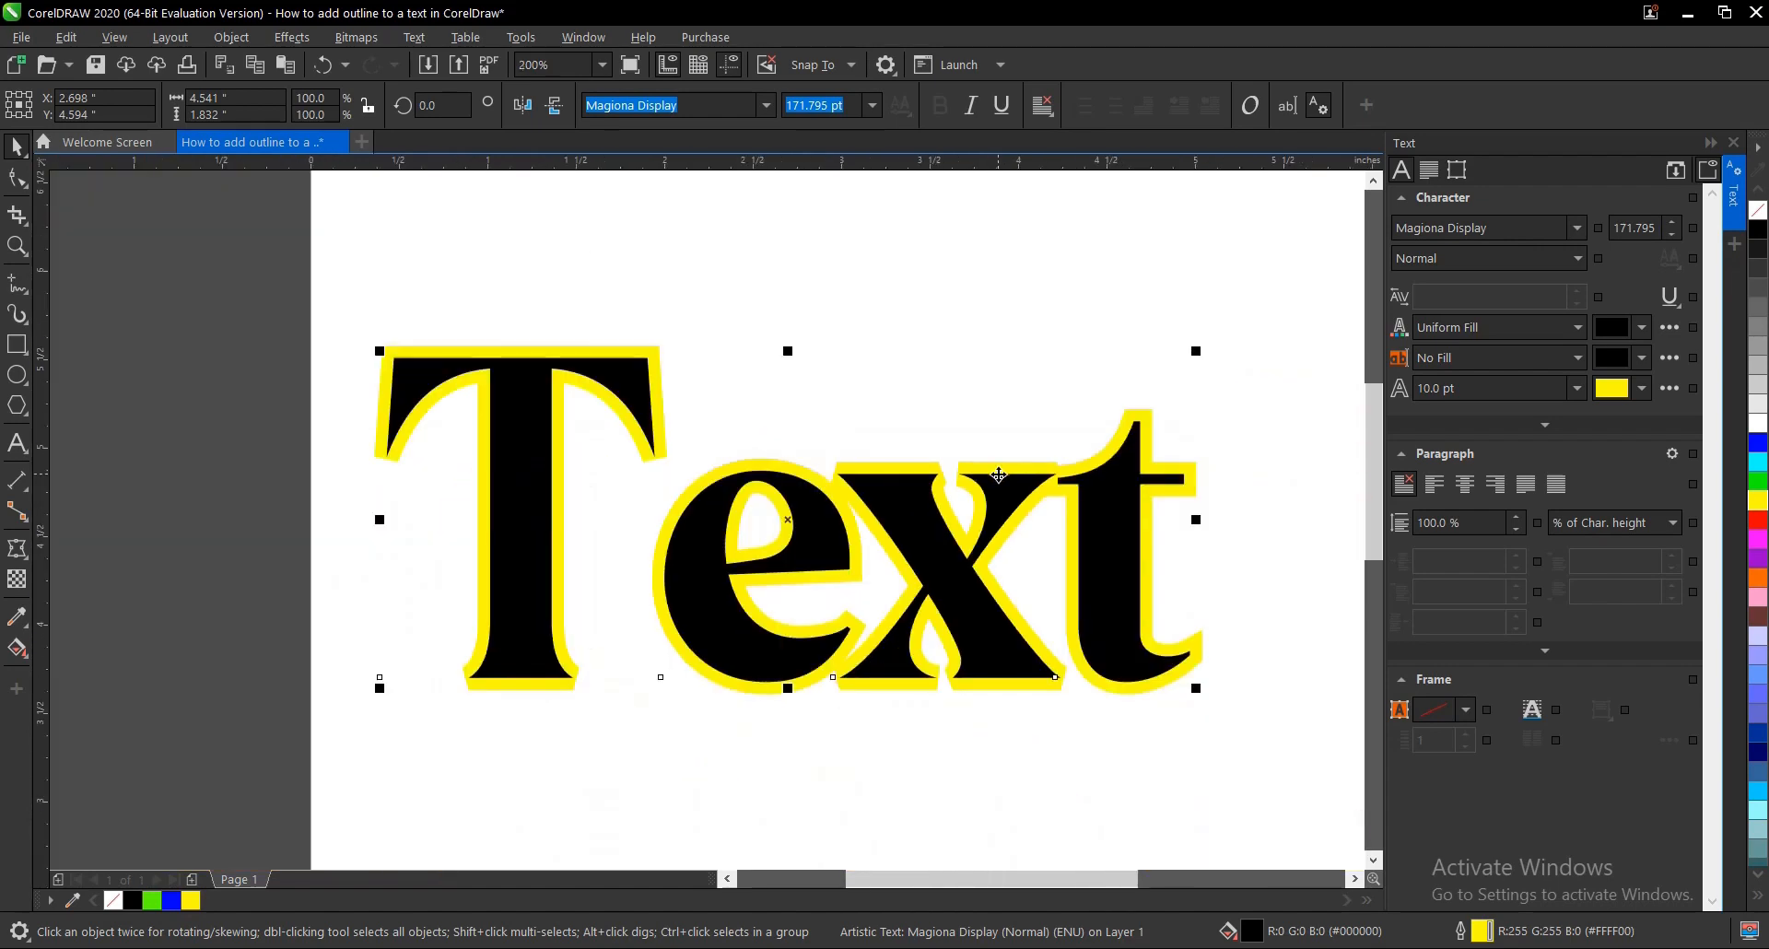
mouse_move(786, 521)
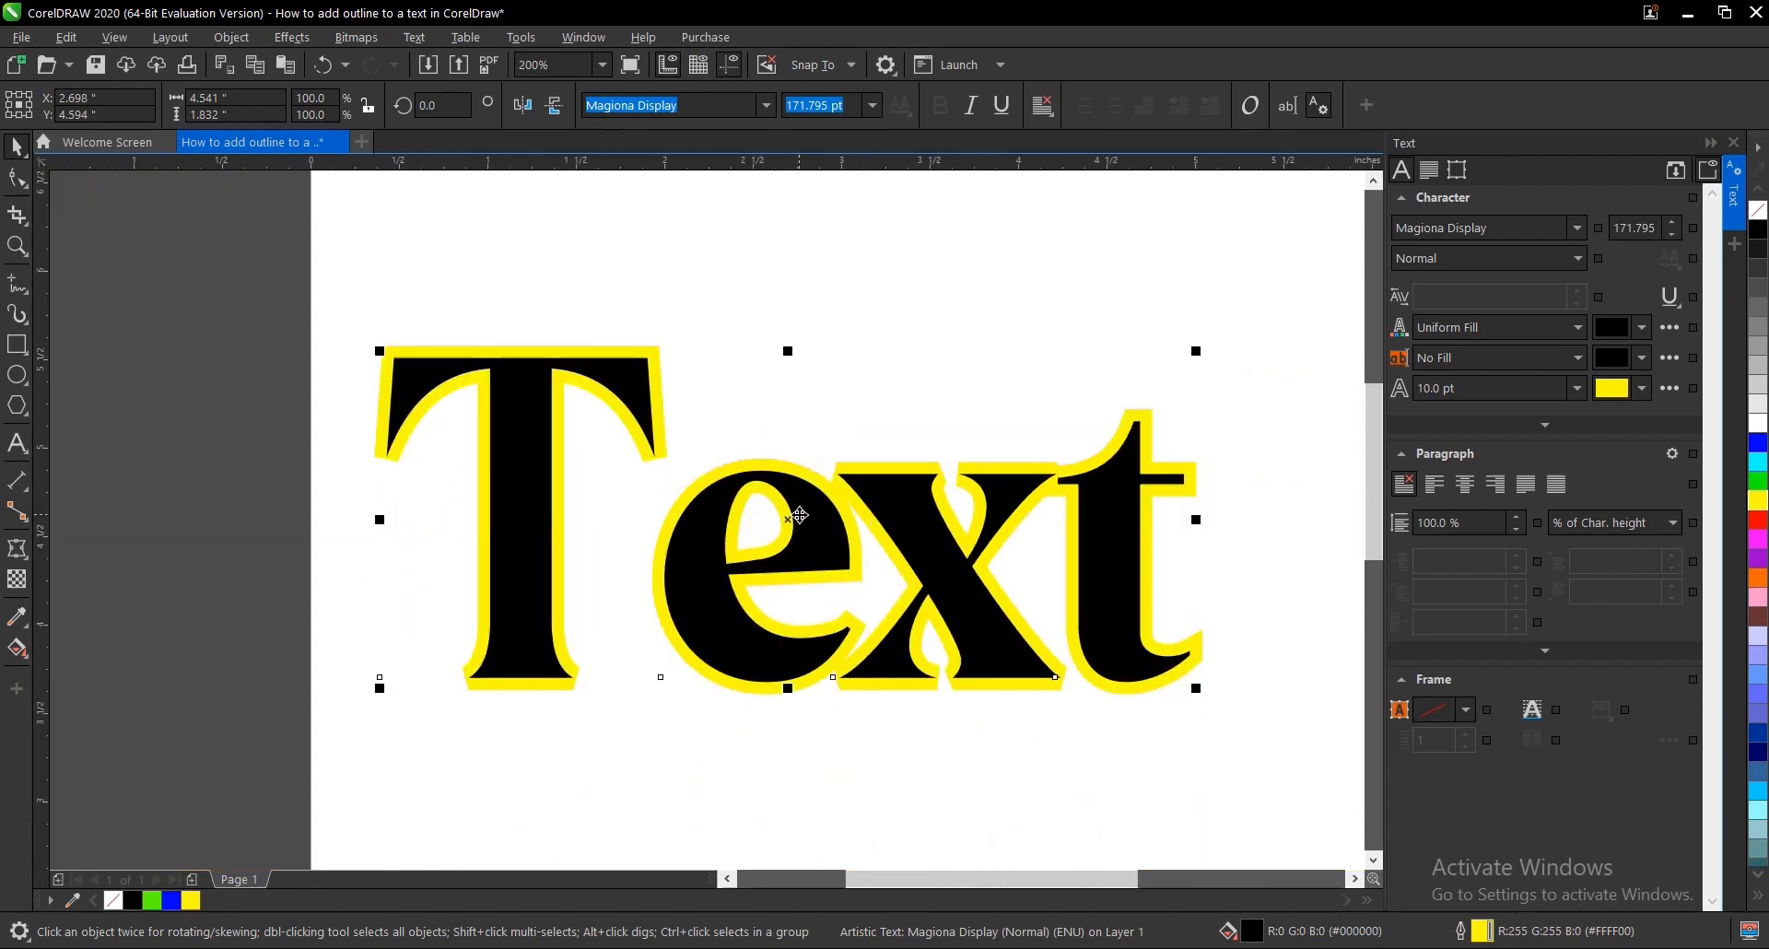
mouse_move(839, 519)
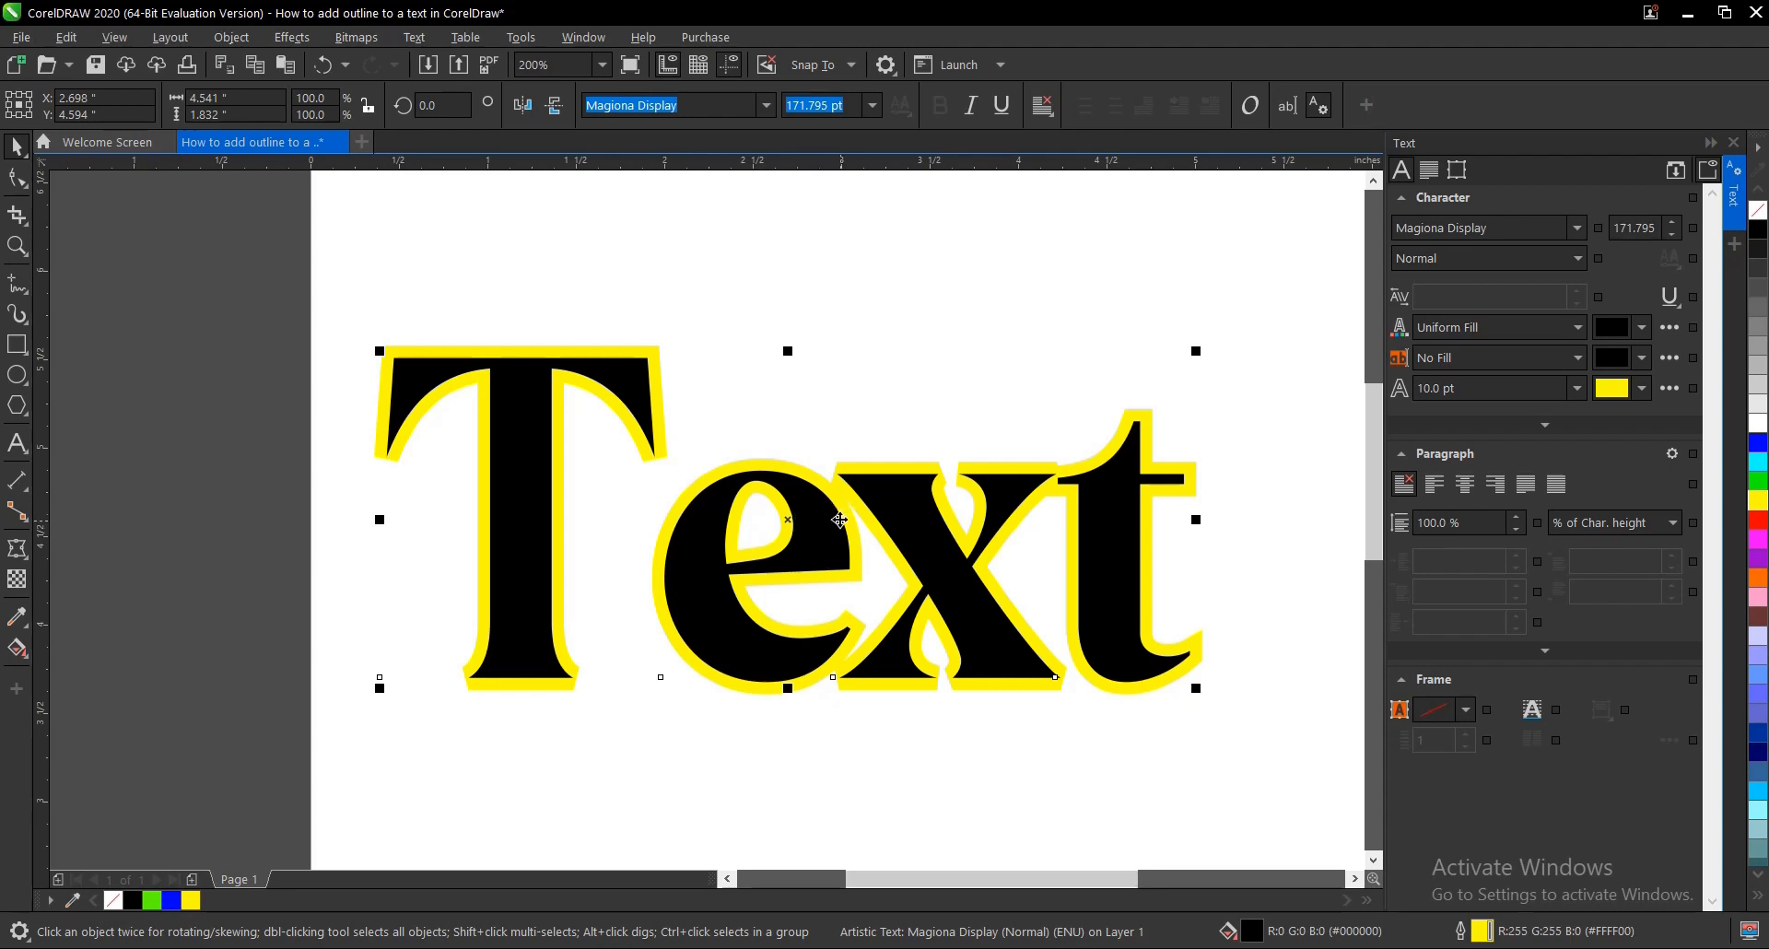